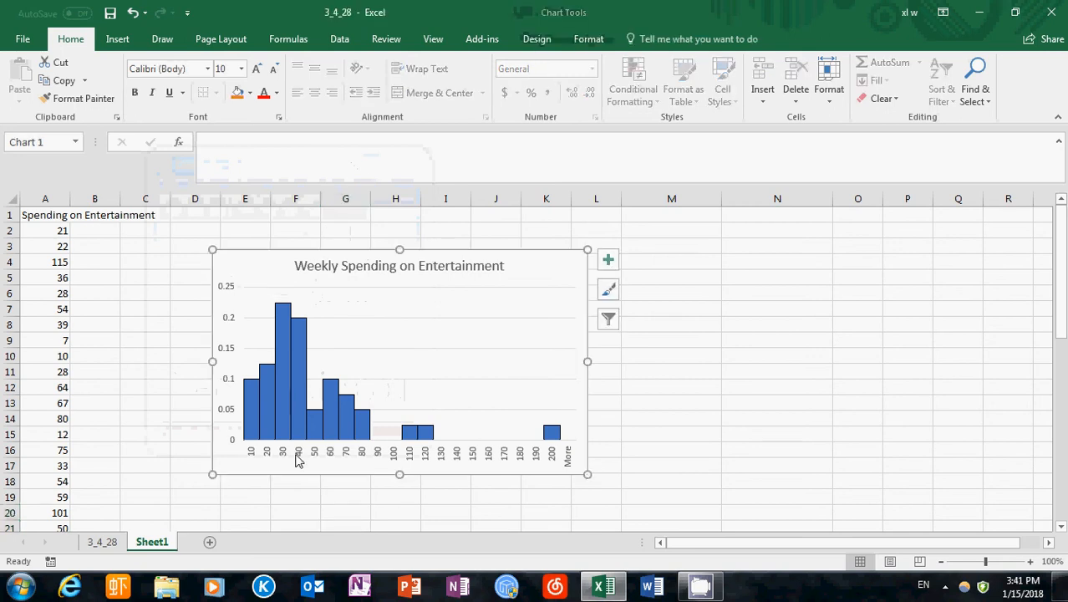
{"action": "mouse_move", "coordinate": [399, 350]}
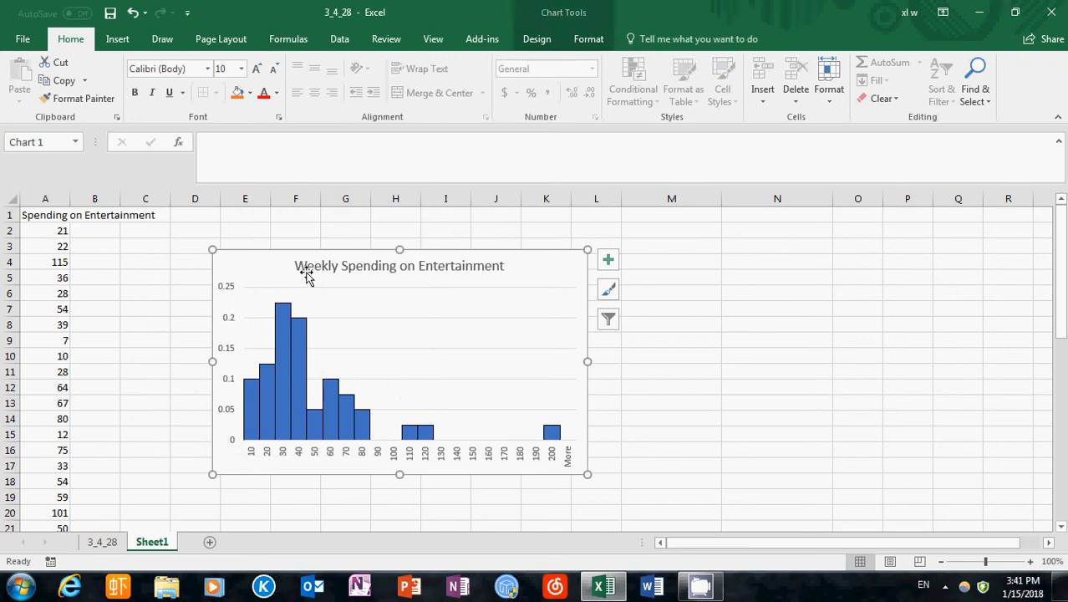
{"action": "mouse_move", "coordinate": [437, 279]}
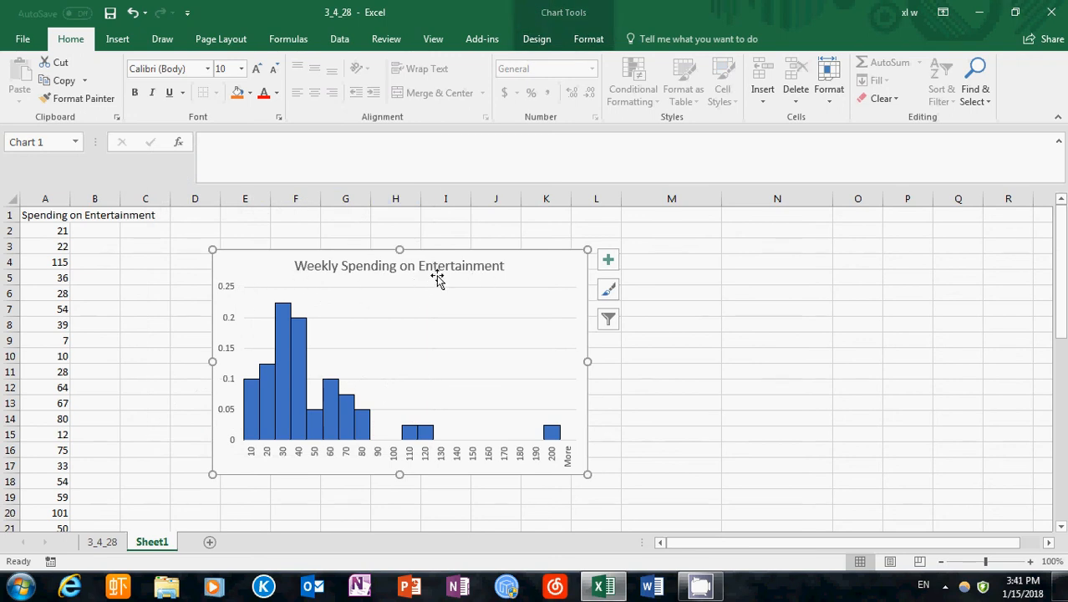
{"action": "mouse_move", "coordinate": [438, 278]}
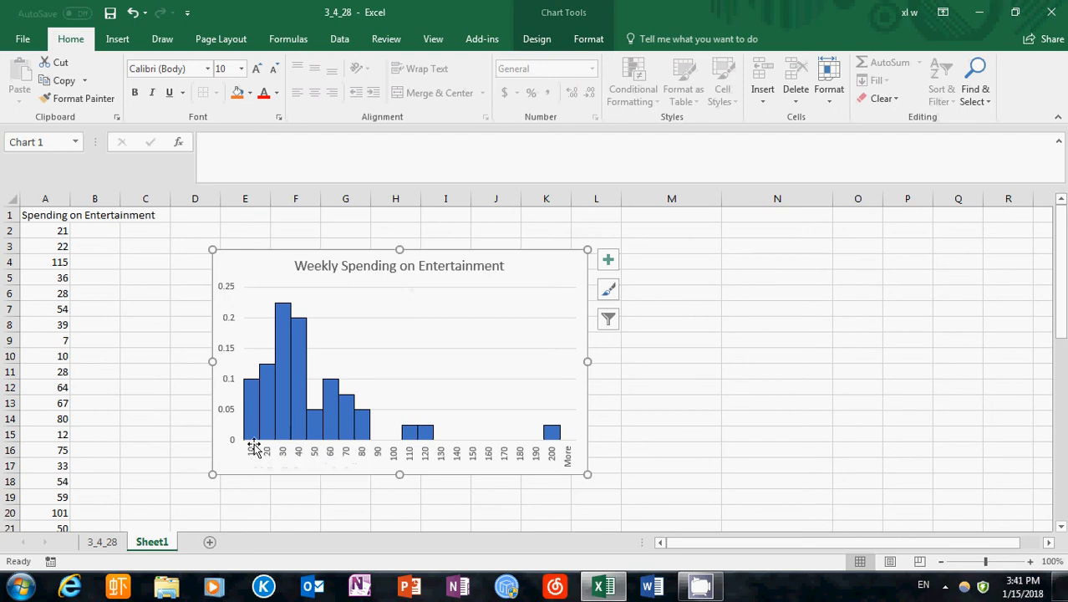
{"action": "mouse_move", "coordinate": [248, 401]}
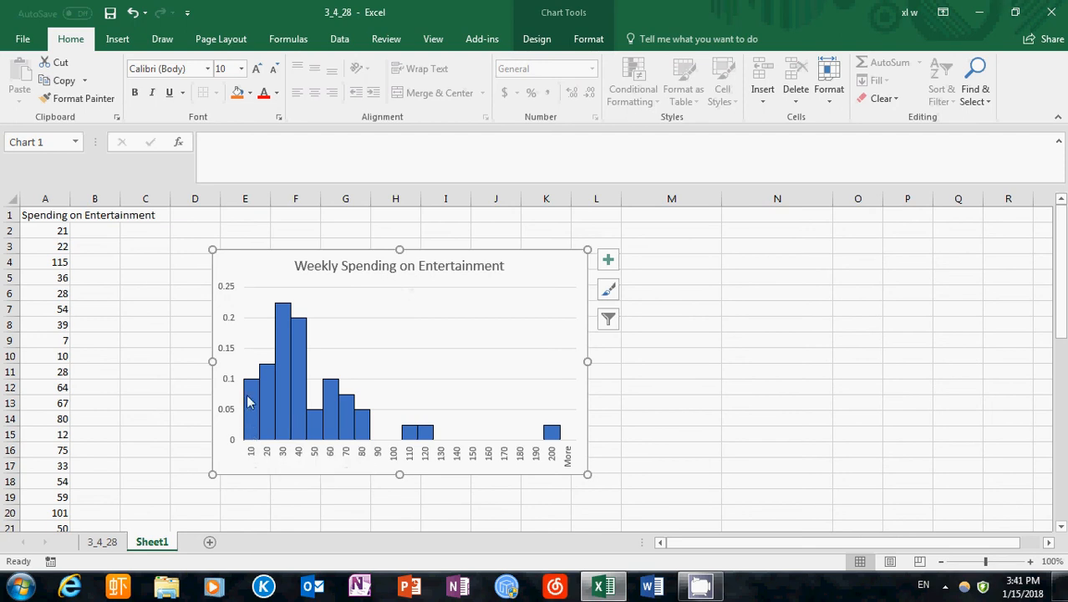
{"action": "mouse_move", "coordinate": [259, 424]}
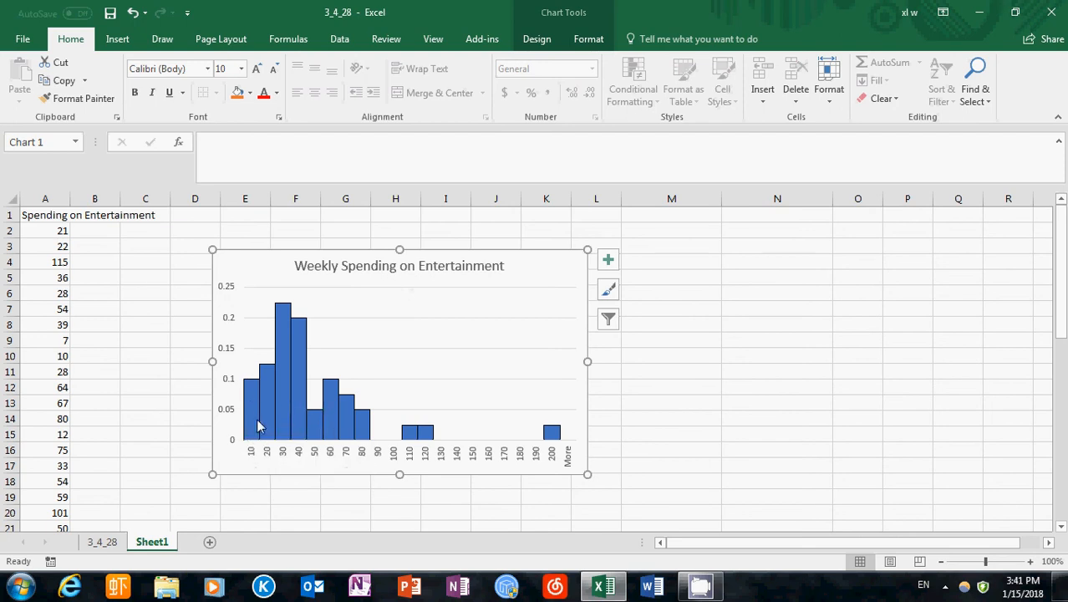
{"action": "mouse_move", "coordinate": [553, 435]}
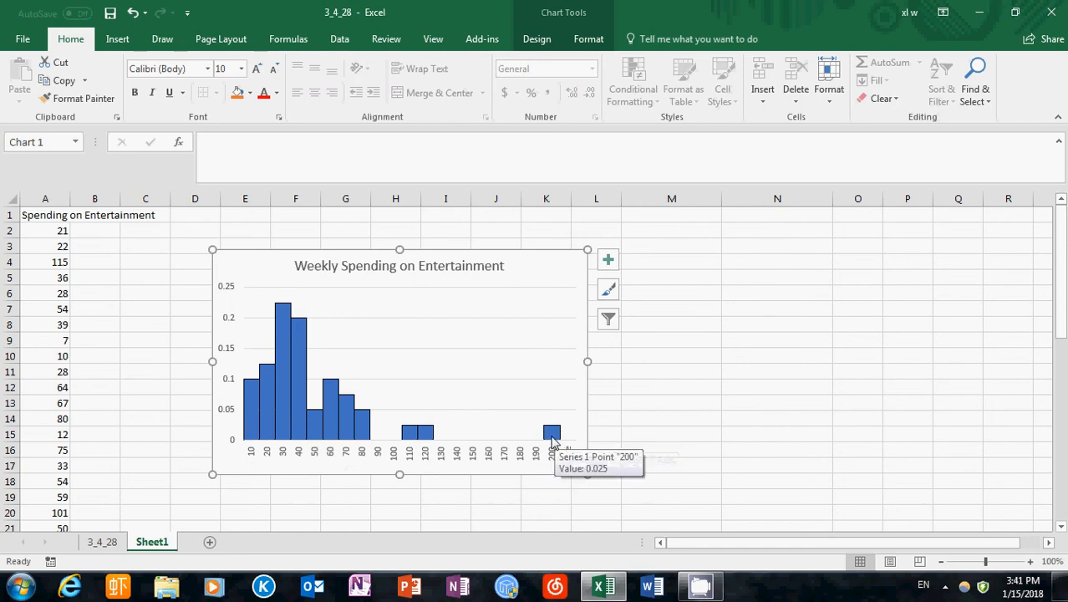
{"action": "mouse_move", "coordinate": [245, 413]}
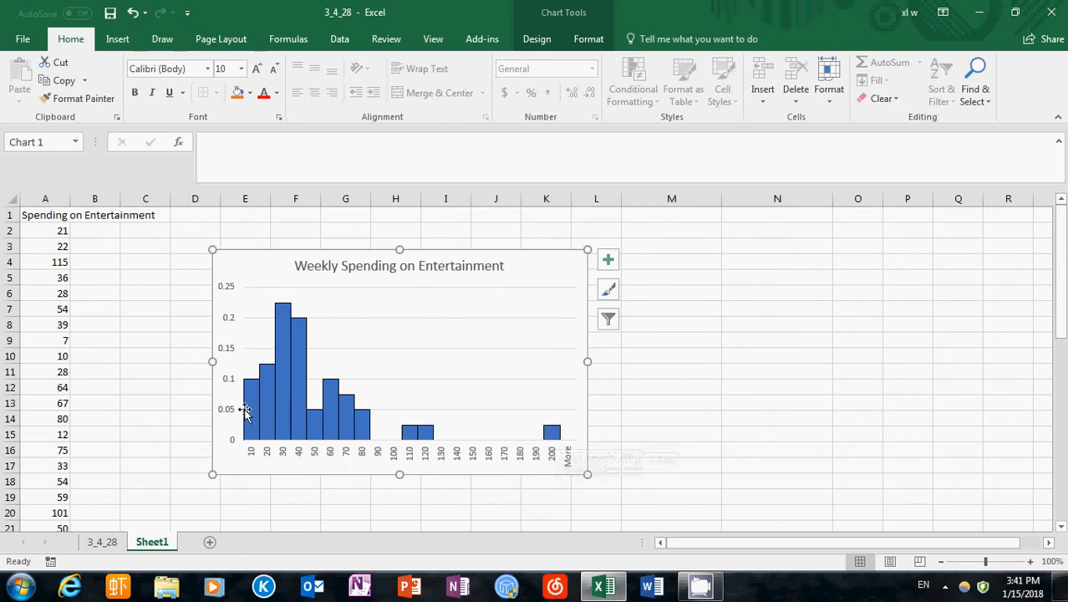
{"action": "mouse_move", "coordinate": [343, 443]}
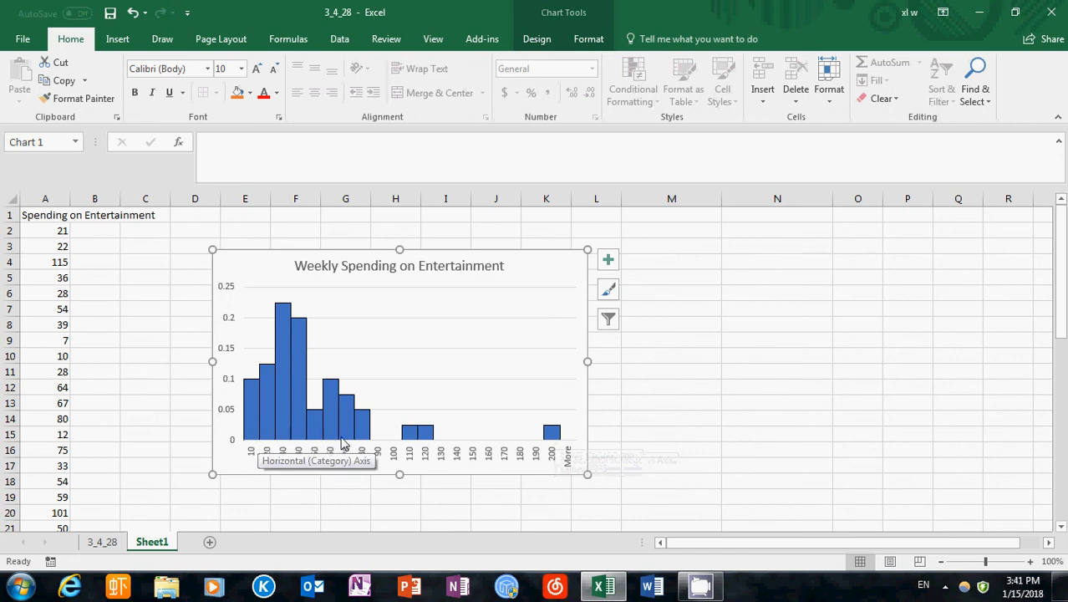
{"action": "mouse_move", "coordinate": [243, 426]}
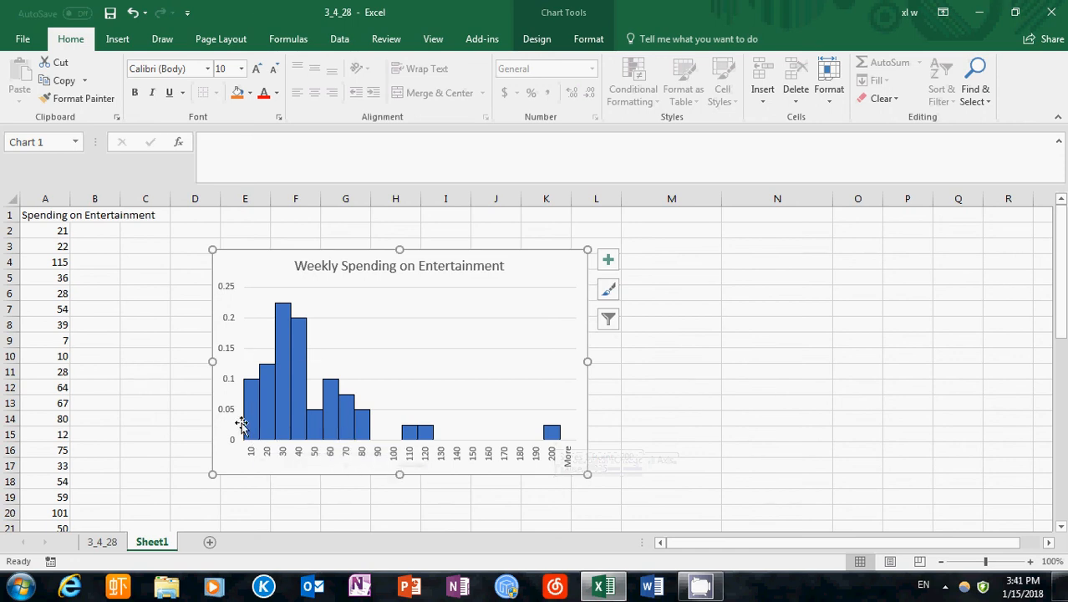
{"action": "mouse_move", "coordinate": [501, 300]}
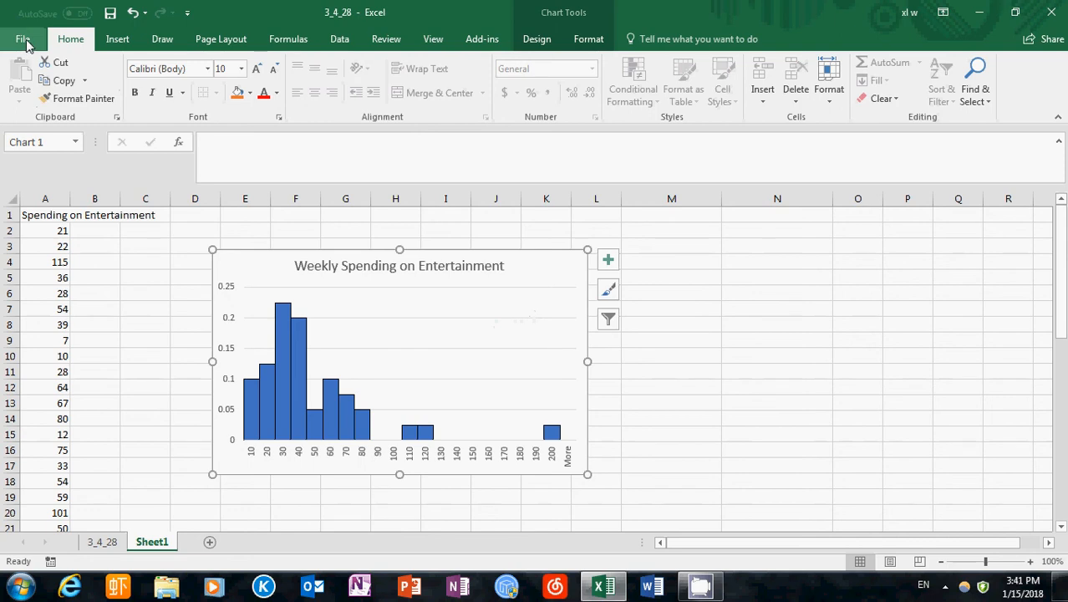
- Open the Add-ins page of Excel Options and choose Excel Add-ins in the Manage list
{"action": "left_click", "coordinate": [23, 38]}
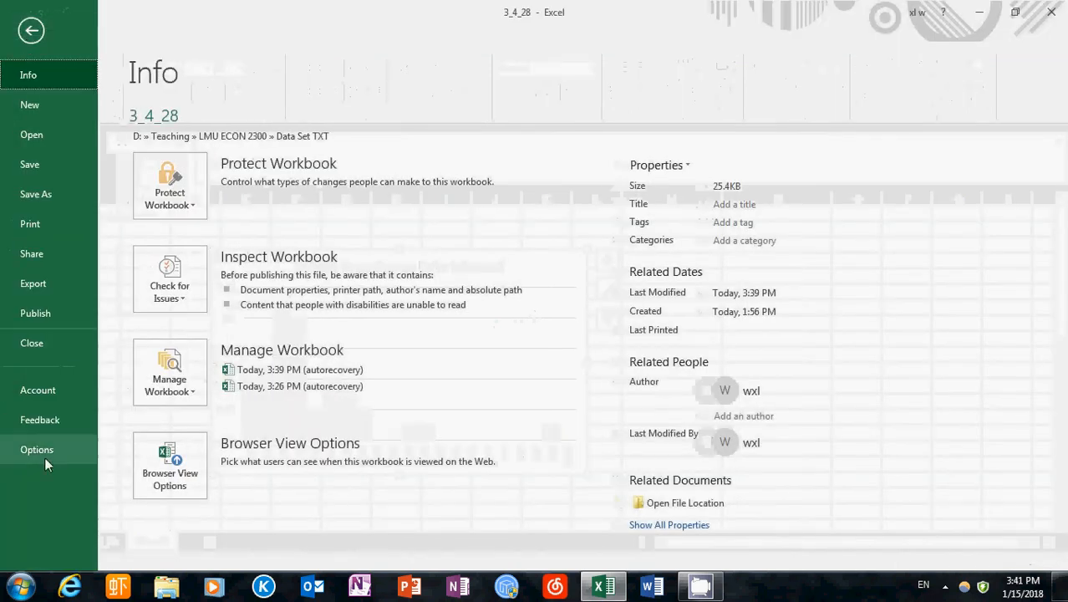
{"action": "left_click", "coordinate": [37, 449]}
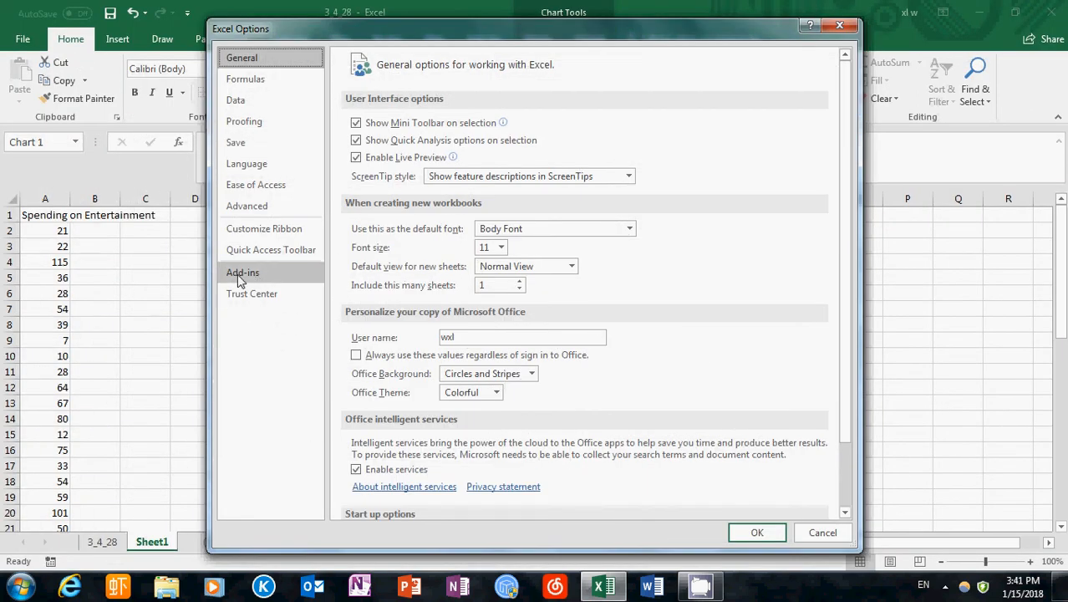
{"action": "mouse_move", "coordinate": [252, 280]}
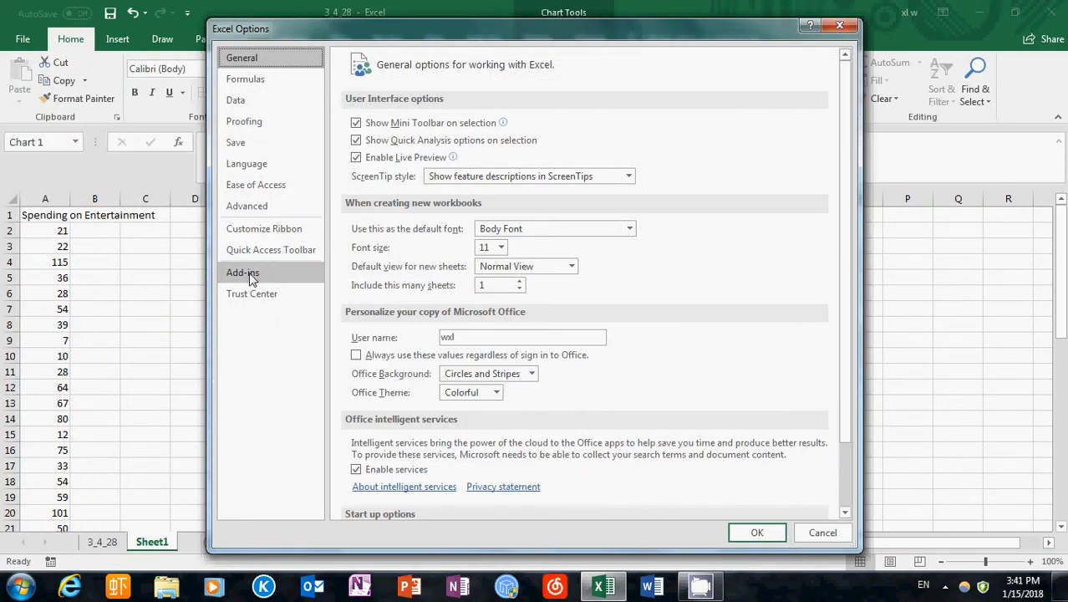
{"action": "left_click", "coordinate": [242, 271]}
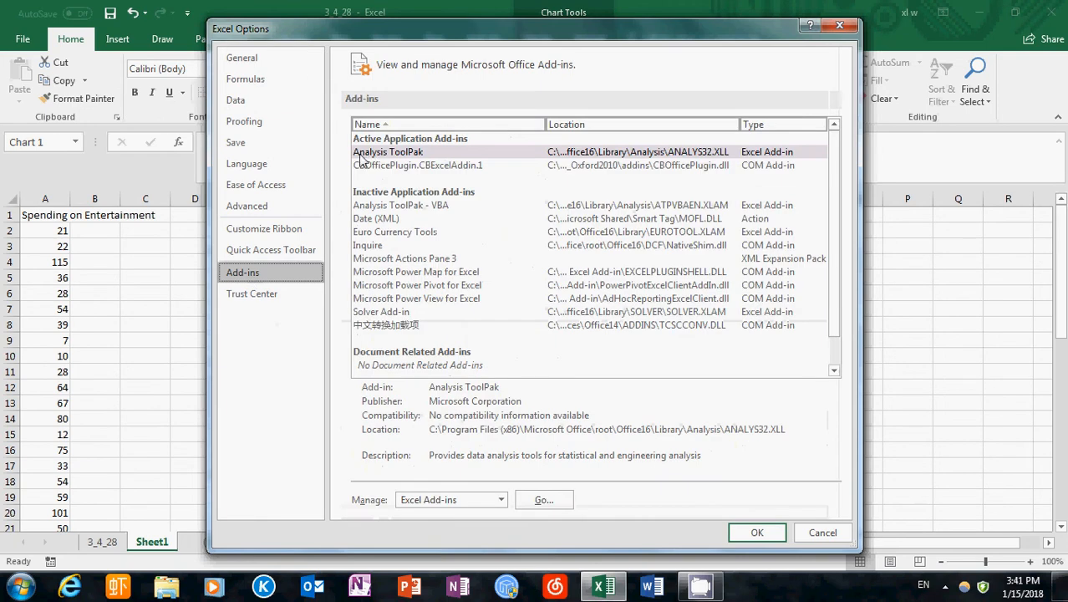
{"action": "mouse_move", "coordinate": [389, 162]}
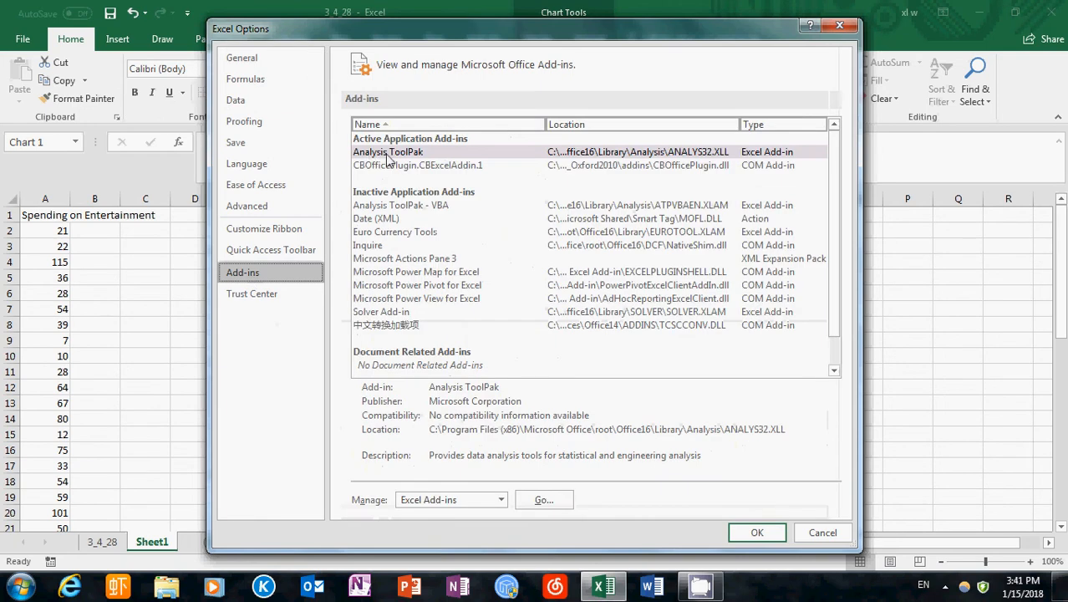
{"action": "mouse_move", "coordinate": [408, 159]}
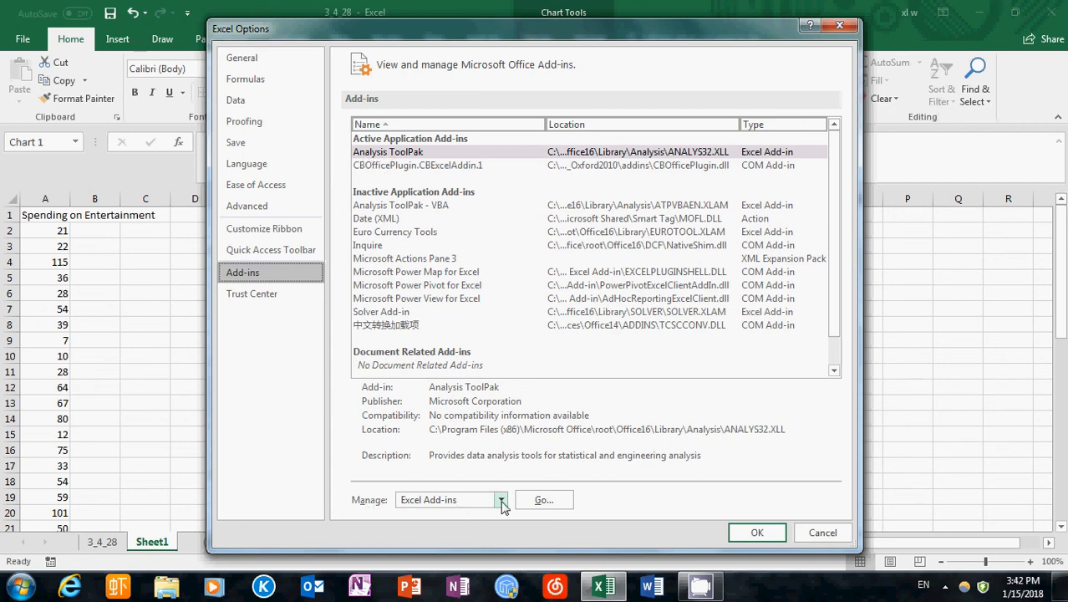
{"action": "left_click", "coordinate": [501, 499]}
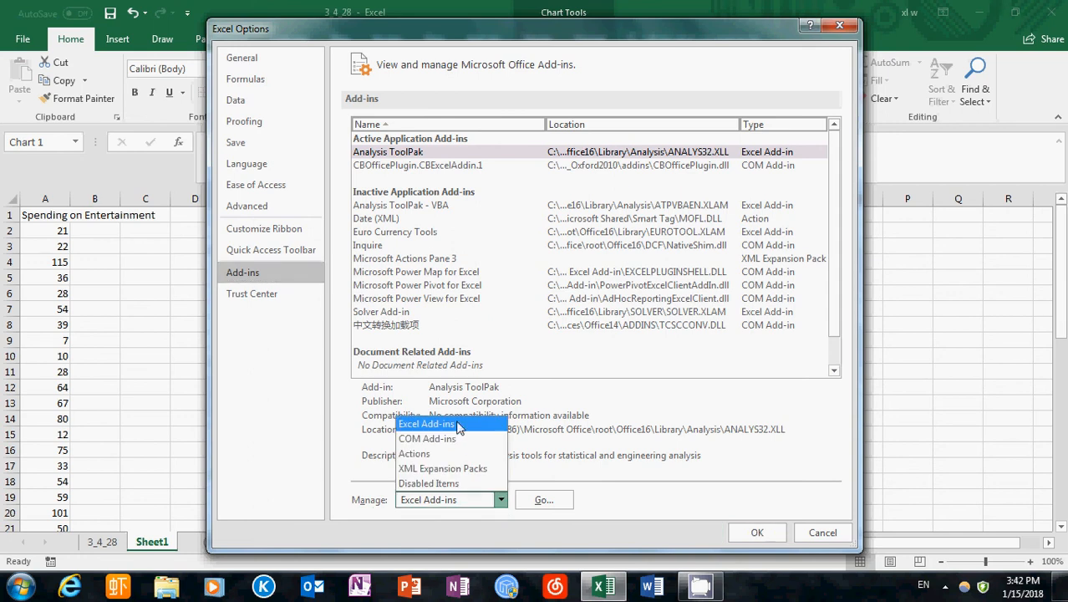
{"action": "left_click", "coordinate": [426, 424]}
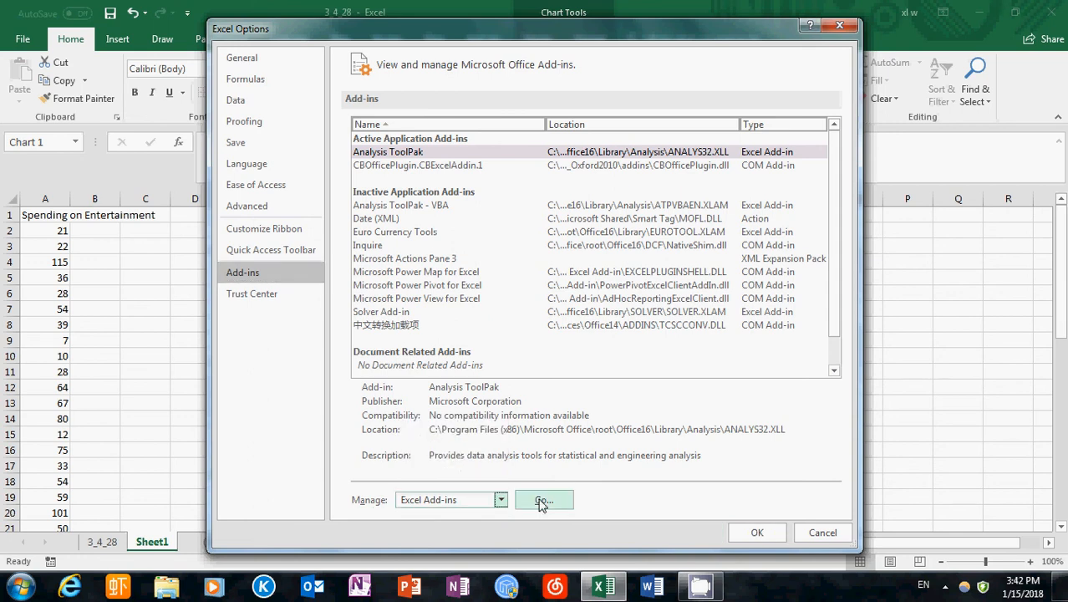
- Enable the Analysis ToolPak in the Excel Add-ins dialog and confirm
{"action": "left_click", "coordinate": [543, 500]}
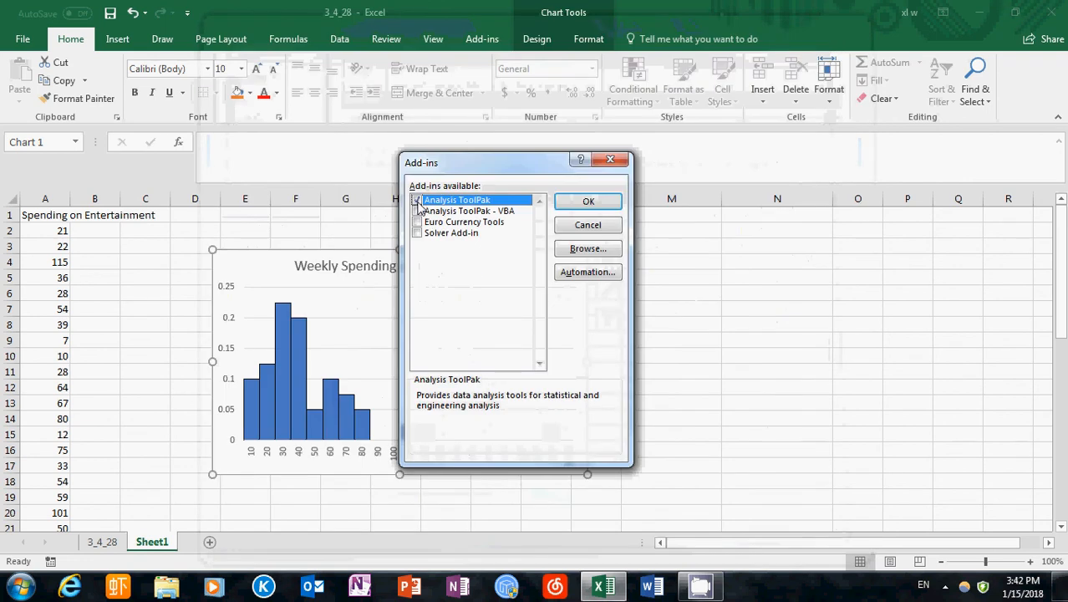
{"action": "left_click", "coordinate": [417, 200]}
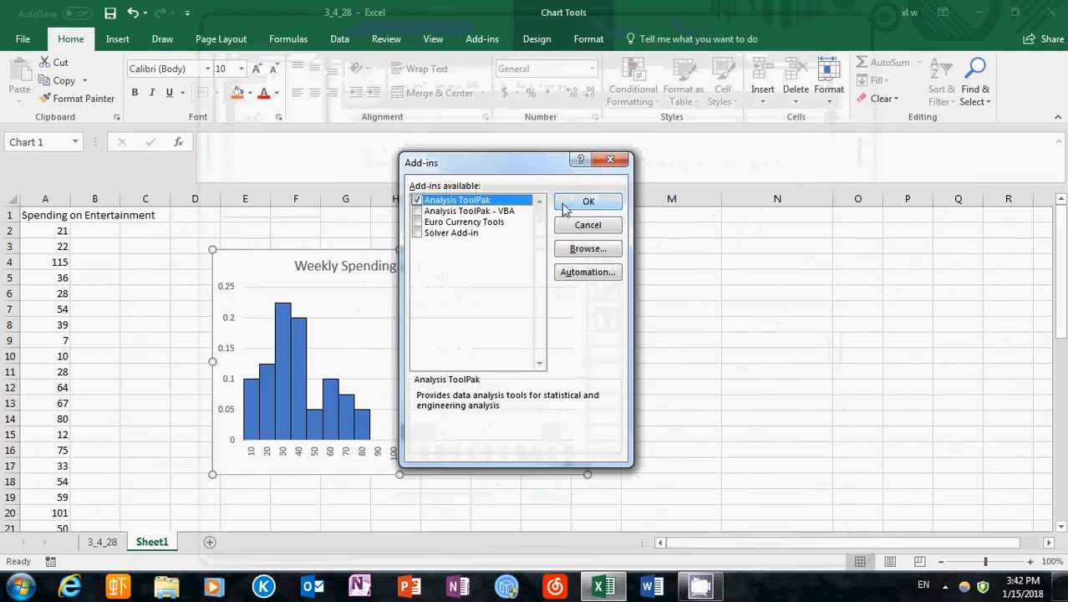
{"action": "left_click", "coordinate": [588, 200]}
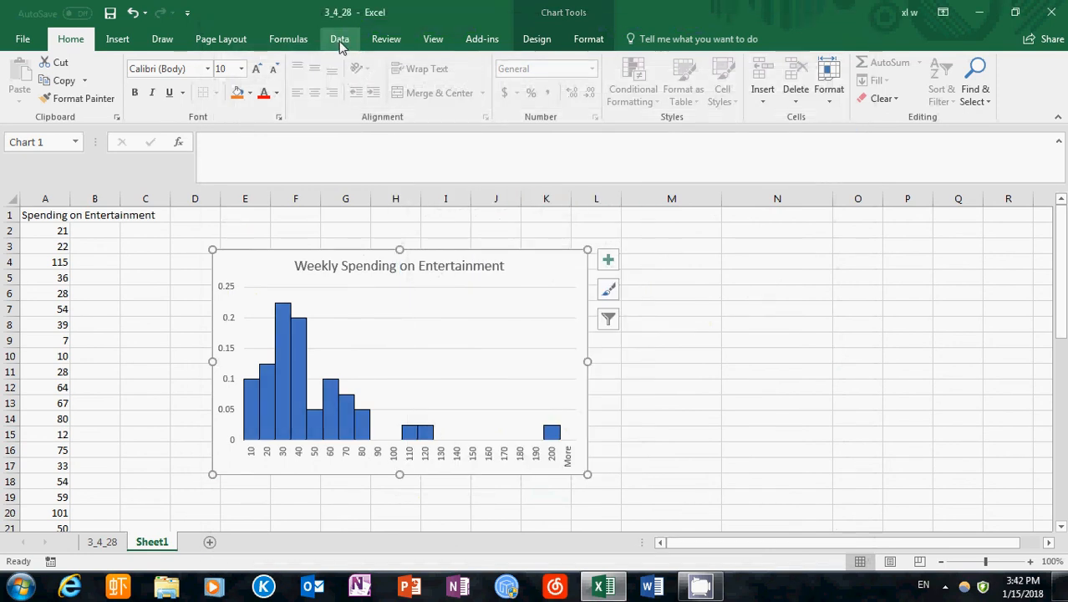
- Show the Data tab's analysis tools and start selecting spending values from cell A2
{"action": "left_click", "coordinate": [340, 39]}
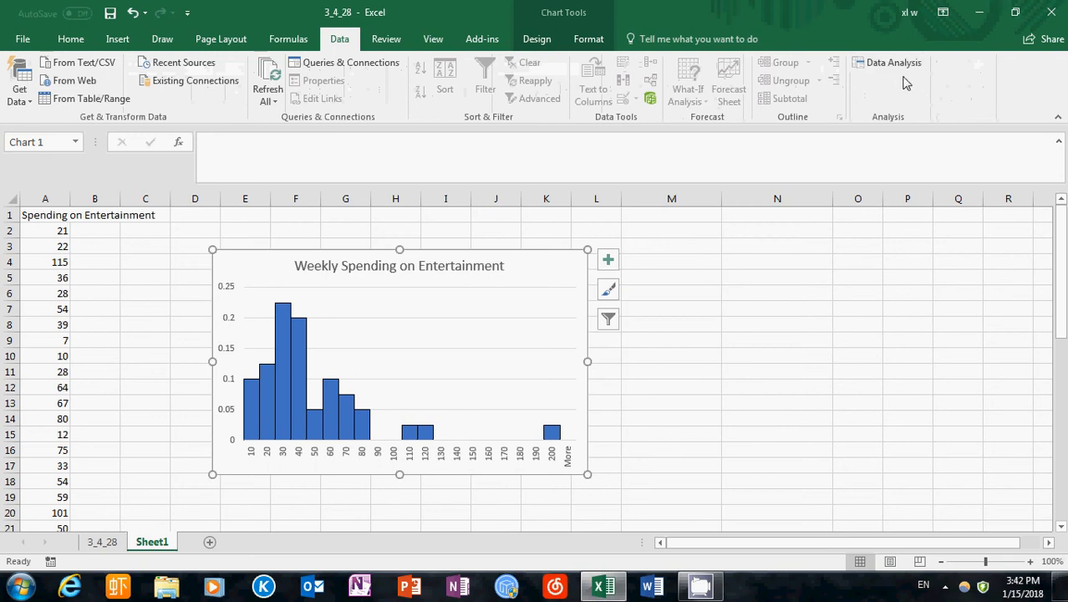
{"action": "mouse_move", "coordinate": [924, 82]}
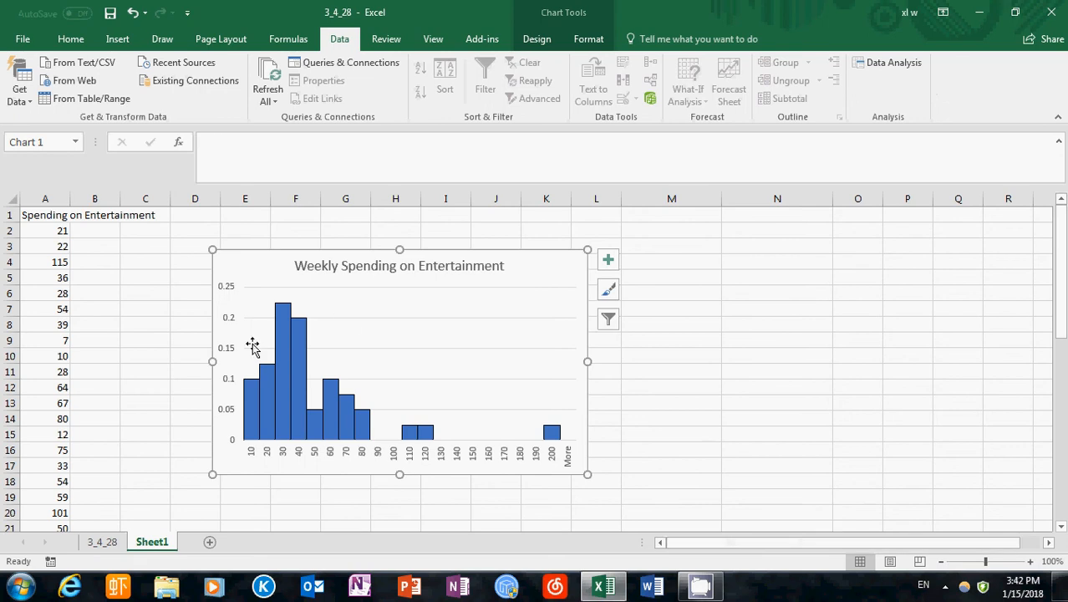
{"action": "mouse_move", "coordinate": [79, 267]}
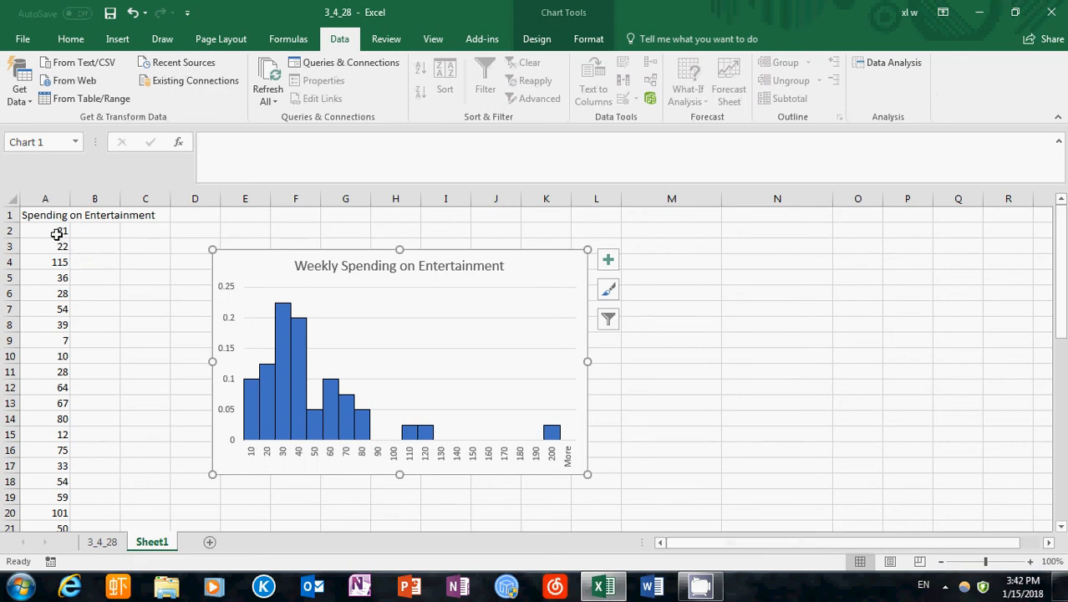
{"action": "left_click", "coordinate": [45, 231]}
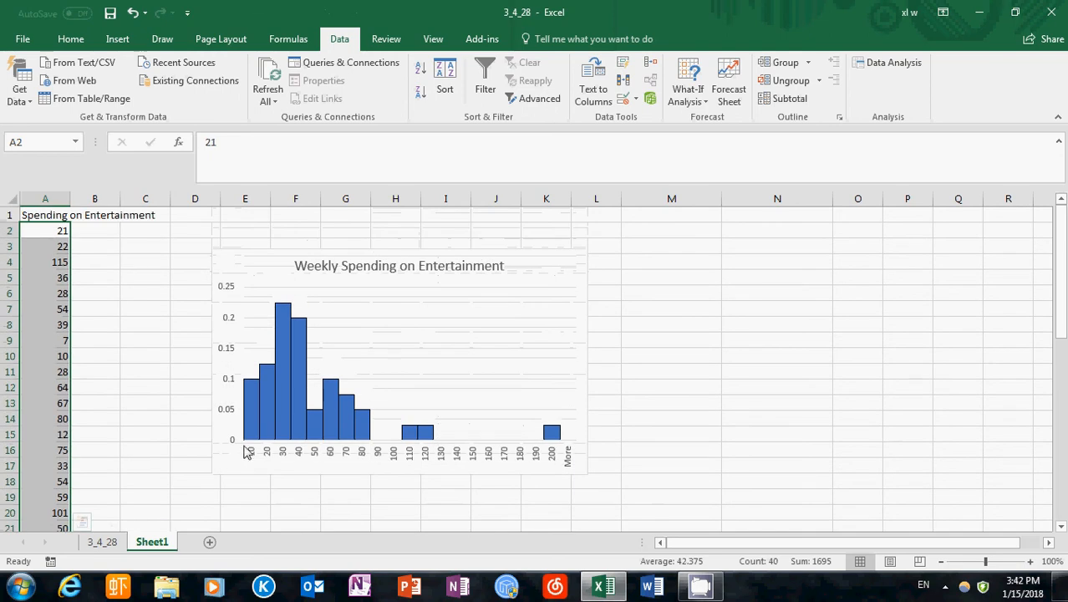
{"action": "mouse_move", "coordinate": [526, 459]}
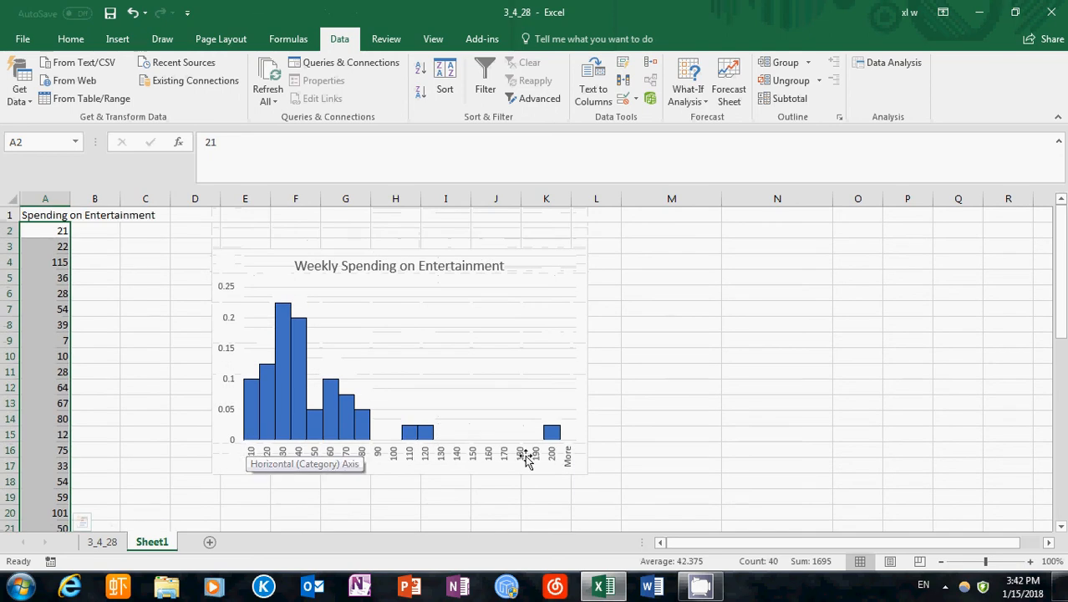
{"action": "mouse_move", "coordinate": [245, 450]}
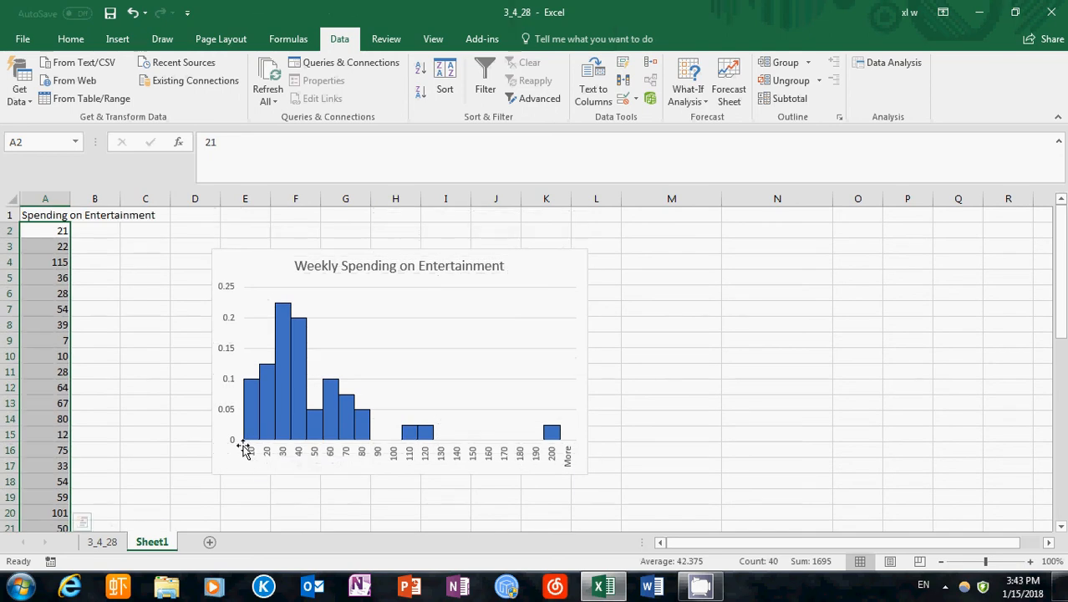
{"action": "mouse_move", "coordinate": [568, 452]}
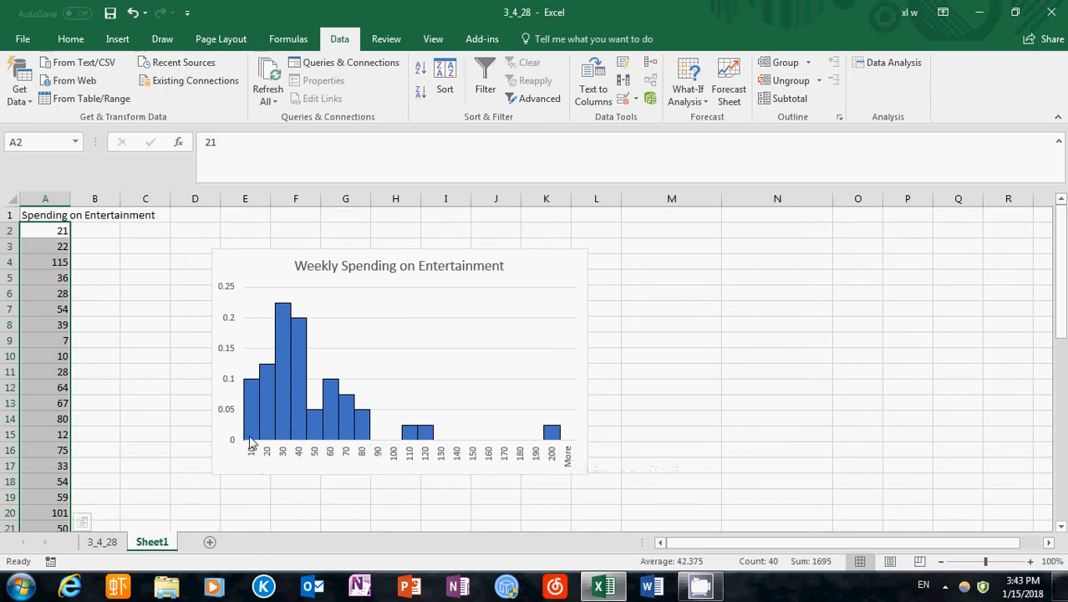
{"action": "mouse_move", "coordinate": [287, 444]}
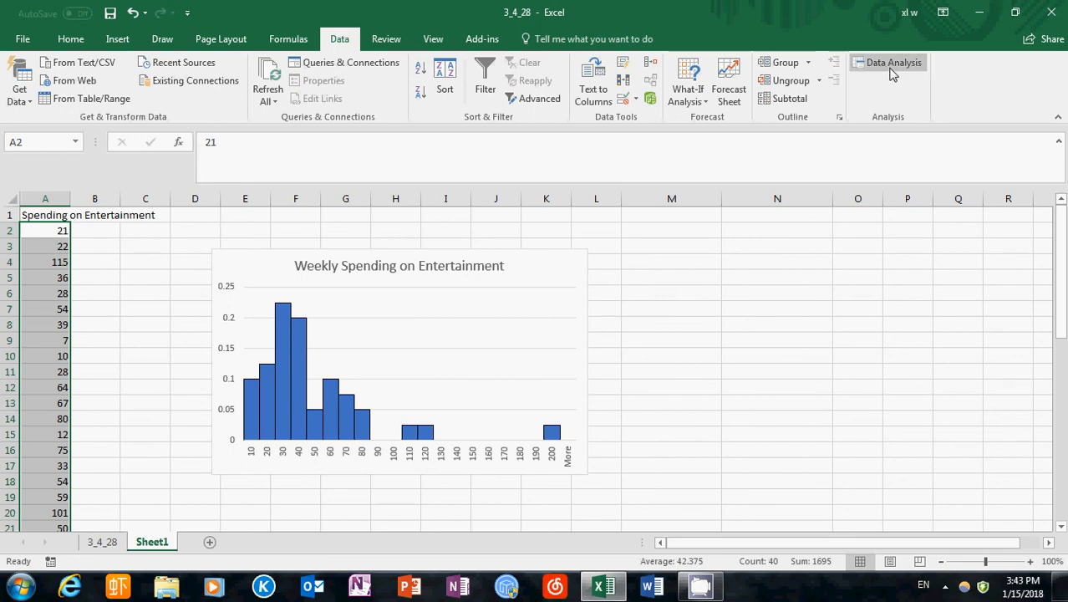
- Run Descriptive Statistics on $A$2:$A$41 with summary statistics output at $N$3
{"action": "left_click", "coordinate": [892, 61]}
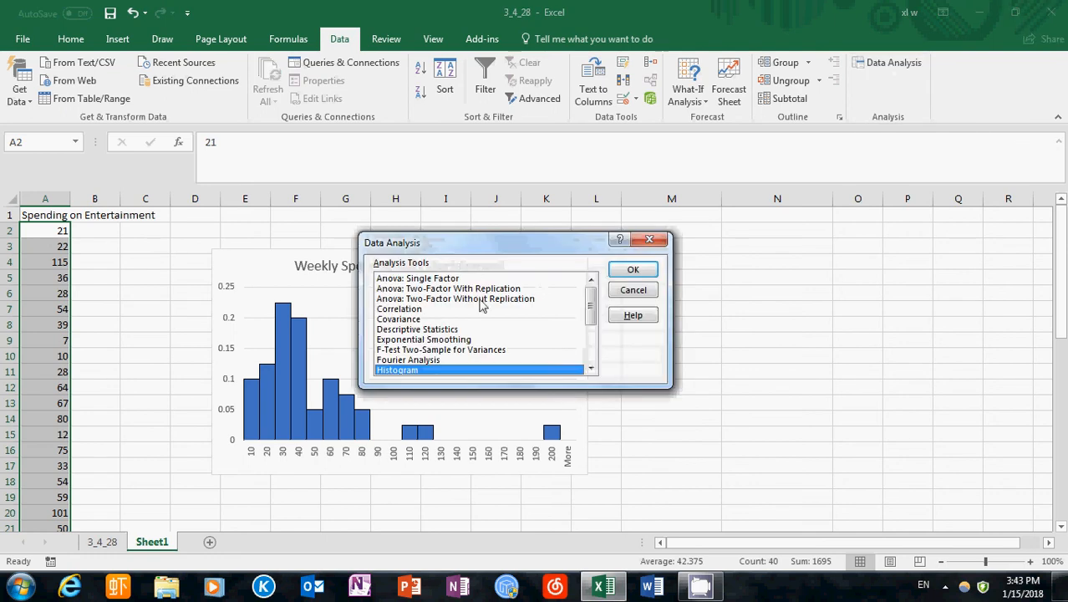
{"action": "left_click", "coordinate": [417, 328]}
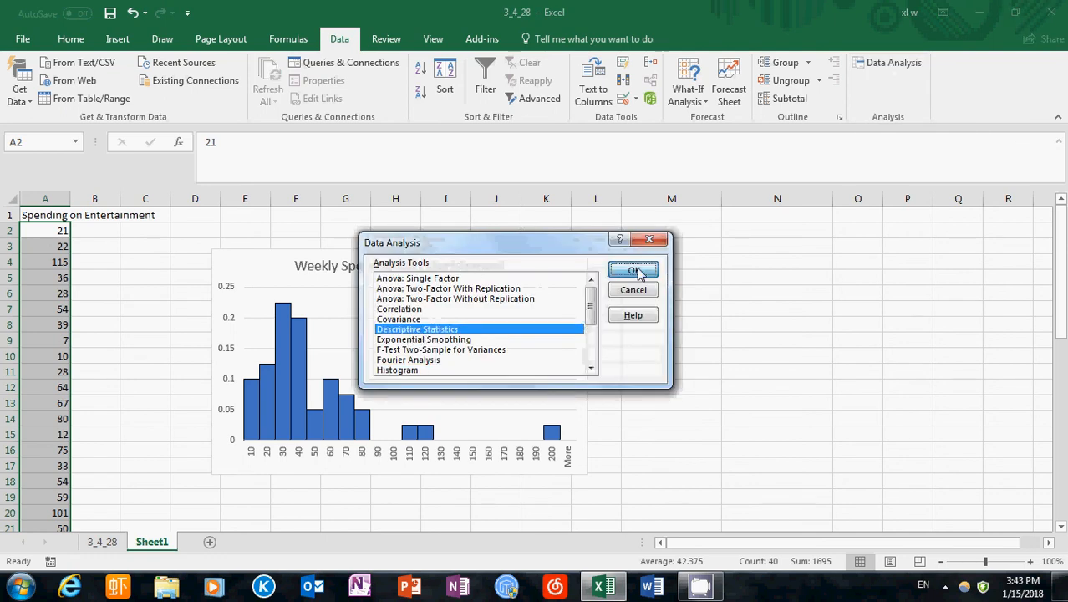
{"action": "left_click", "coordinate": [632, 269]}
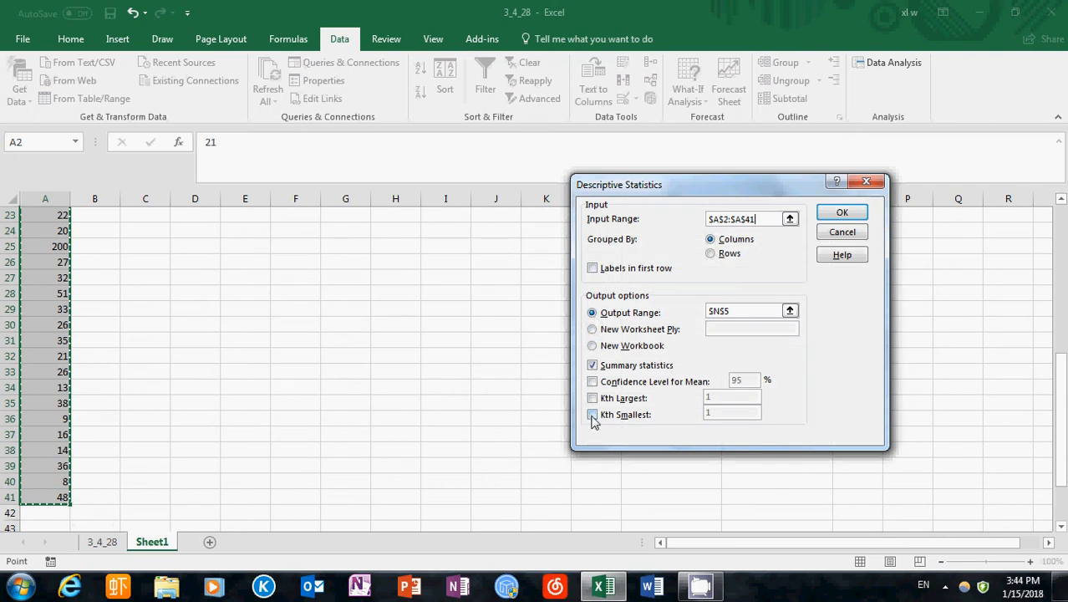
{"action": "left_click", "coordinate": [592, 414]}
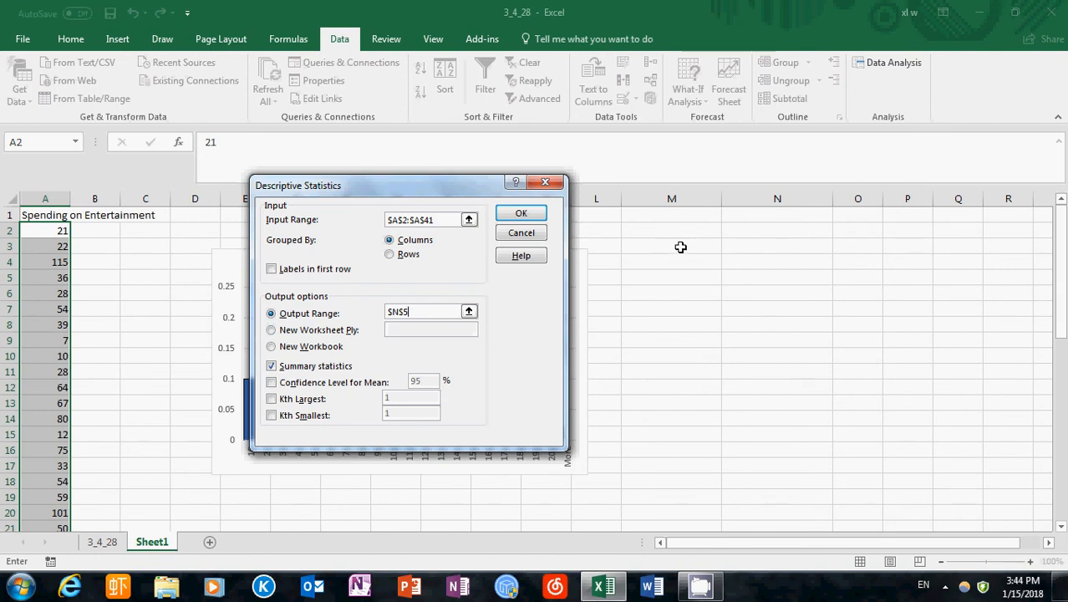
{"action": "left_click", "coordinate": [776, 245]}
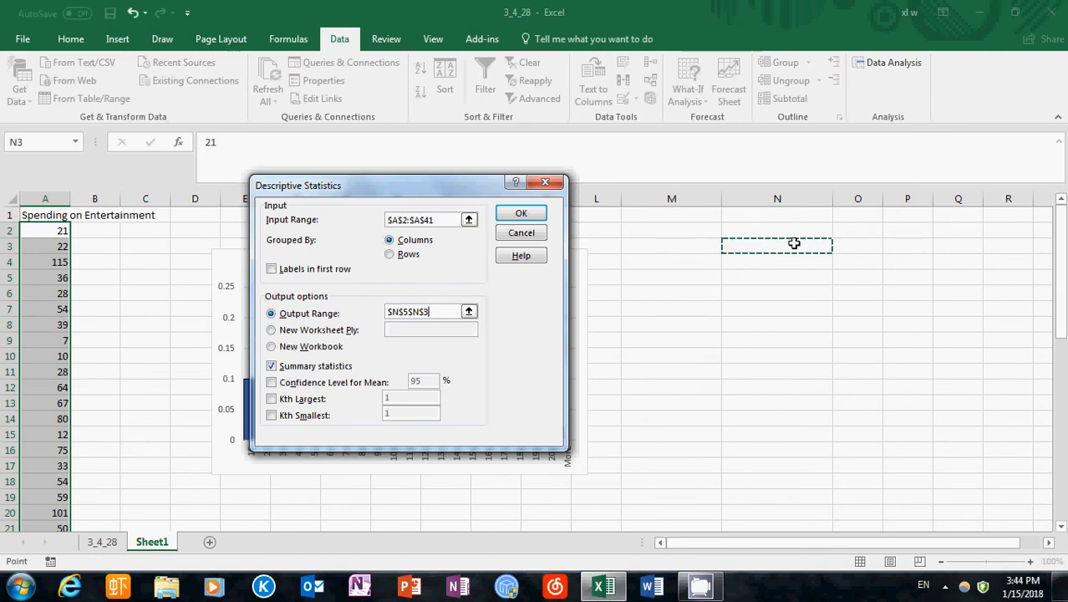
{"action": "mouse_move", "coordinate": [809, 246]}
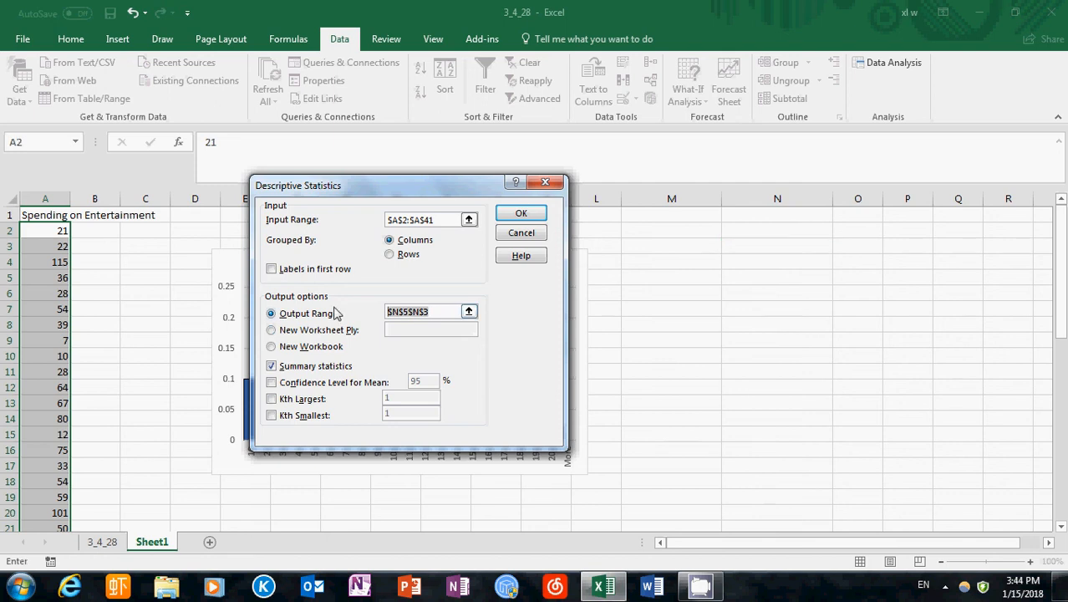
{"action": "left_click", "coordinate": [777, 246]}
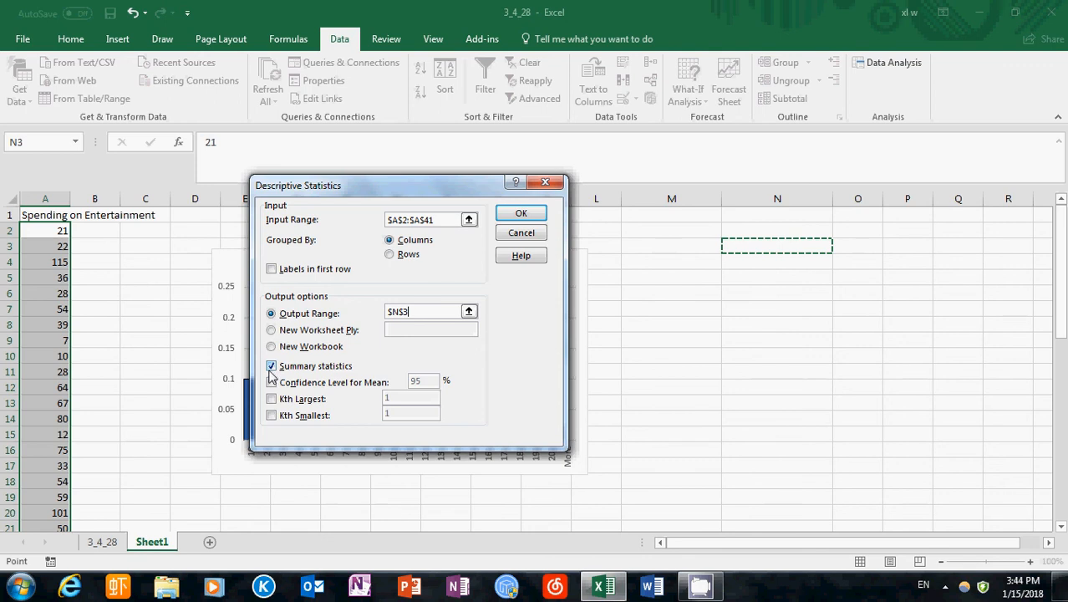
{"action": "left_click", "coordinate": [521, 212]}
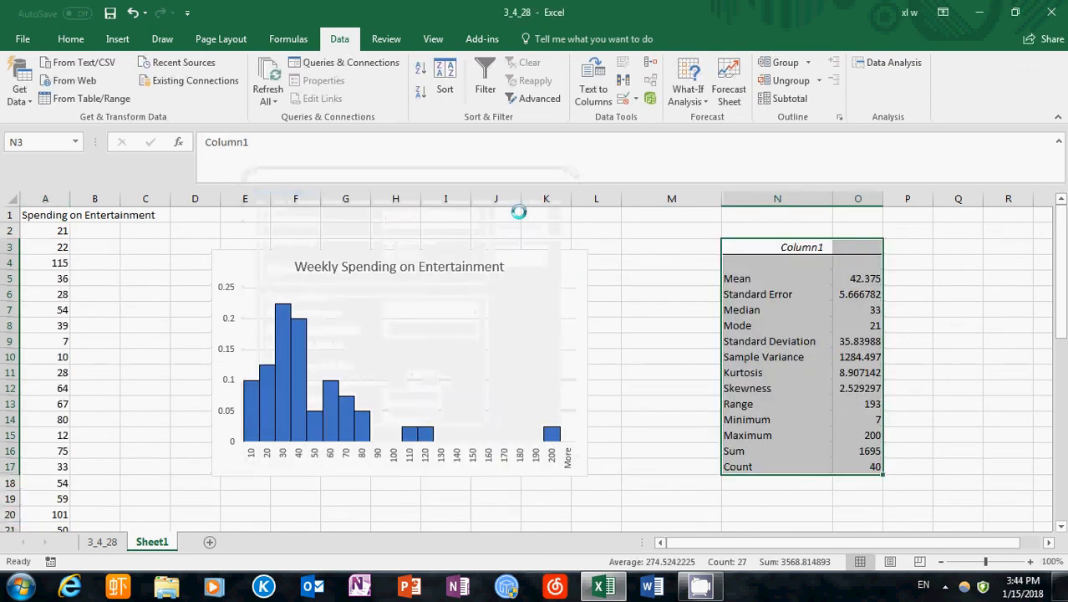
{"action": "mouse_move", "coordinate": [772, 318]}
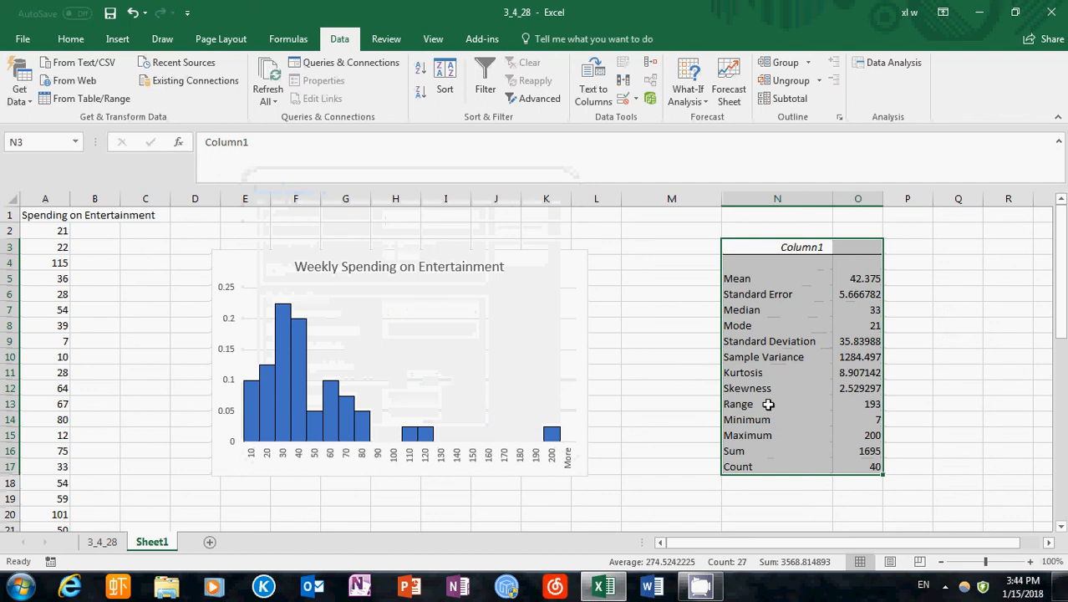
{"action": "mouse_move", "coordinate": [750, 422]}
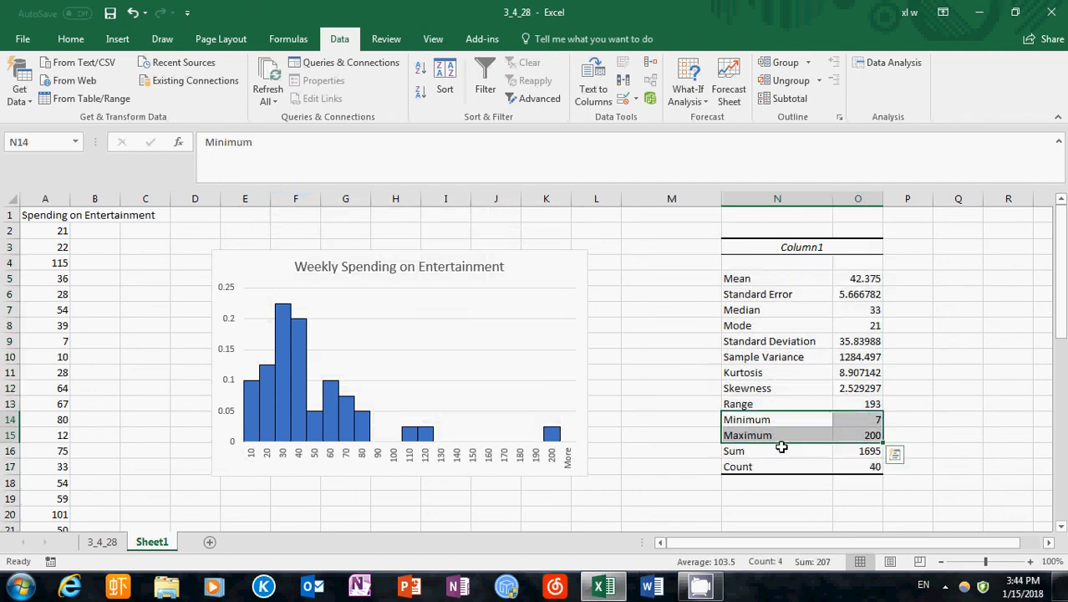
{"action": "mouse_move", "coordinate": [777, 419]}
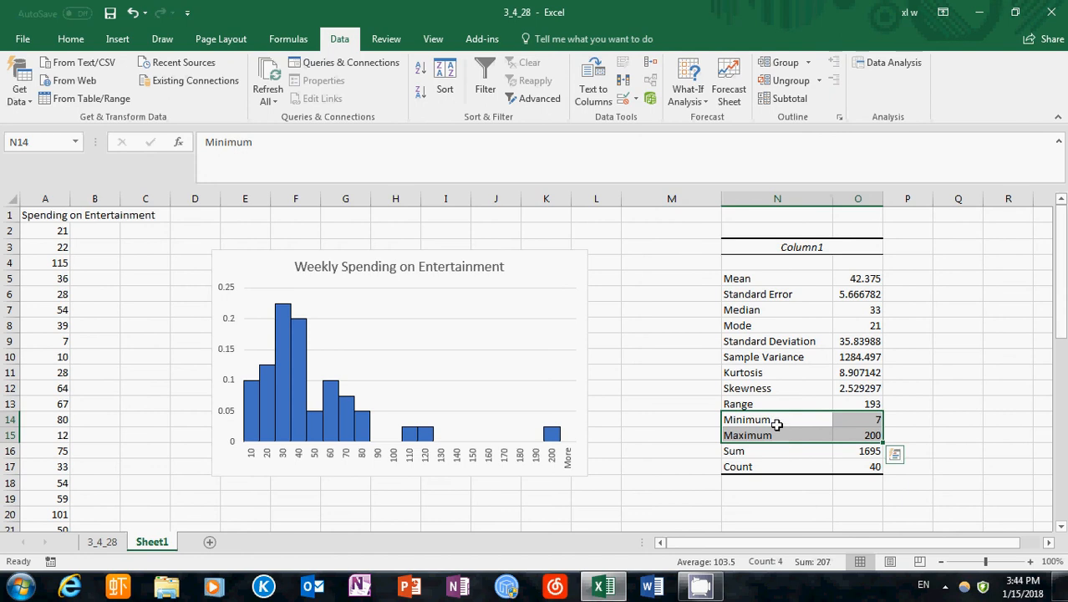
{"action": "mouse_move", "coordinate": [229, 448]}
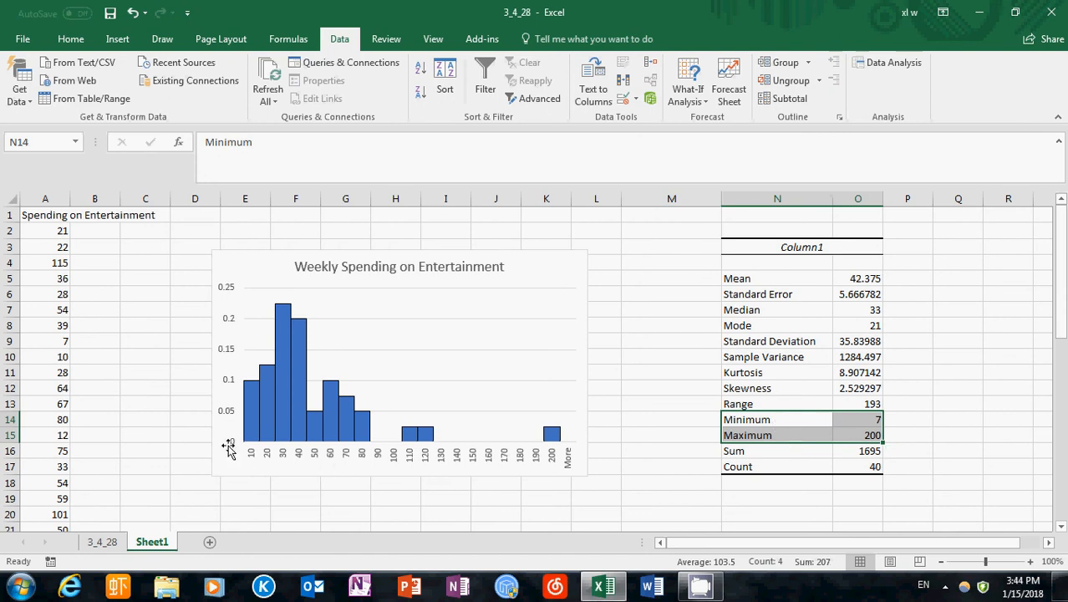
{"action": "mouse_move", "coordinate": [137, 402]}
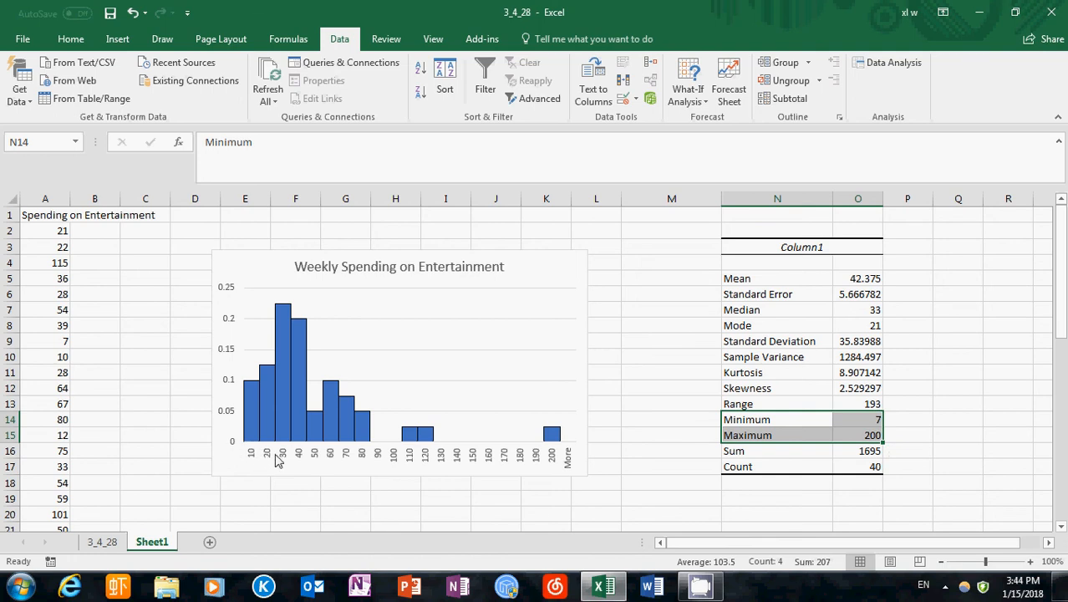
{"action": "mouse_move", "coordinate": [255, 458]}
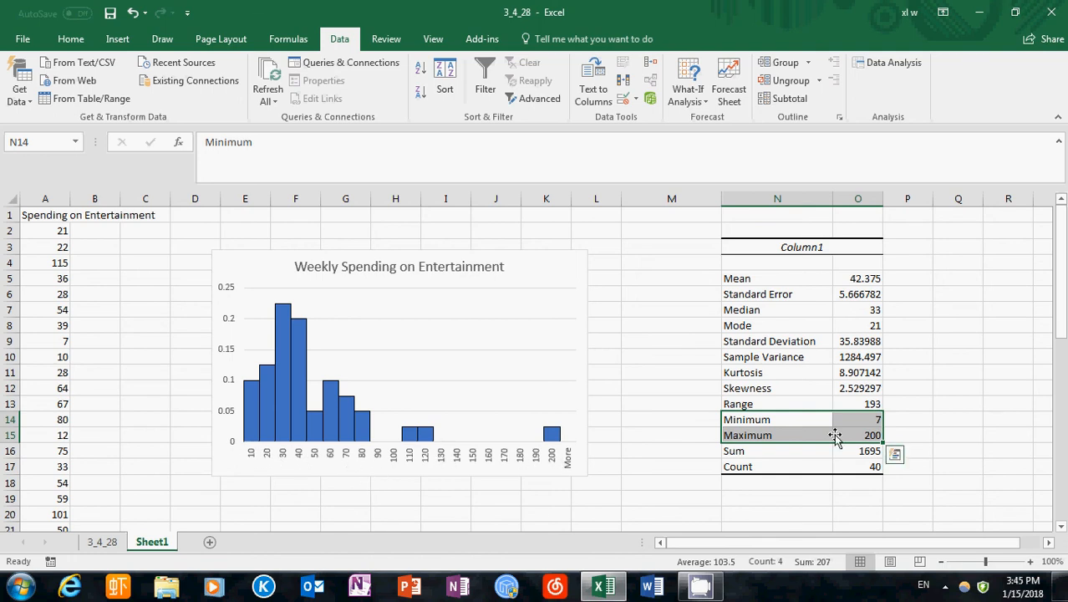
{"action": "mouse_move", "coordinate": [875, 429]}
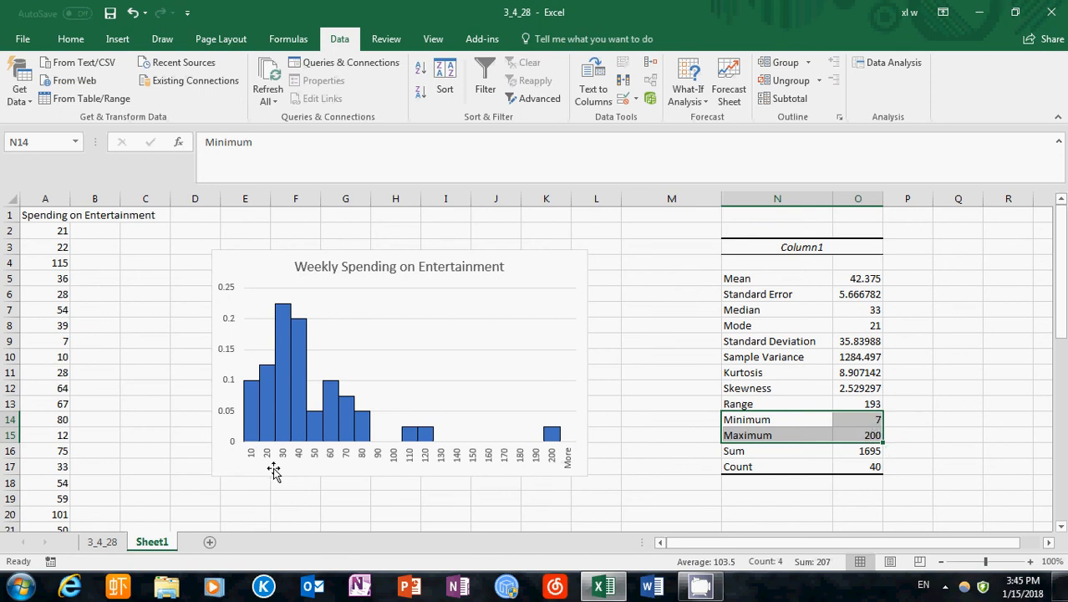
{"action": "mouse_move", "coordinate": [449, 451]}
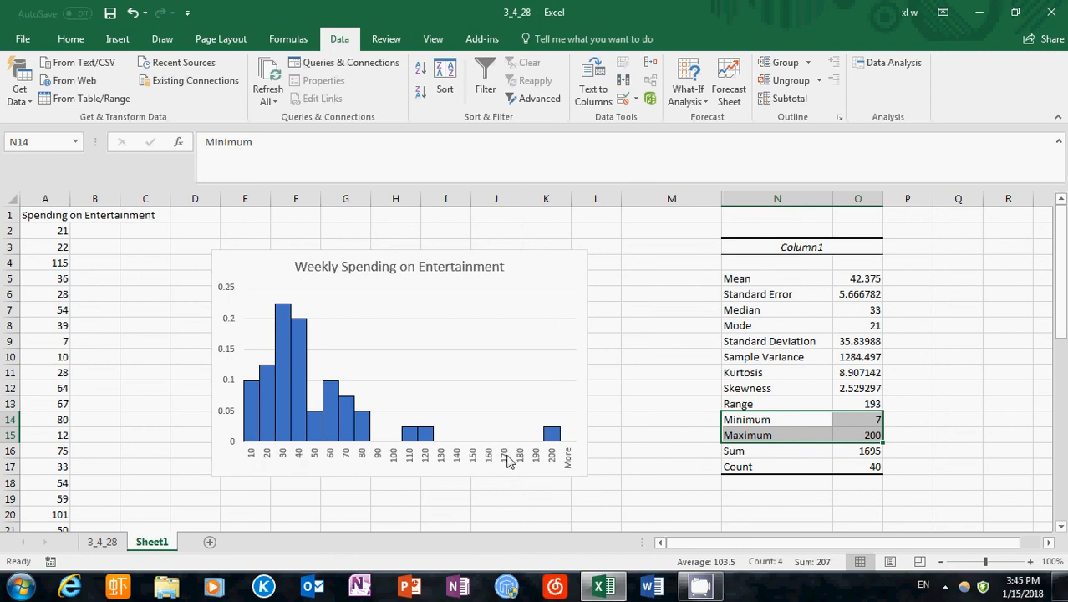
{"action": "mouse_move", "coordinate": [246, 441]}
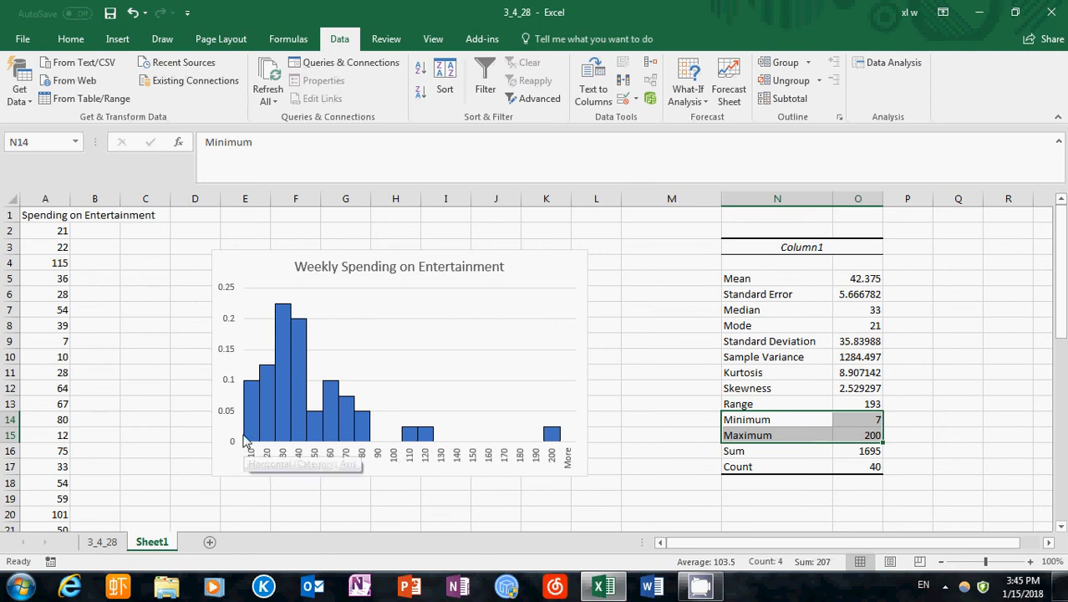
{"action": "mouse_move", "coordinate": [249, 449]}
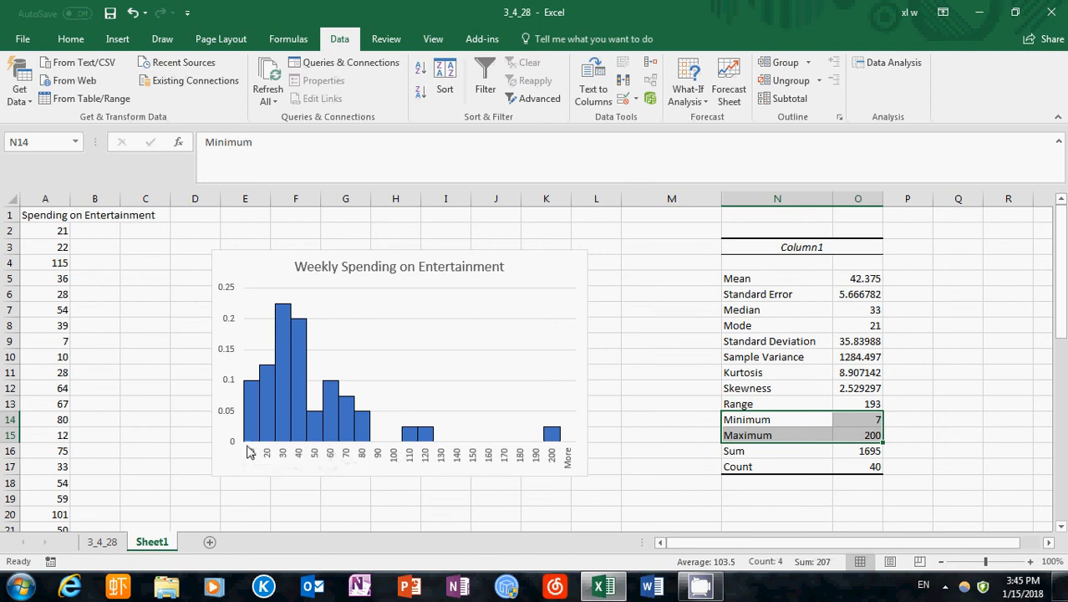
{"action": "mouse_move", "coordinate": [261, 468]}
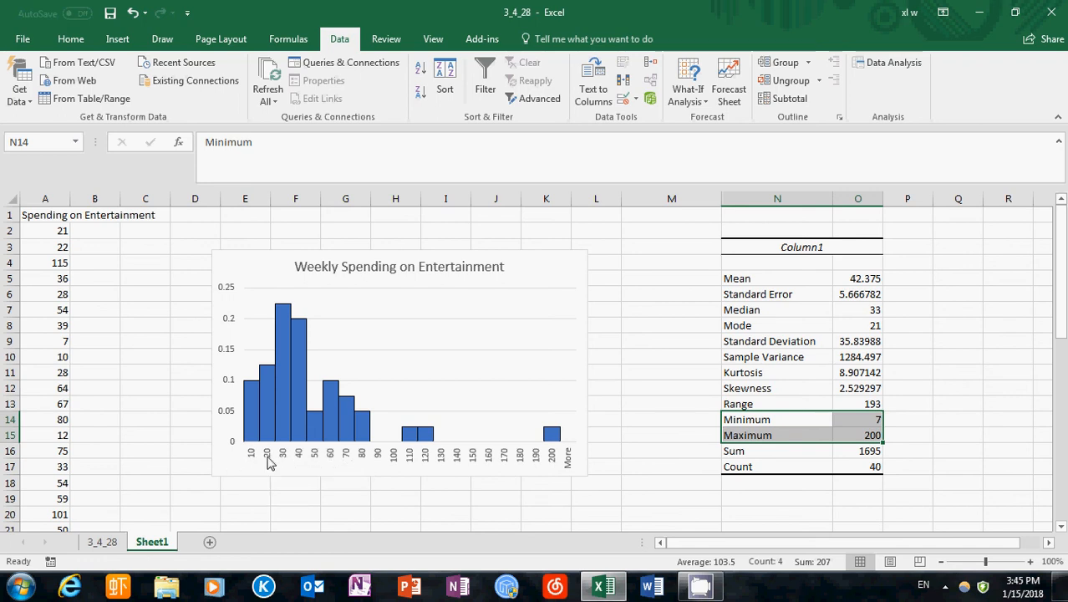
{"action": "mouse_move", "coordinate": [329, 460]}
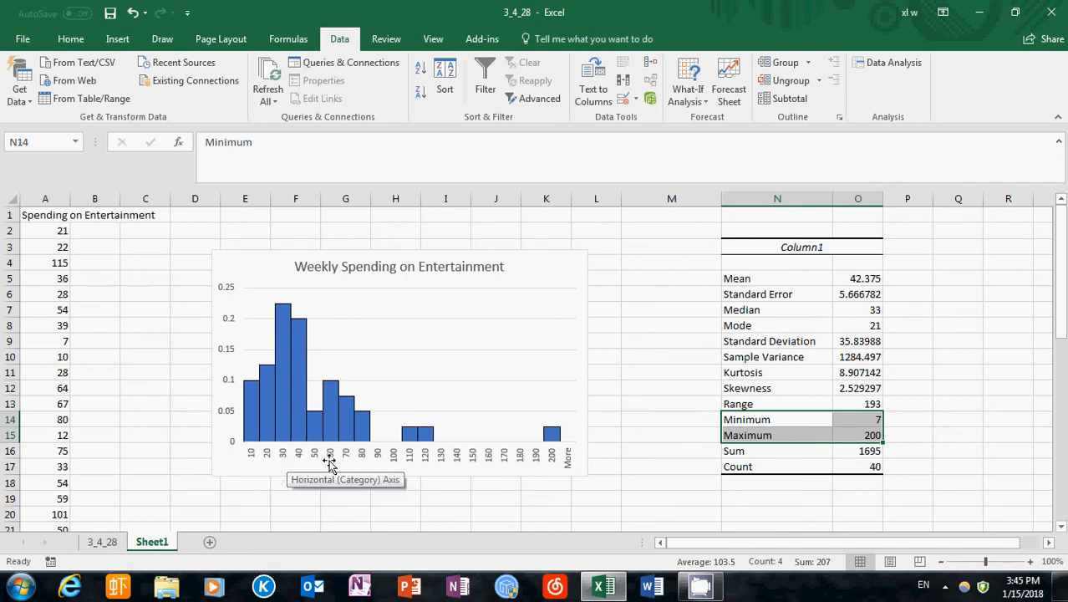
- Enter bin values 10, 20, 30 down column G starting at G20
{"action": "scroll", "scroll_direction": "down", "scroll_amount": 3}
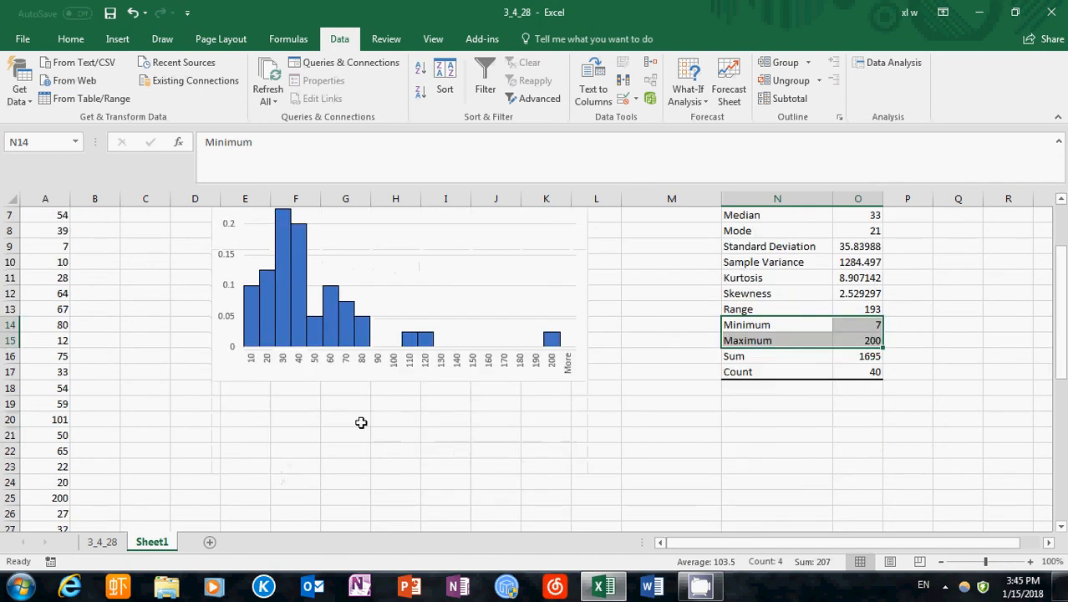
{"action": "left_click", "coordinate": [345, 419]}
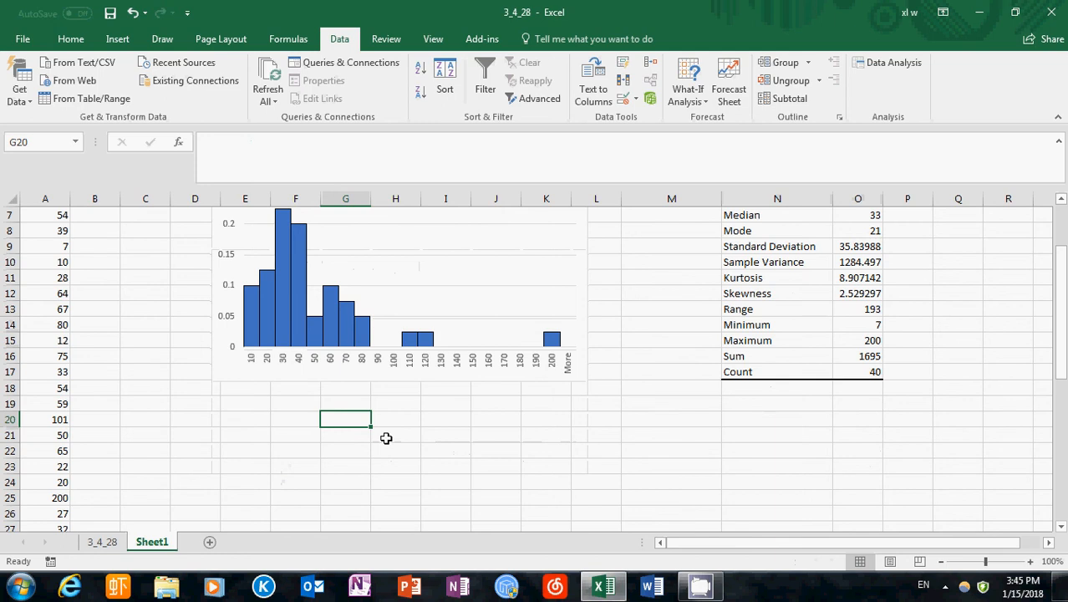
{"action": "type", "text": "10"}
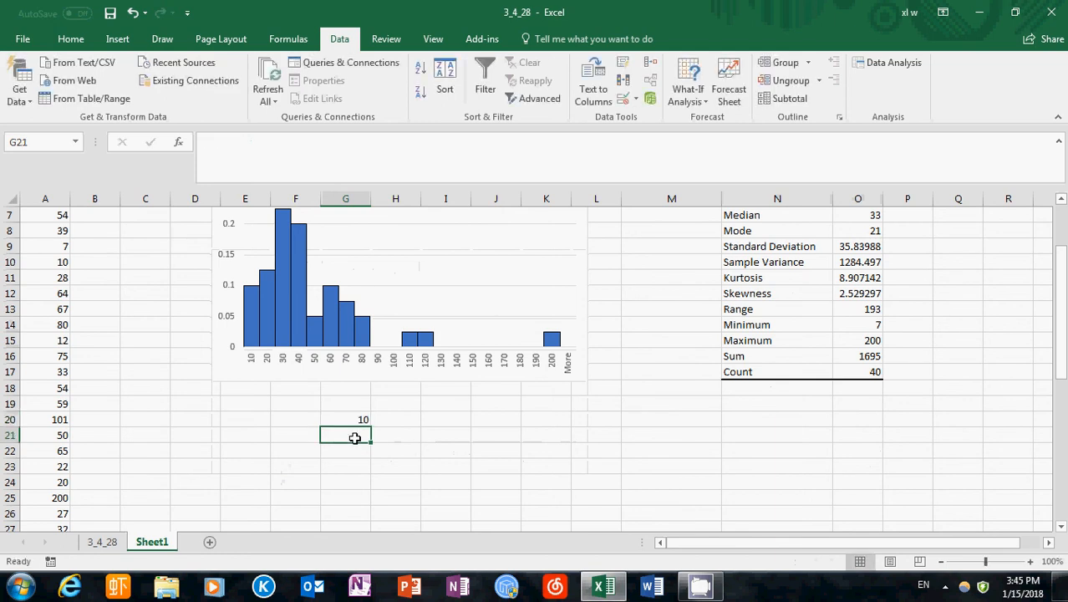
{"action": "type", "text": "20"}
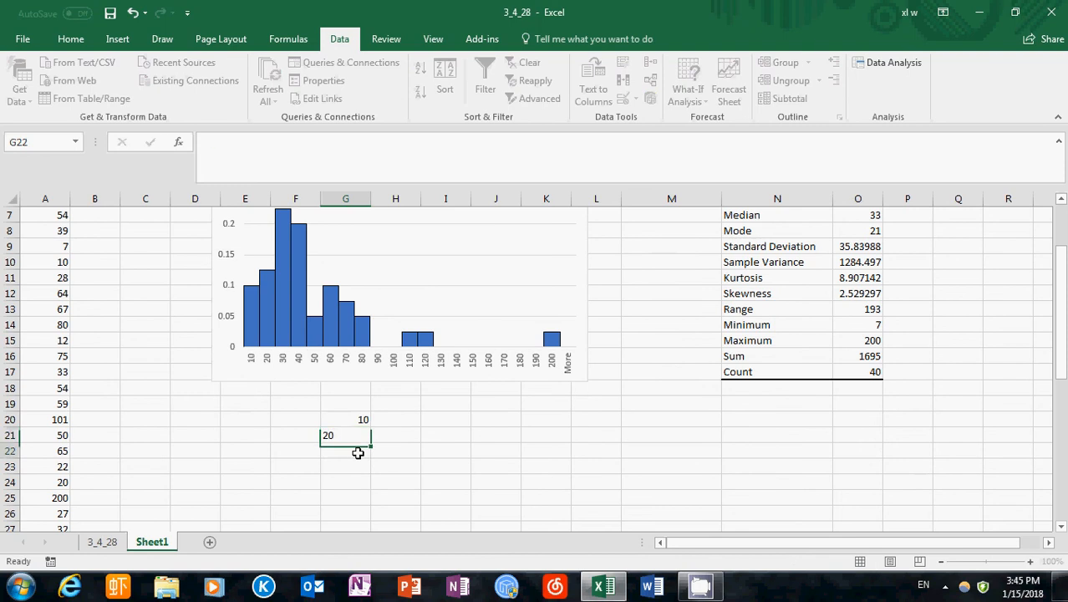
{"action": "type", "text": "30"}
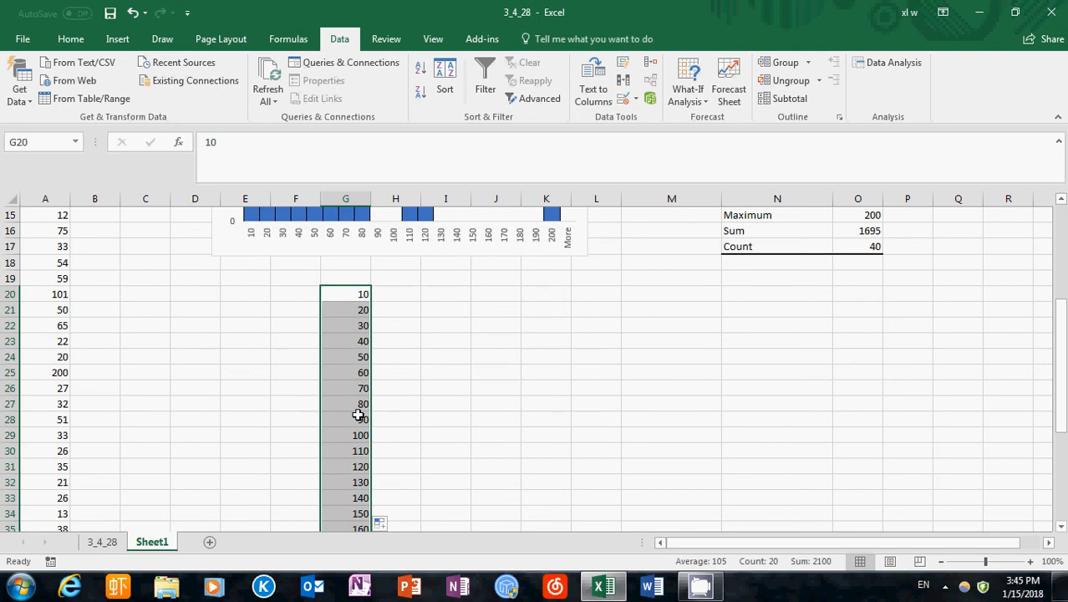
{"action": "mouse_move", "coordinate": [362, 295]}
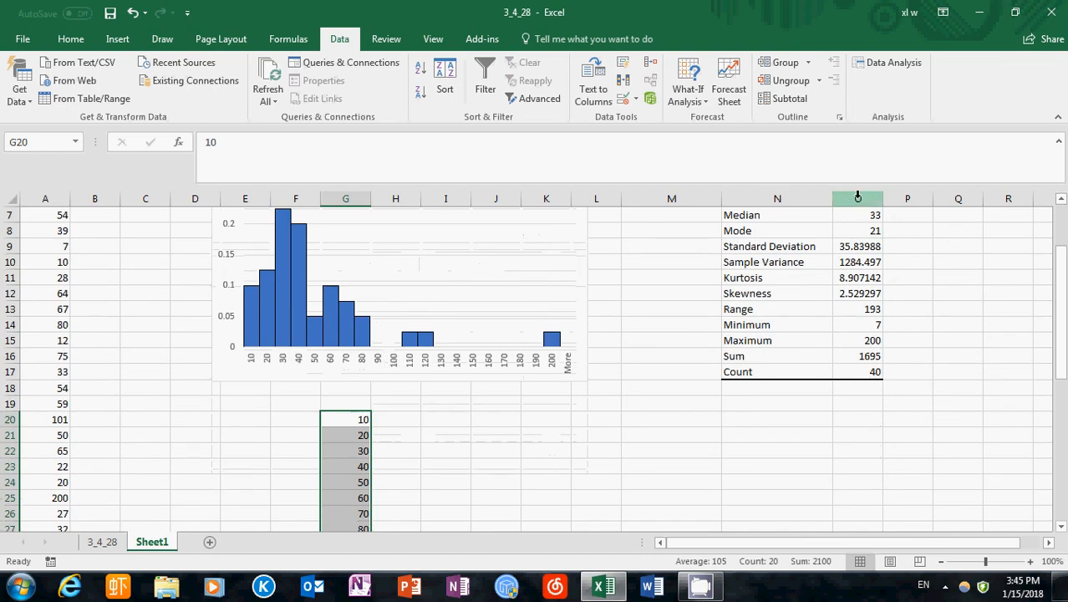
- Run Histogram on $A$2:$A$41 with bins $G$20:$G$39, output at $N$20 with chart
{"action": "left_click", "coordinate": [894, 62]}
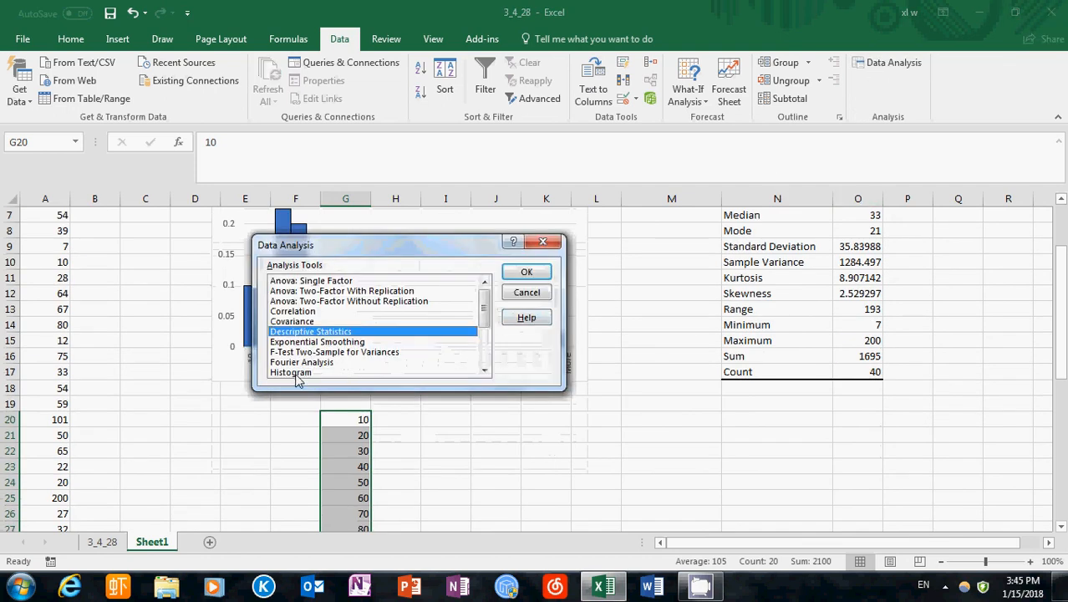
{"action": "left_click", "coordinate": [527, 272]}
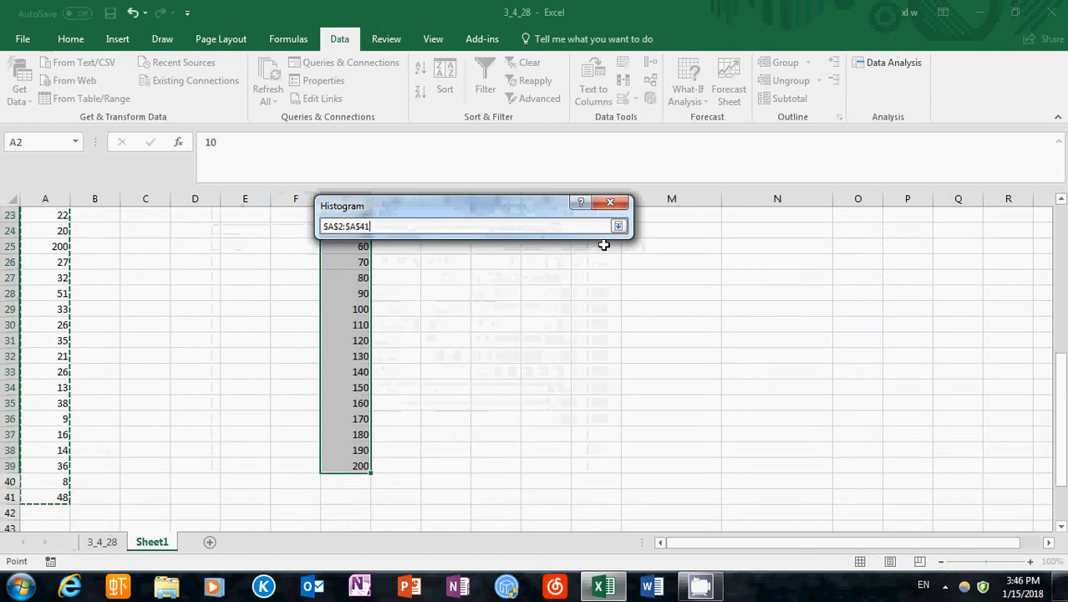
{"action": "left_click", "coordinate": [533, 260]}
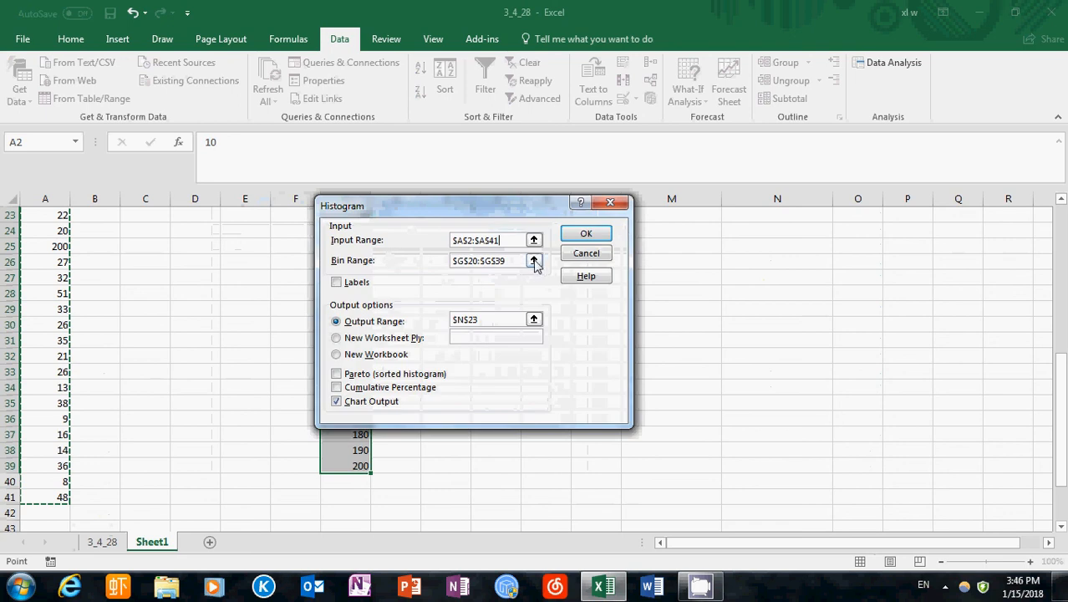
{"action": "left_click", "coordinate": [534, 259]}
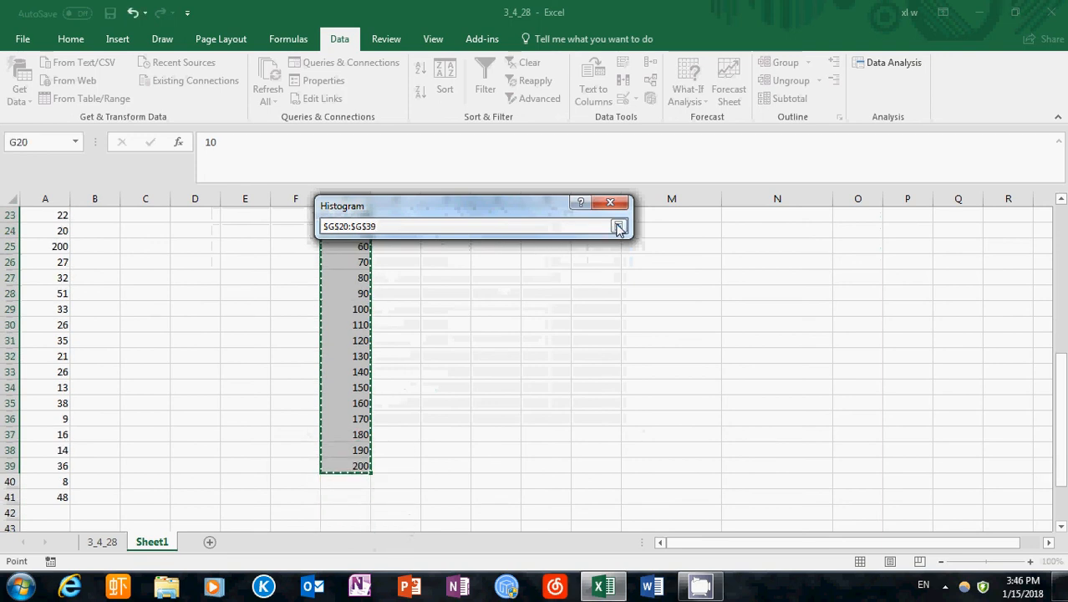
{"action": "left_click", "coordinate": [618, 226]}
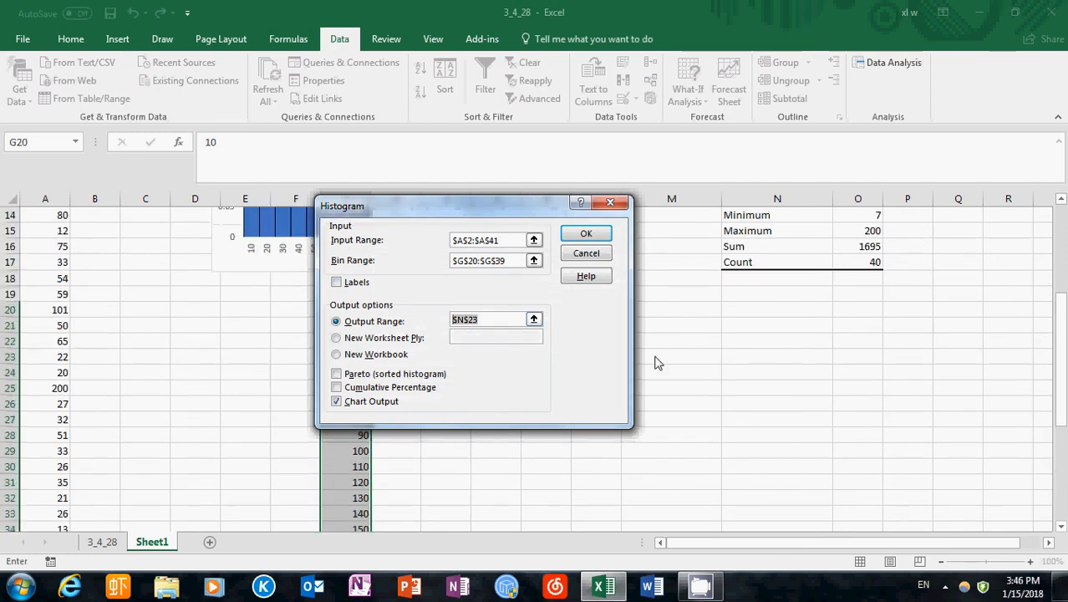
{"action": "left_click", "coordinate": [775, 309]}
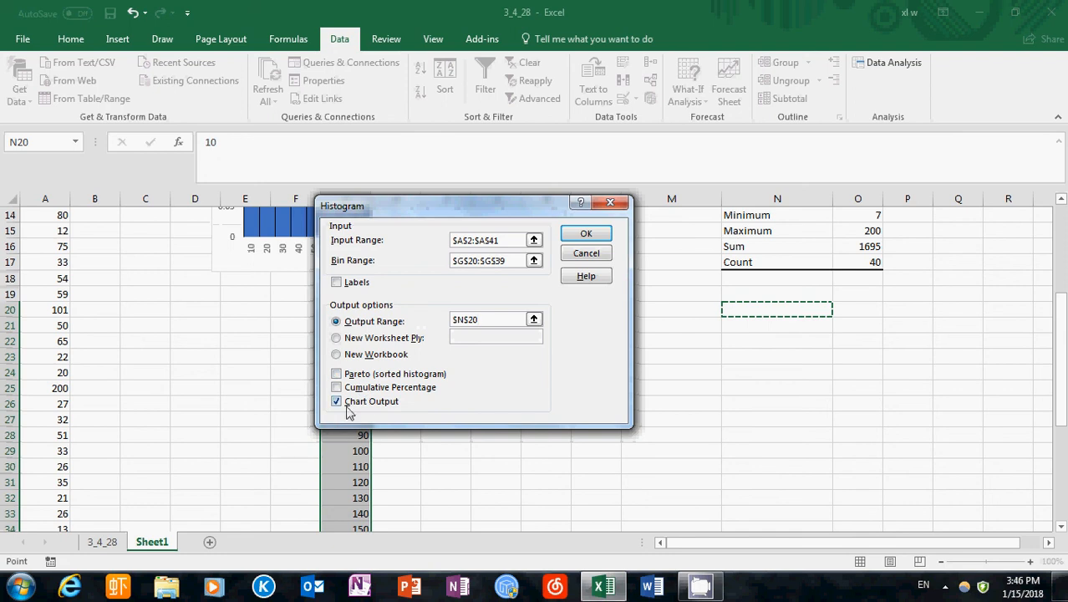
{"action": "mouse_move", "coordinate": [386, 418]}
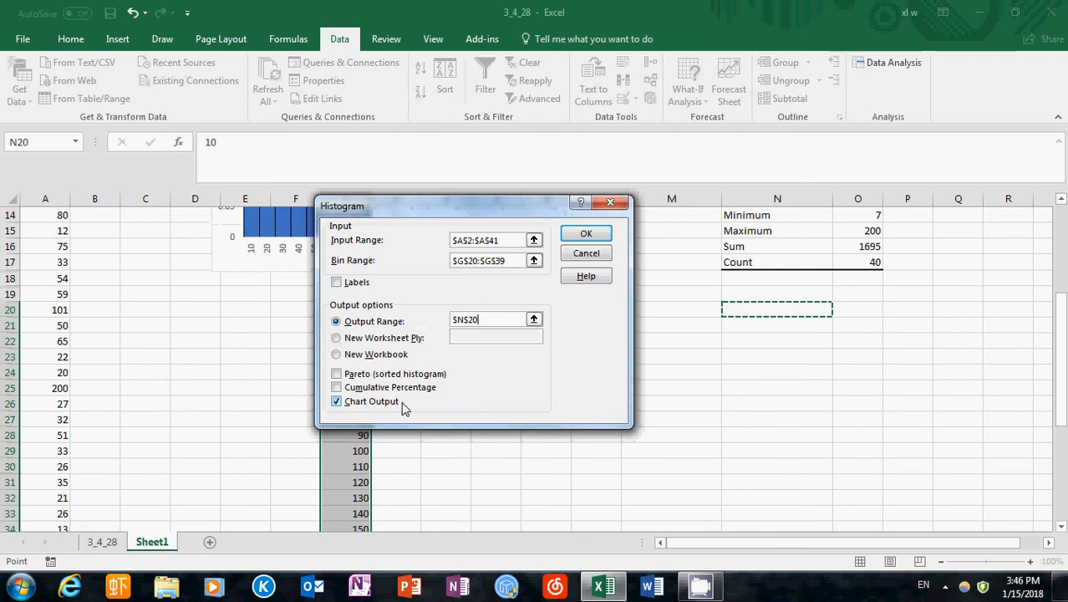
{"action": "mouse_move", "coordinate": [357, 409]}
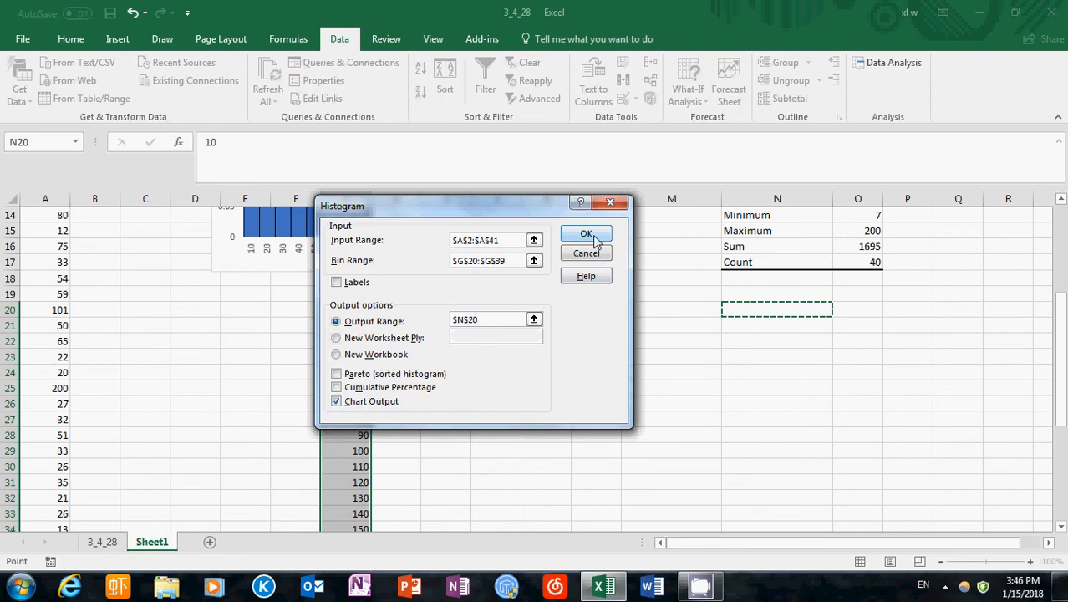
{"action": "left_click", "coordinate": [585, 233]}
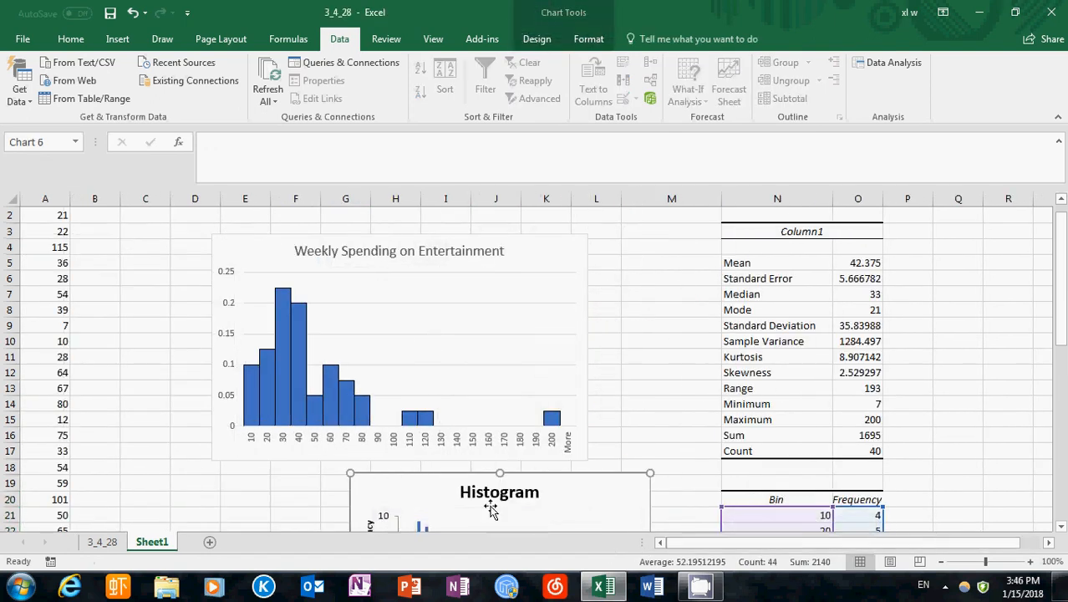
- Scroll down to review the generated Histogram chart and Bin/Frequency table
{"action": "scroll", "scroll_direction": "down", "scroll_amount": 3}
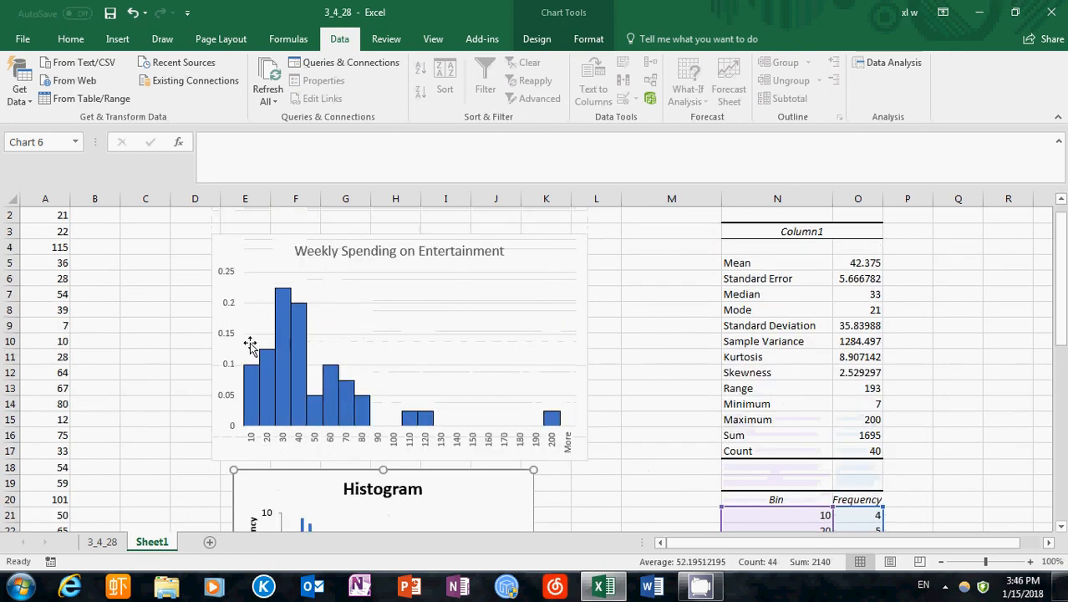
{"action": "mouse_move", "coordinate": [231, 310]}
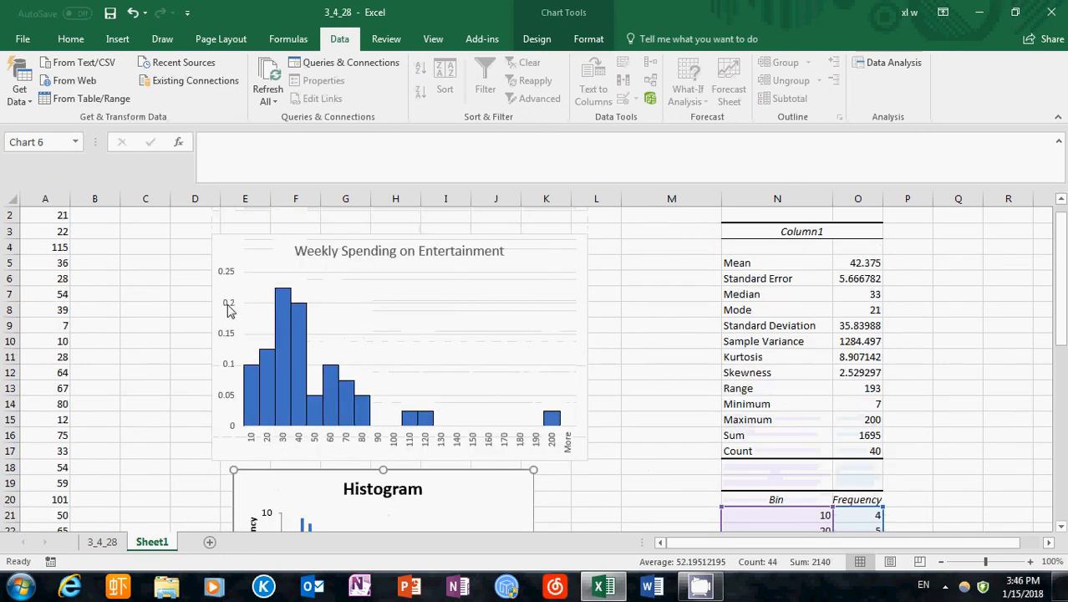
{"action": "scroll", "scroll_direction": "down", "scroll_amount": 3}
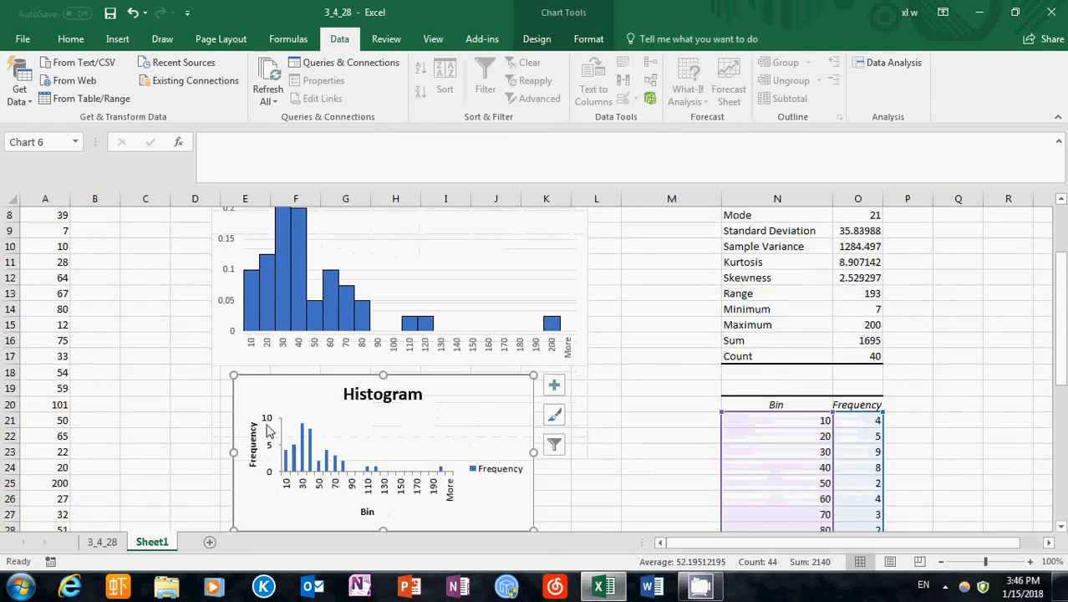
{"action": "mouse_move", "coordinate": [454, 406]}
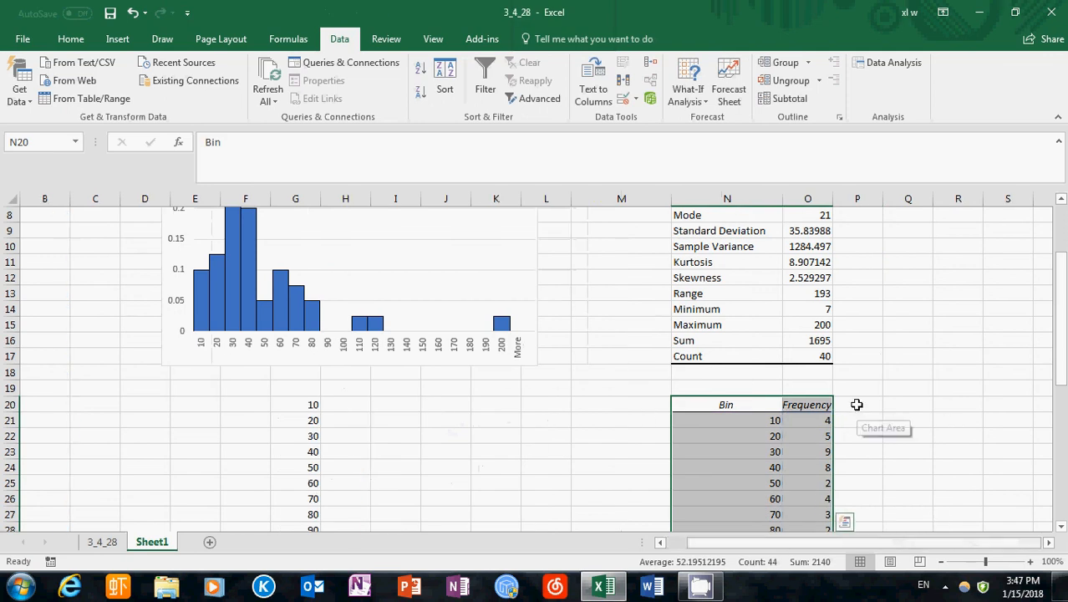
- Label cell P20 with the heading 'Relative Frequency'
{"action": "left_click", "coordinate": [856, 404]}
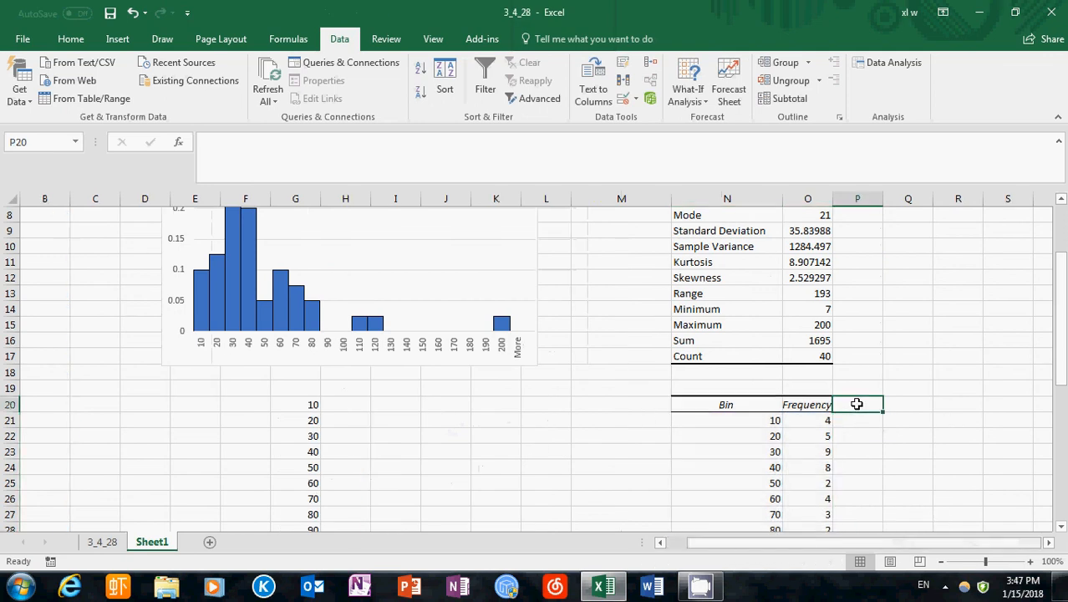
{"action": "type", "text": "Relative"}
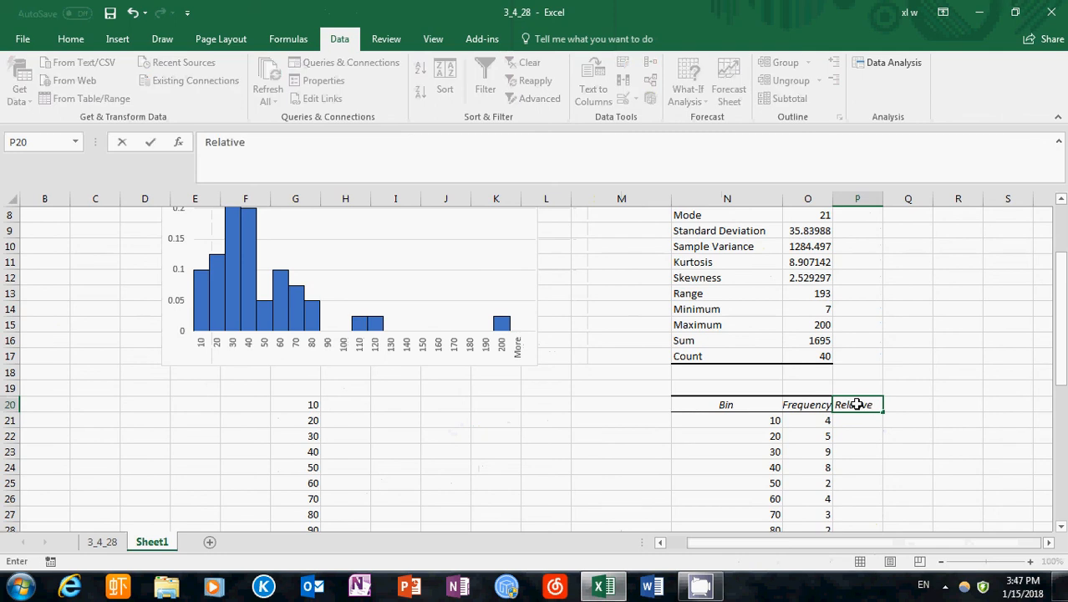
{"action": "type", "text": "Frequency"}
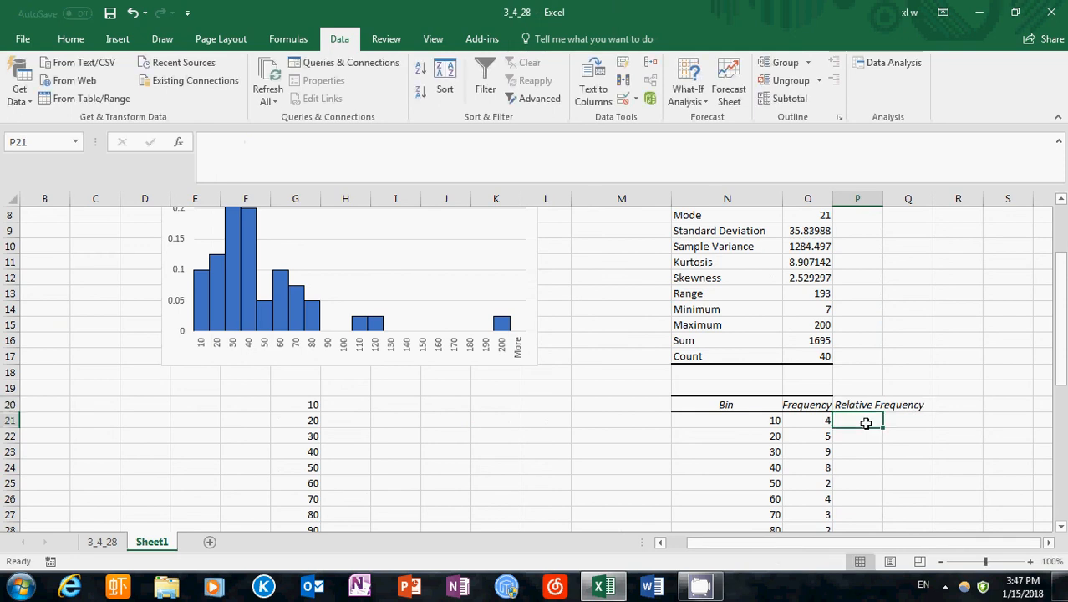
- Enter =O21/40 in P21, giving the first relative frequency 0.1
{"action": "type", "text": "="}
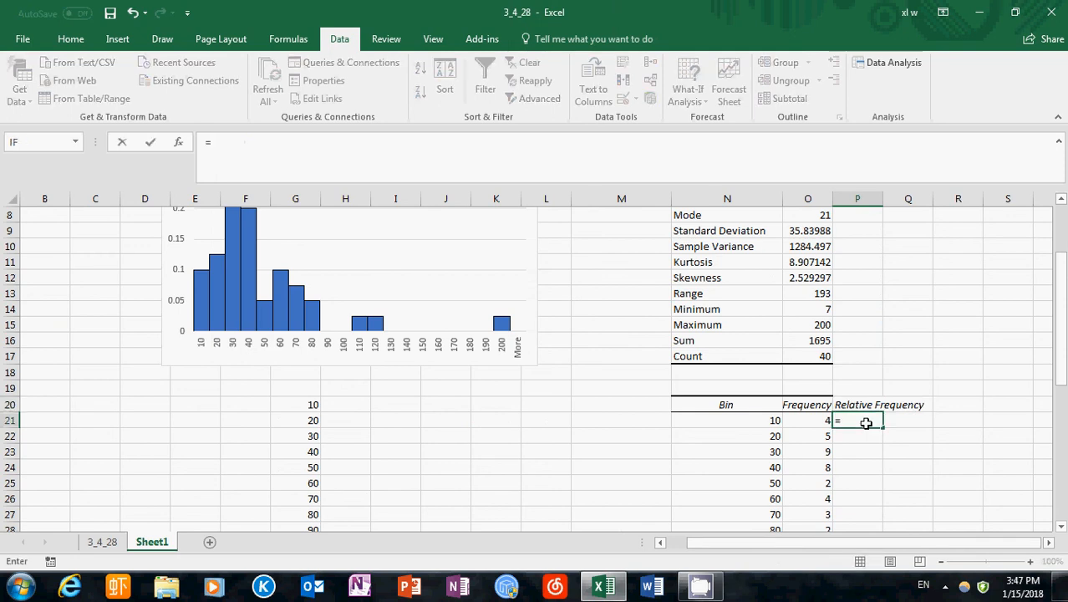
{"action": "left_click", "coordinate": [807, 420]}
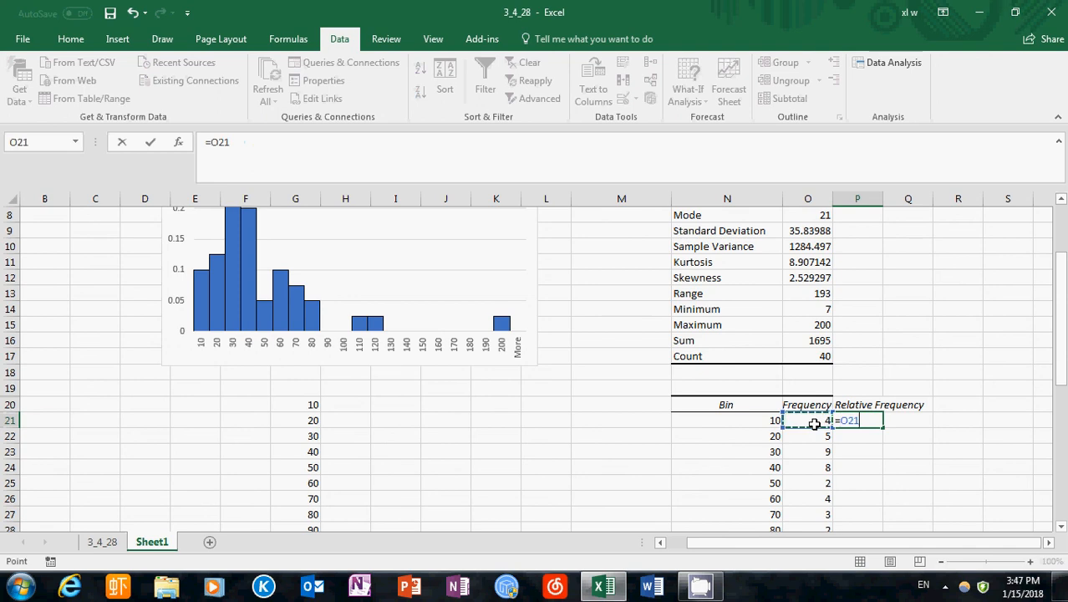
{"action": "type", "text": "/"}
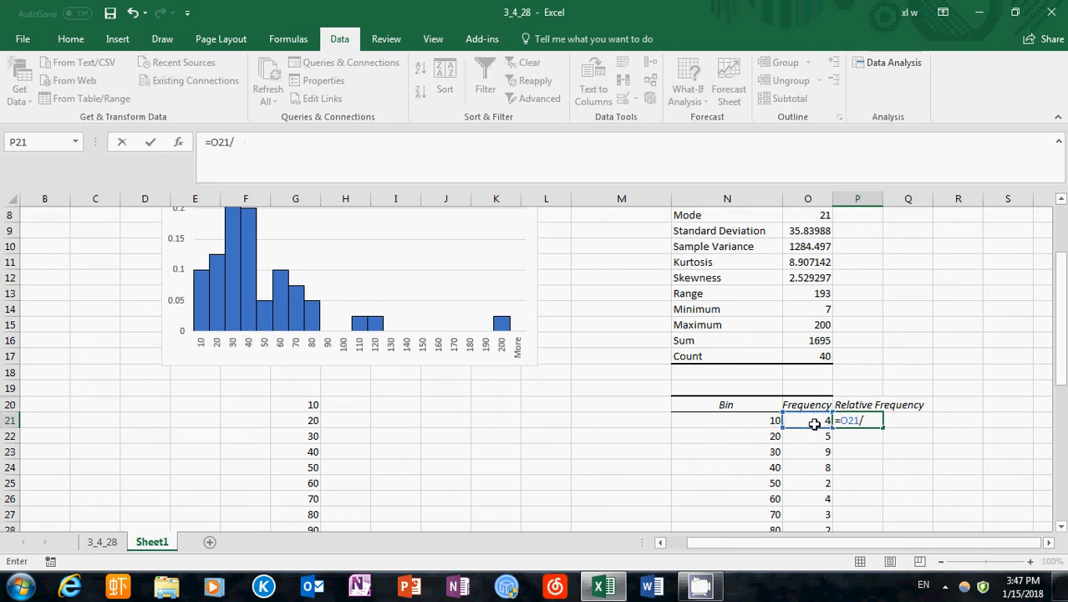
{"action": "type", "text": "40"}
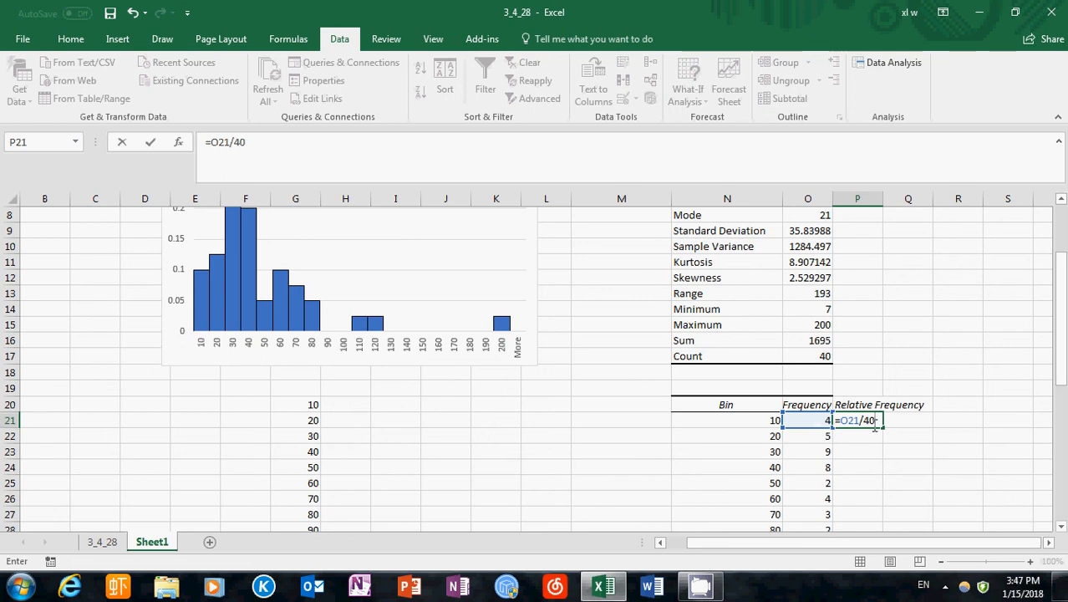
{"action": "mouse_move", "coordinate": [856, 439]}
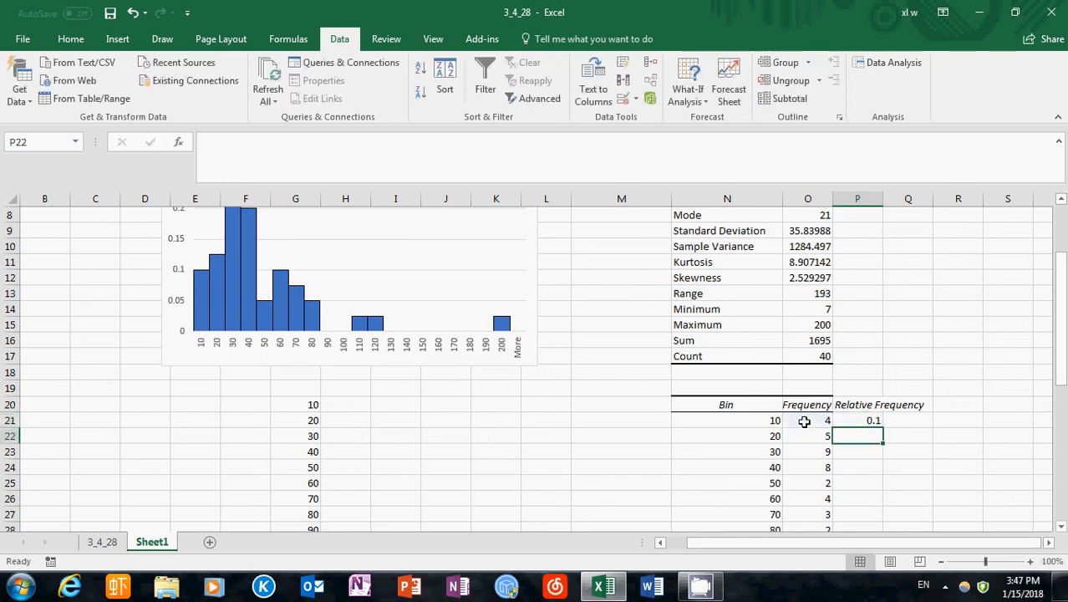
{"action": "left_click", "coordinate": [857, 420]}
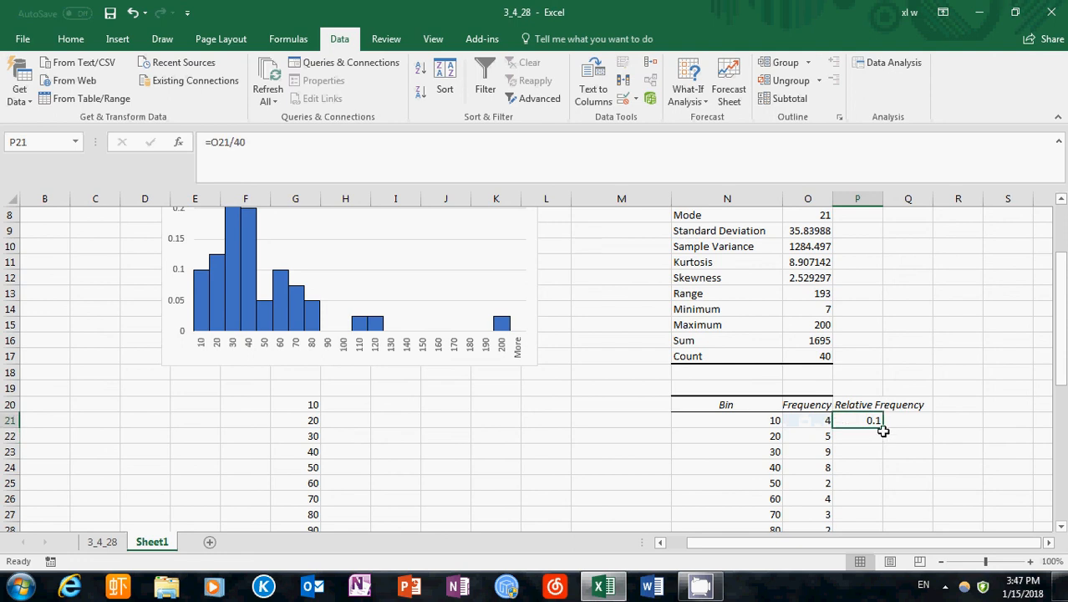
{"action": "mouse_move", "coordinate": [885, 433]}
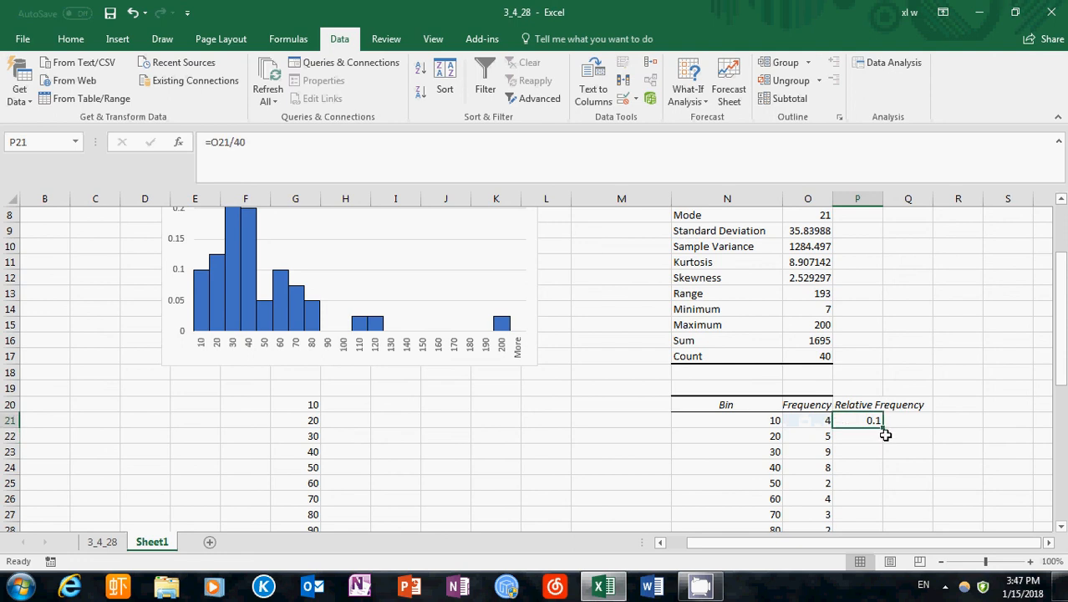
- Copy the P21 formula down through the More row, yielding values like 0.225 and 0.025
{"action": "left_click_drag", "start_coordinate": [874, 421], "coordinate": [873, 523]}
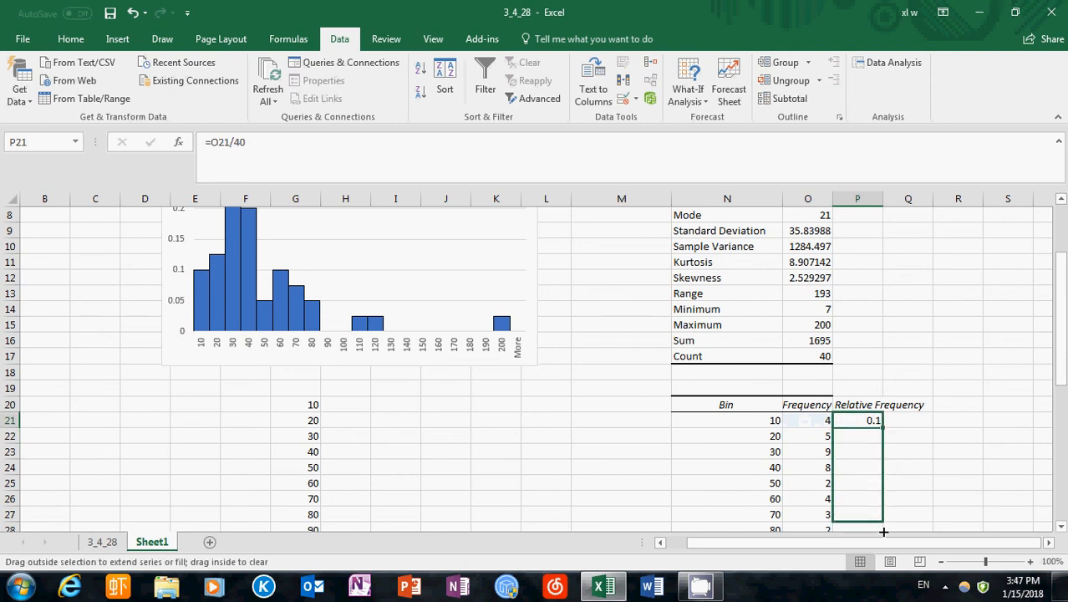
{"action": "scroll", "scroll_direction": "down", "scroll_amount": 3}
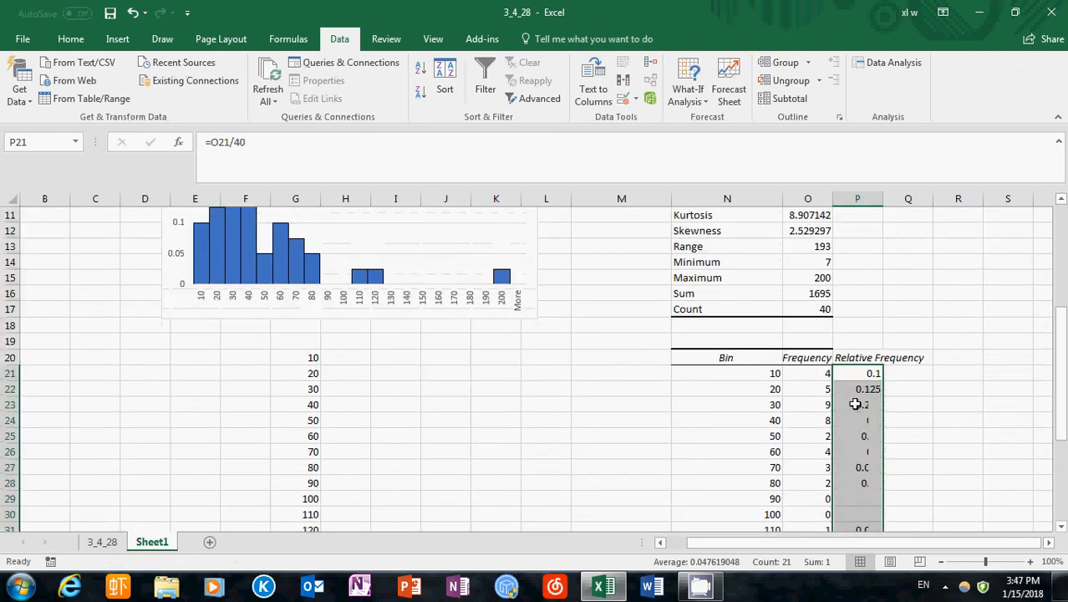
{"action": "scroll", "scroll_direction": "down", "scroll_amount": 3}
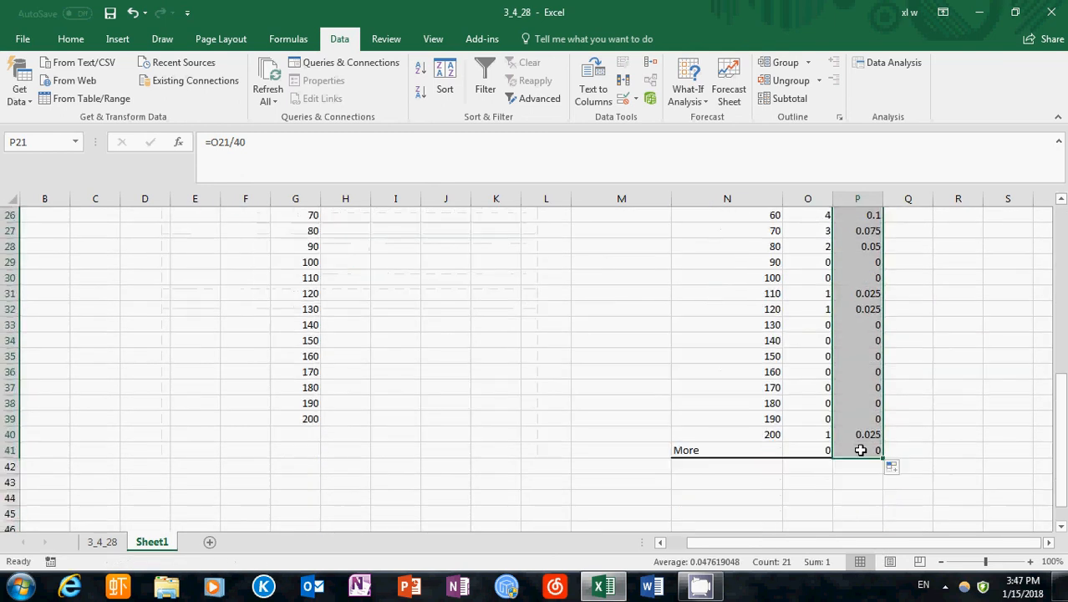
{"action": "mouse_move", "coordinate": [723, 449]}
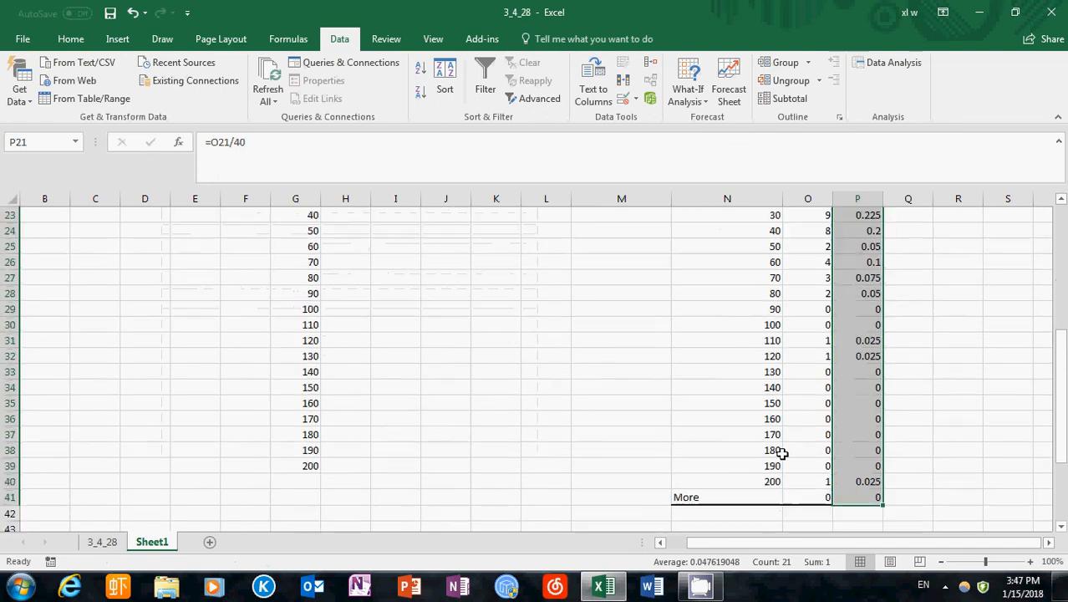
{"action": "scroll", "scroll_direction": "down", "scroll_amount": 3}
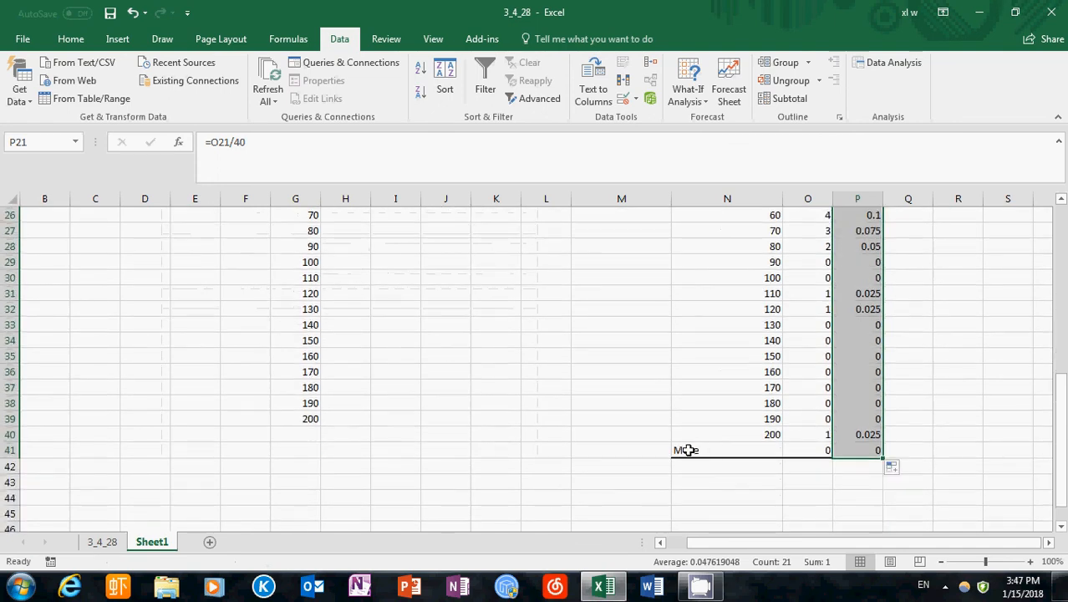
{"action": "type", "text": "ore"}
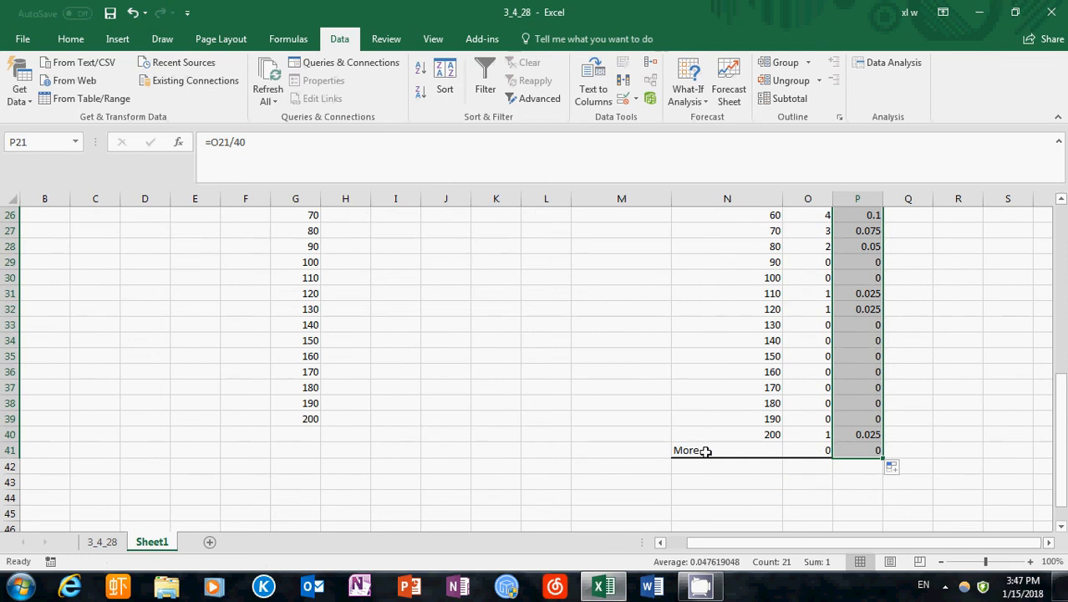
{"action": "mouse_move", "coordinate": [755, 435]}
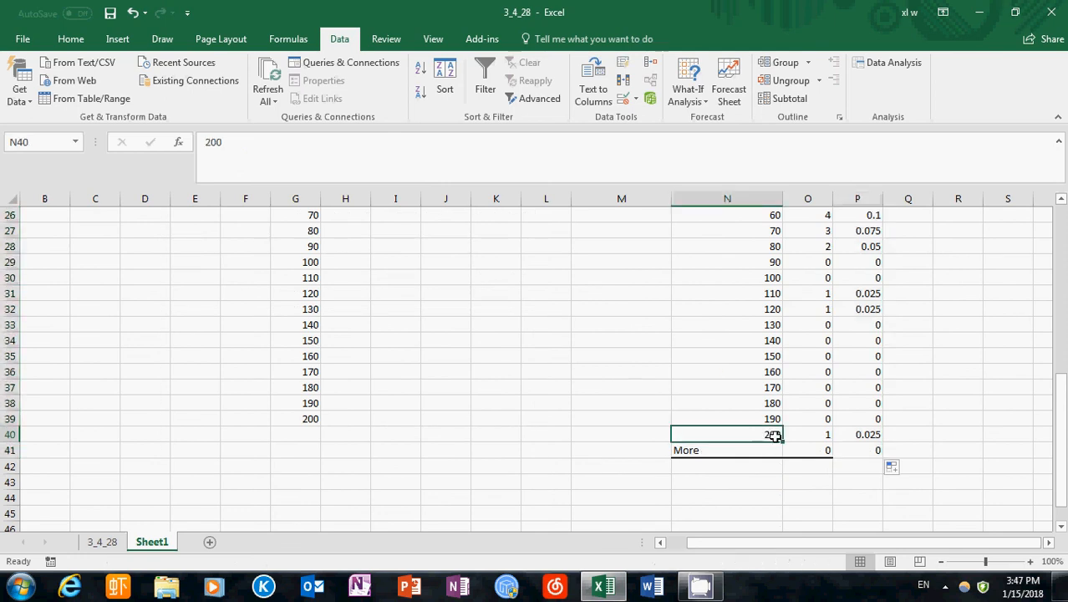
{"action": "mouse_move", "coordinate": [749, 446]}
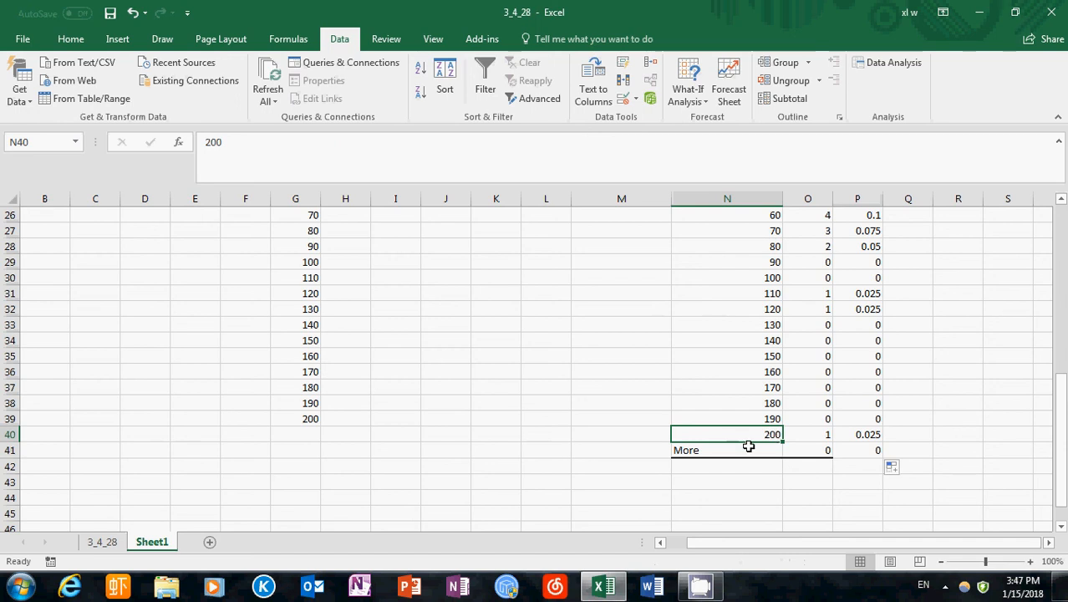
{"action": "left_click", "coordinate": [727, 449]}
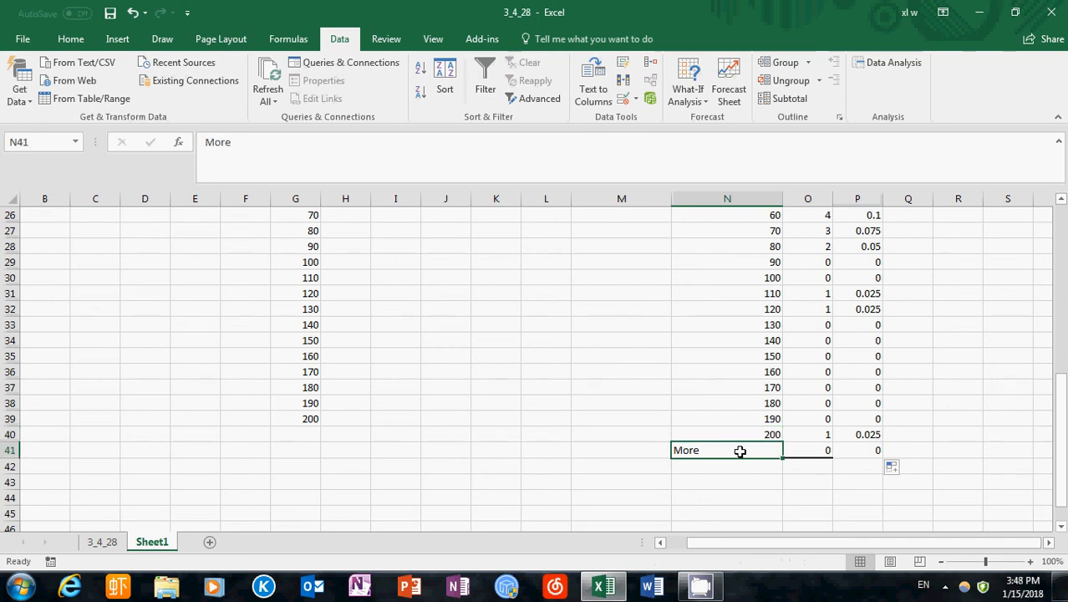
{"action": "mouse_move", "coordinate": [817, 450]}
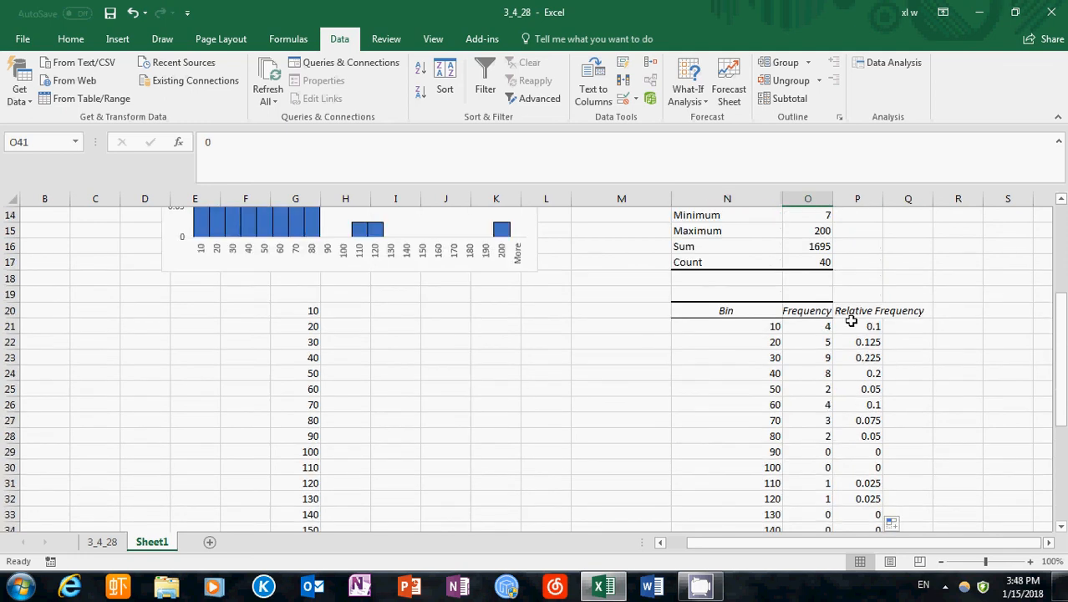
- Select the Relative Frequency values and insert a clustered column chart below the histogram
{"action": "left_click_drag", "start_coordinate": [873, 326], "coordinate": [874, 435]}
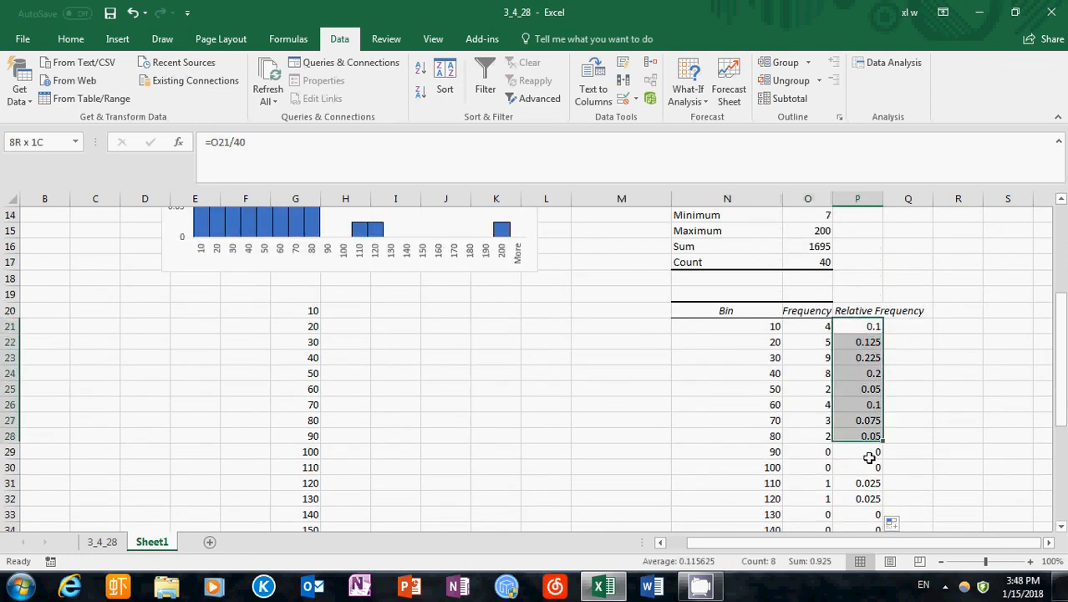
{"action": "scroll", "scroll_direction": "down", "scroll_amount": 3}
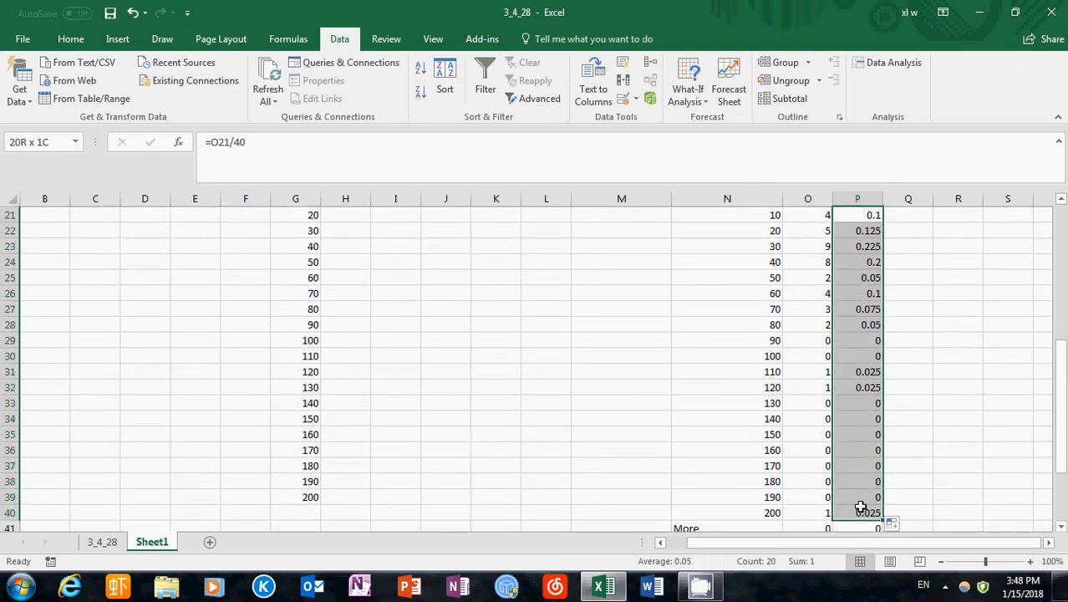
{"action": "scroll", "scroll_direction": "down", "scroll_amount": 3}
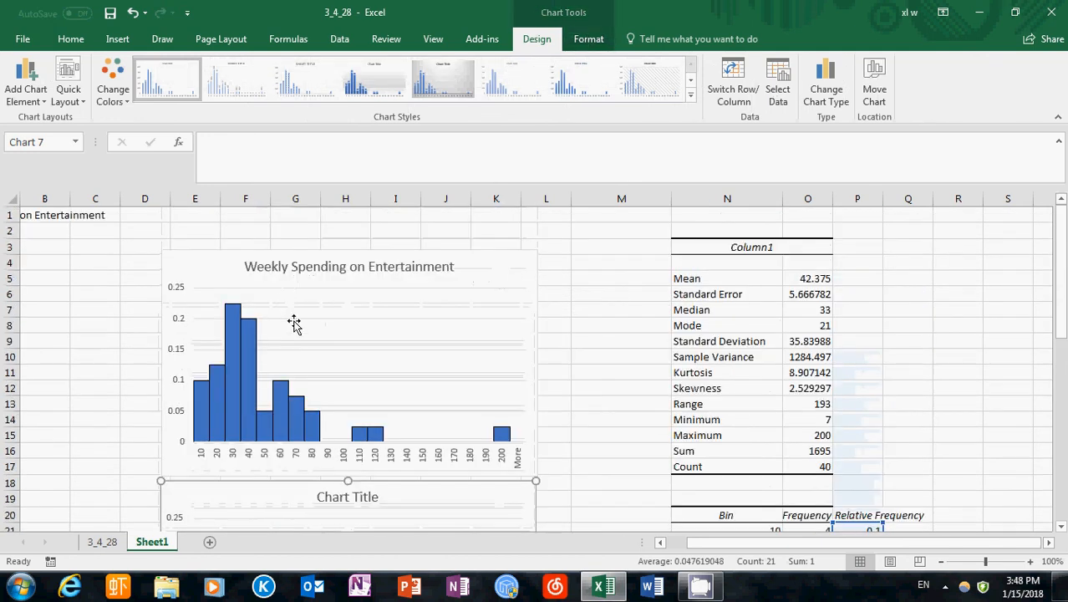
{"action": "scroll", "scroll_direction": "down", "scroll_amount": 3}
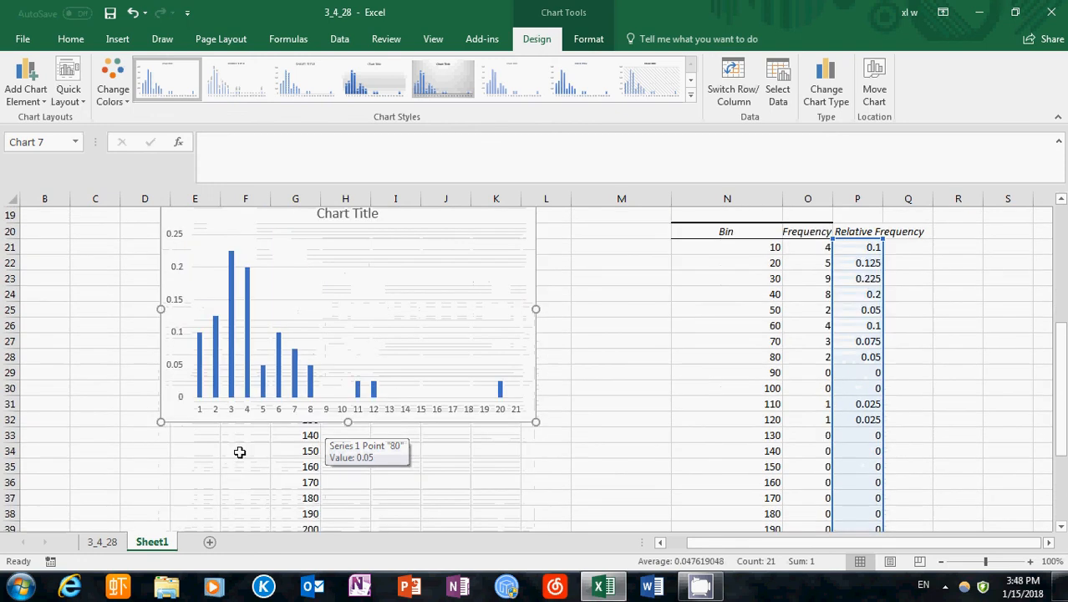
{"action": "mouse_move", "coordinate": [178, 378]}
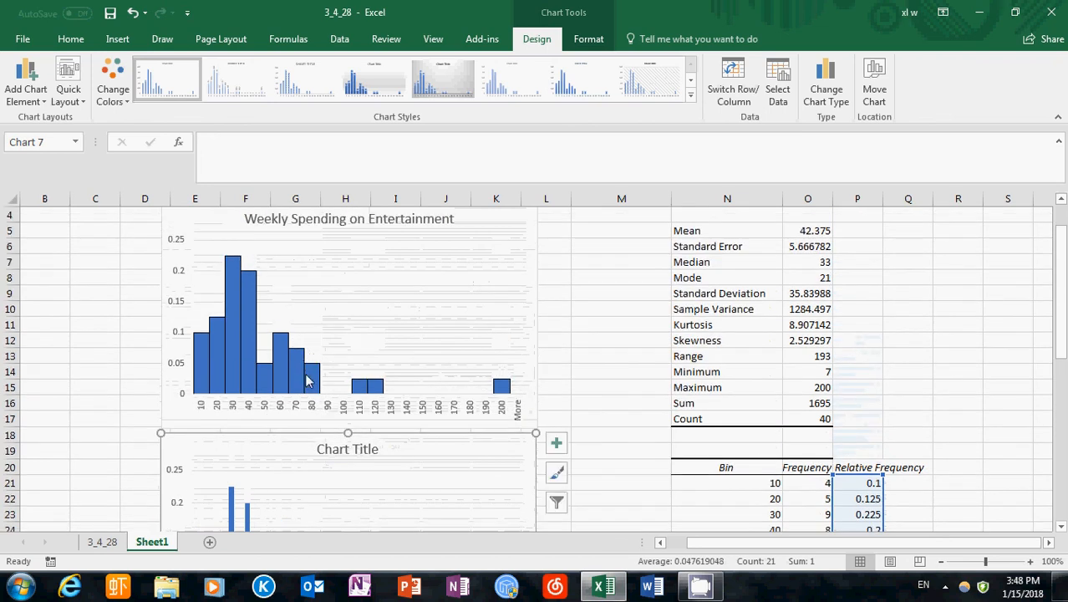
{"action": "scroll", "scroll_direction": "down", "scroll_amount": 3}
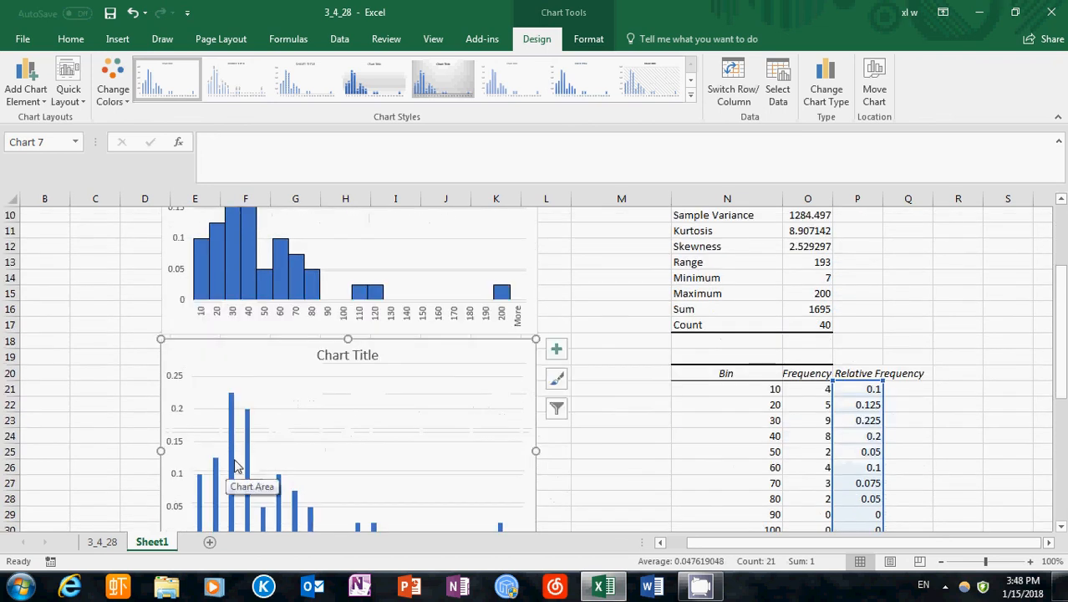
{"action": "mouse_move", "coordinate": [244, 466]}
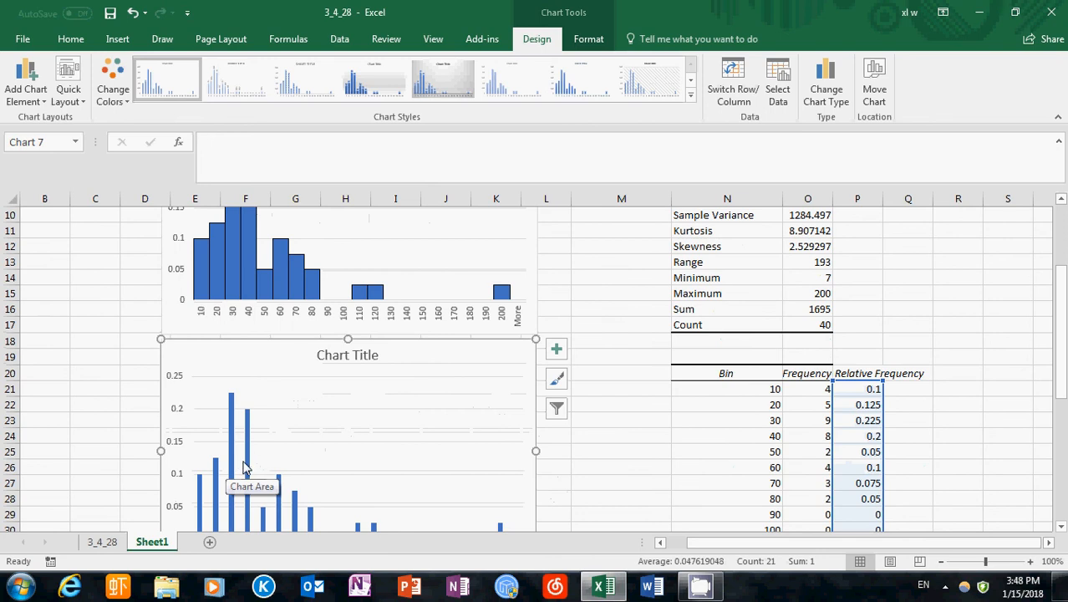
{"action": "mouse_move", "coordinate": [212, 319]}
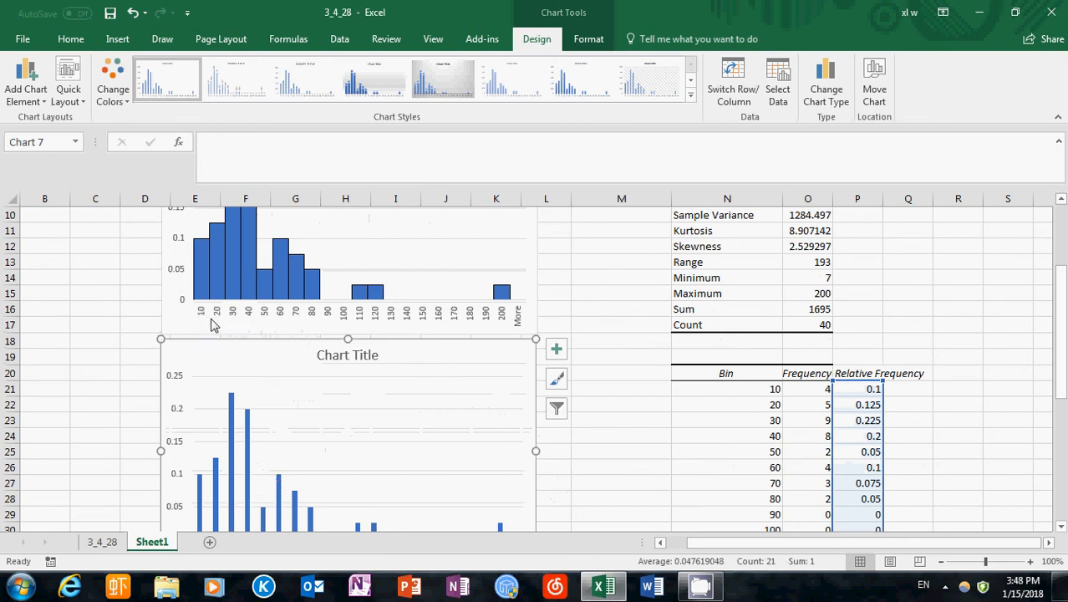
{"action": "mouse_move", "coordinate": [433, 326]}
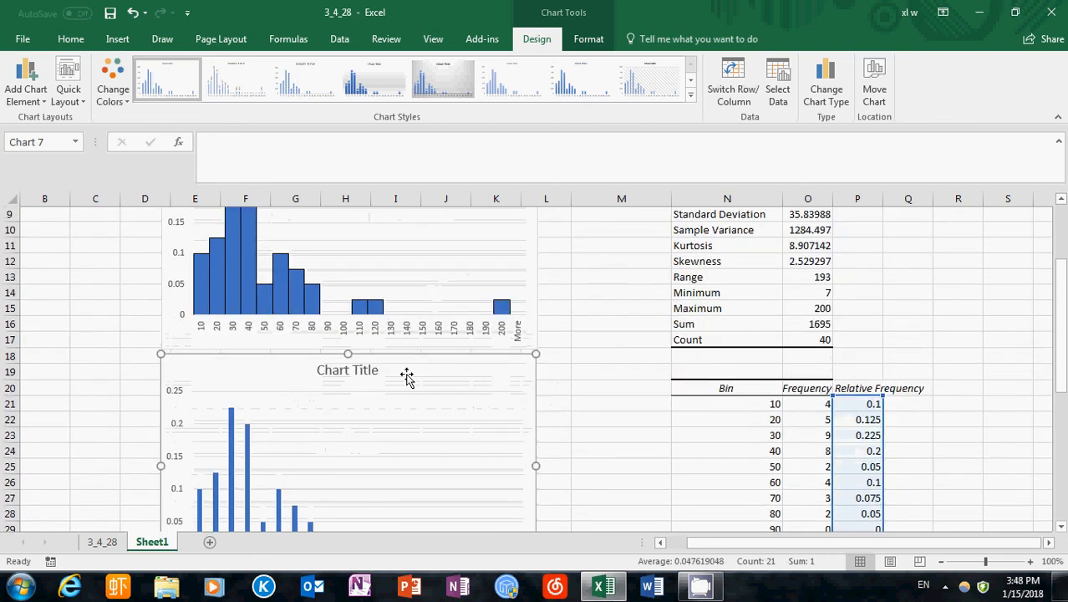
{"action": "scroll", "scroll_direction": "down", "scroll_amount": 3}
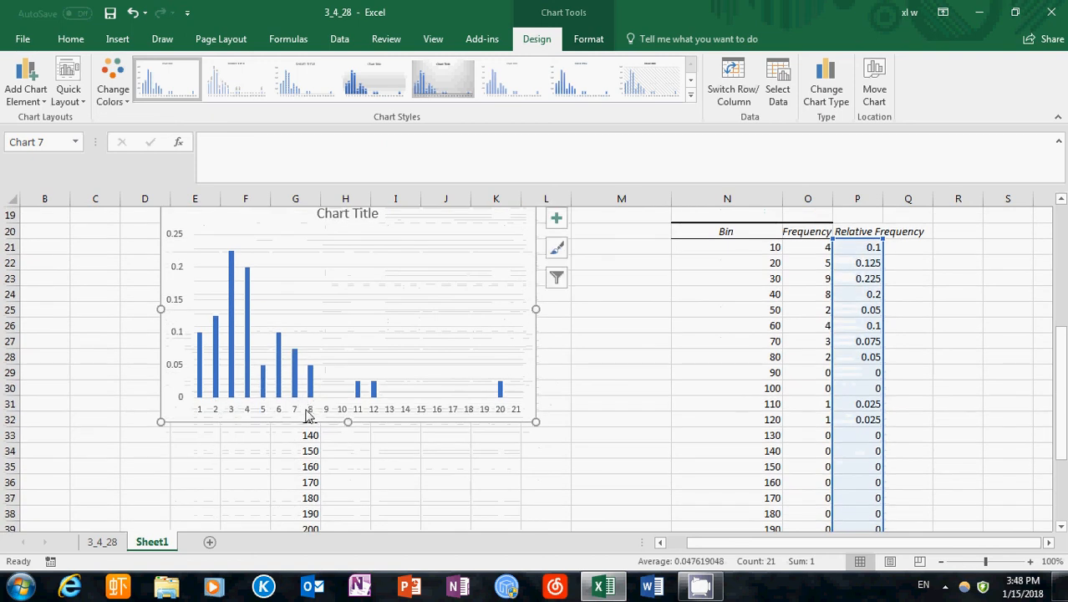
{"action": "mouse_move", "coordinate": [303, 411]}
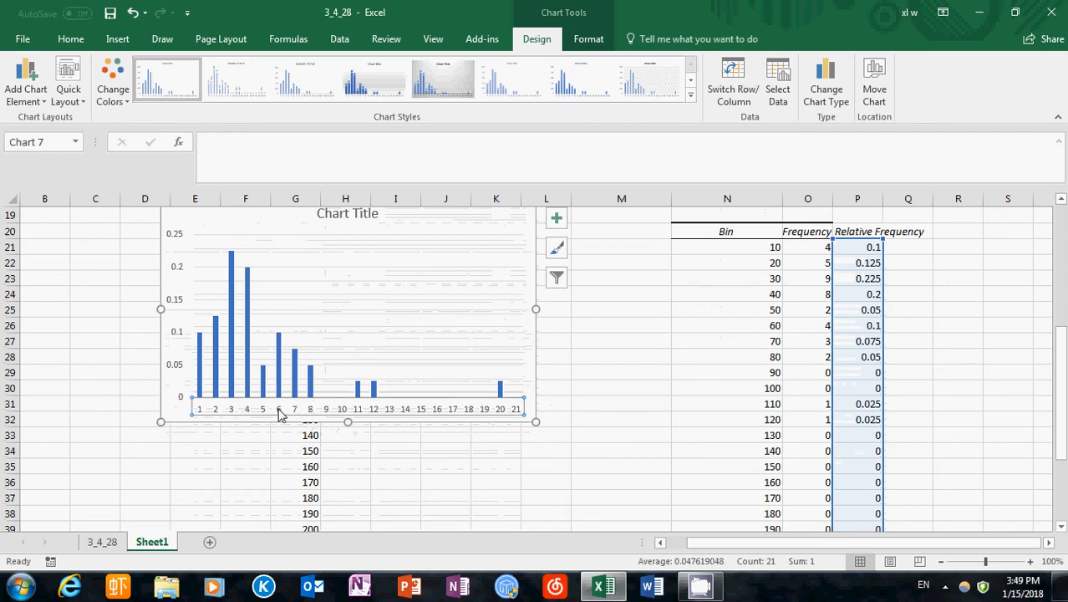
- Use the Bin cells N21:N41 (10 through More) as the chart's horizontal axis labels
{"action": "right_click", "coordinate": [280, 409]}
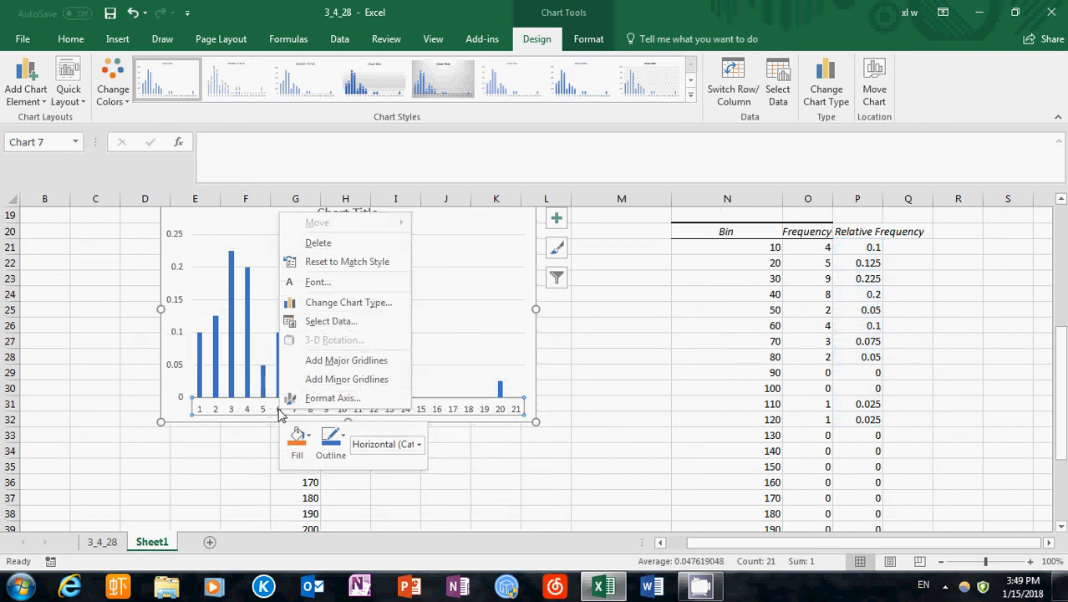
{"action": "mouse_move", "coordinate": [331, 326]}
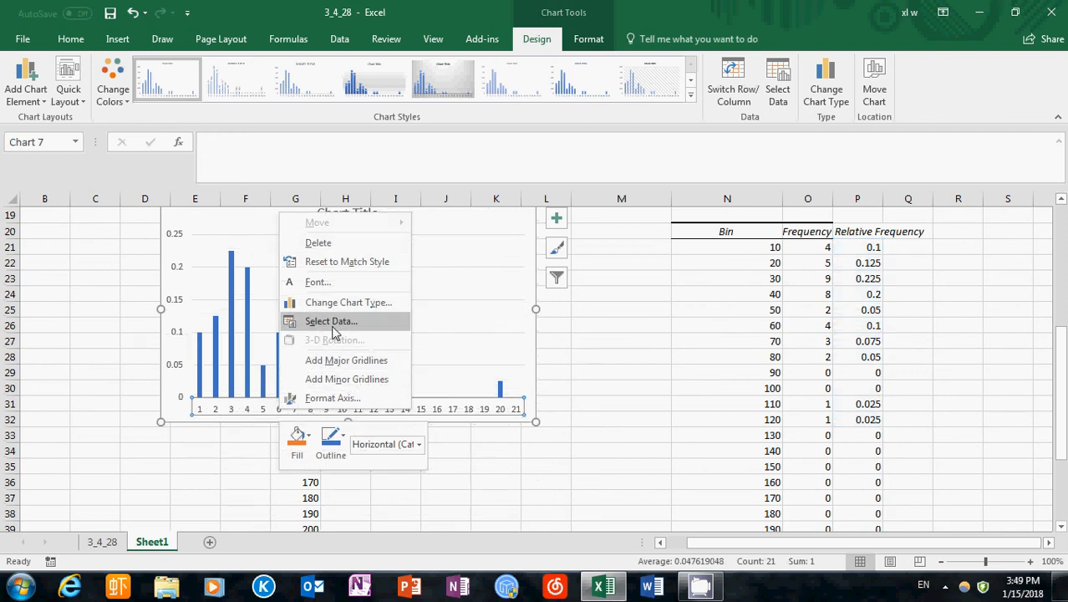
{"action": "left_click", "coordinate": [331, 321]}
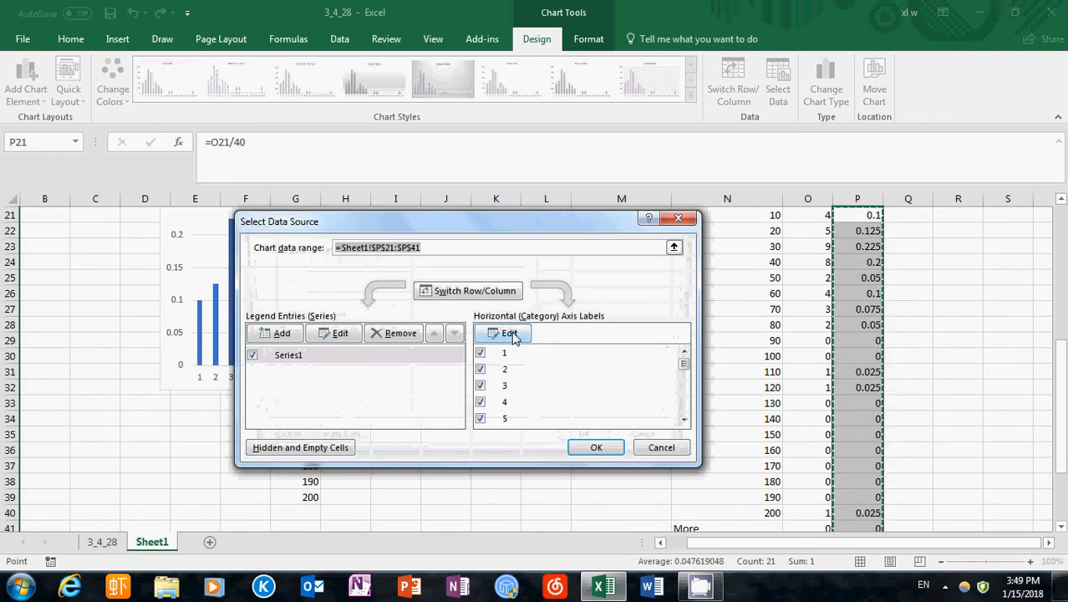
{"action": "left_click", "coordinate": [508, 332]}
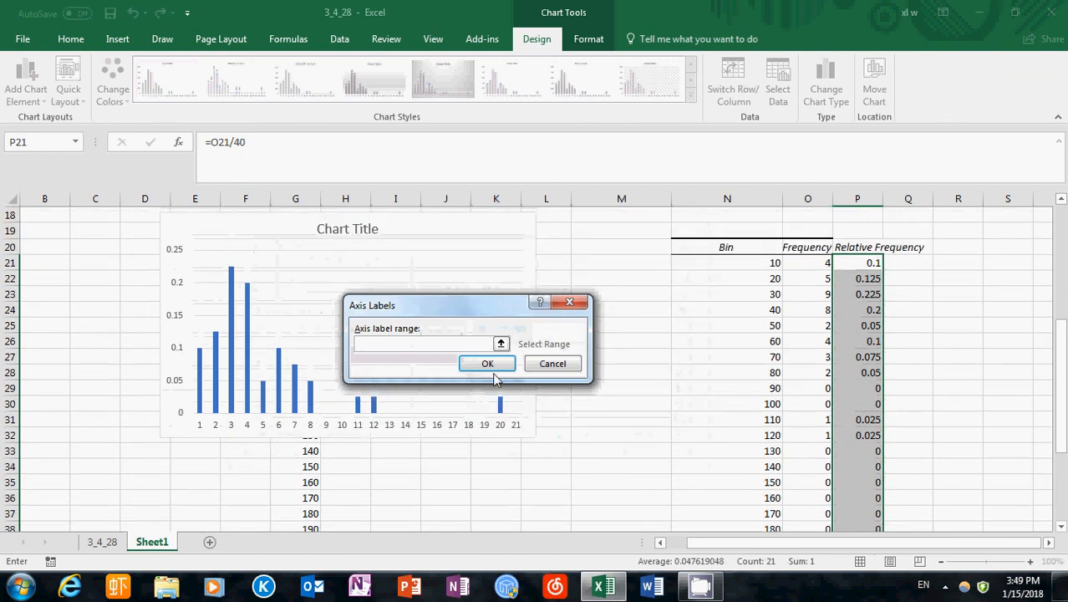
{"action": "left_click", "coordinate": [426, 343]}
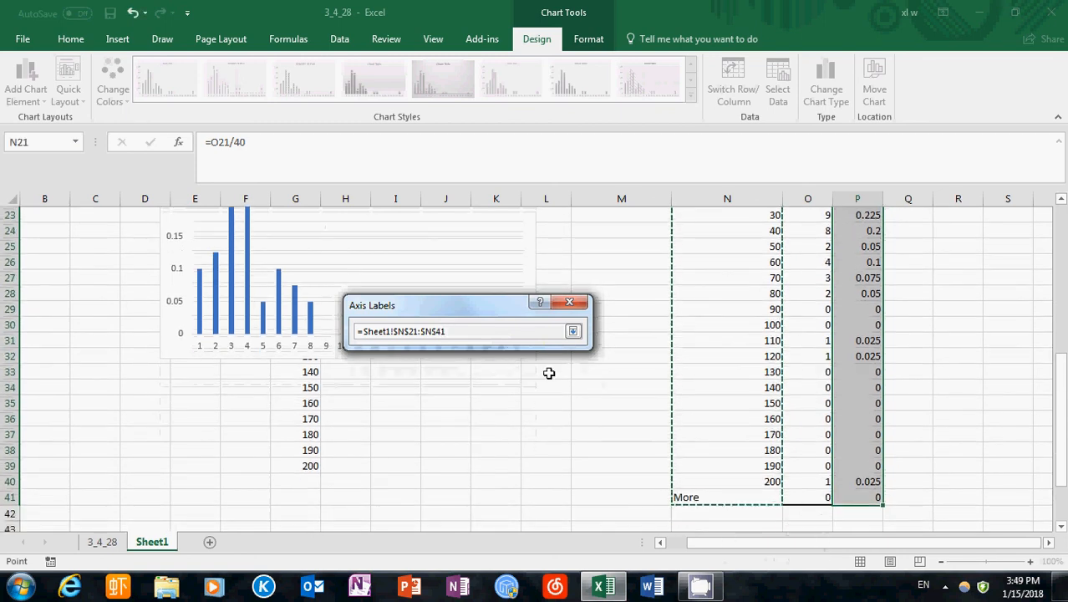
{"action": "left_click", "coordinate": [572, 331]}
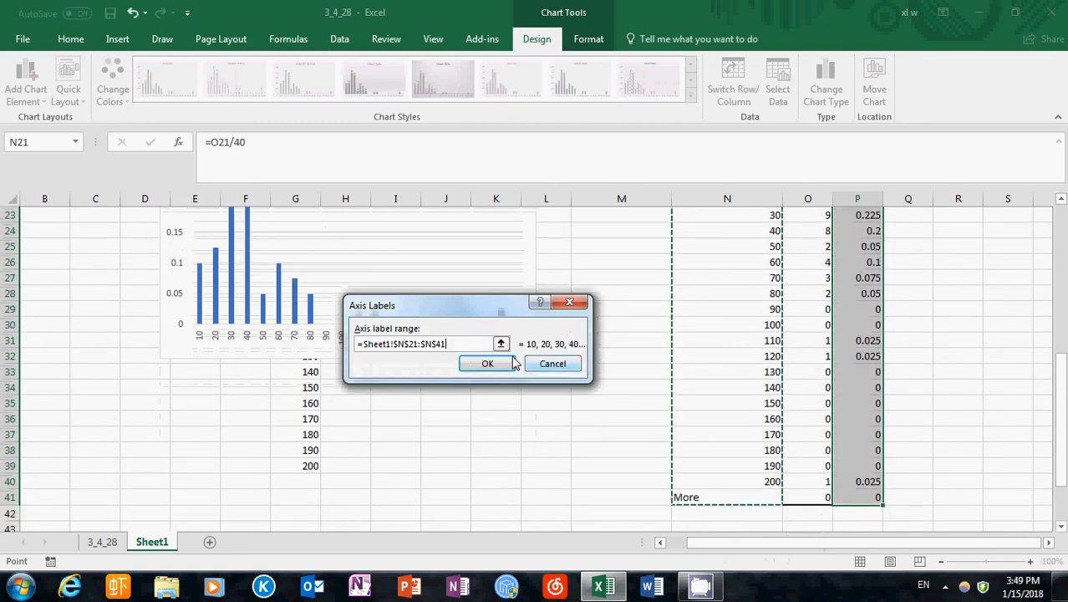
{"action": "left_click", "coordinate": [487, 363]}
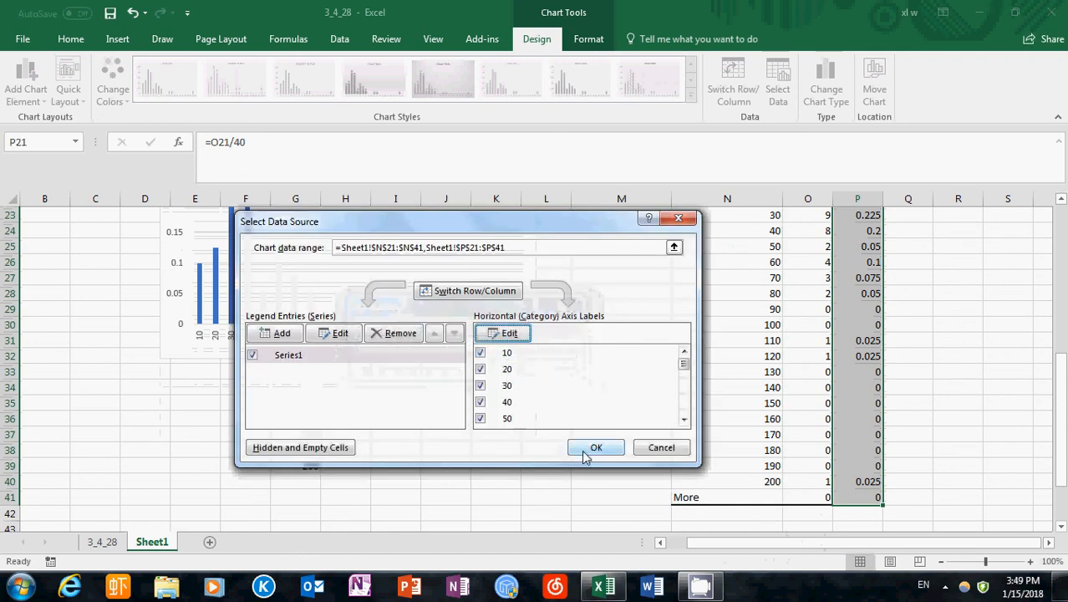
{"action": "left_click", "coordinate": [596, 447]}
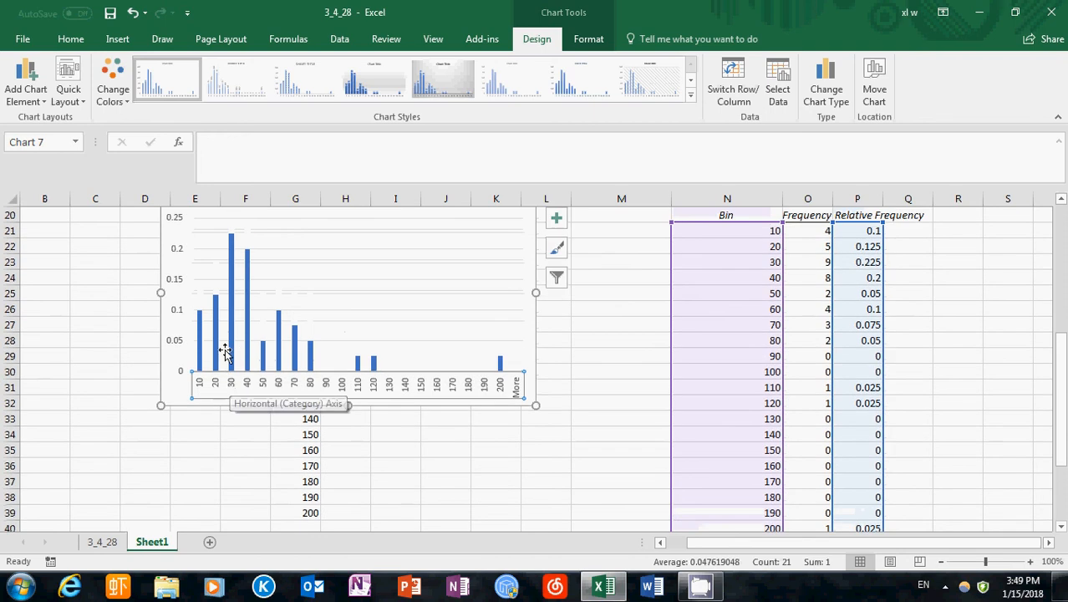
- Set the relative-frequency series' gap width to 0% so the bars touch
{"action": "left_click", "coordinate": [231, 318]}
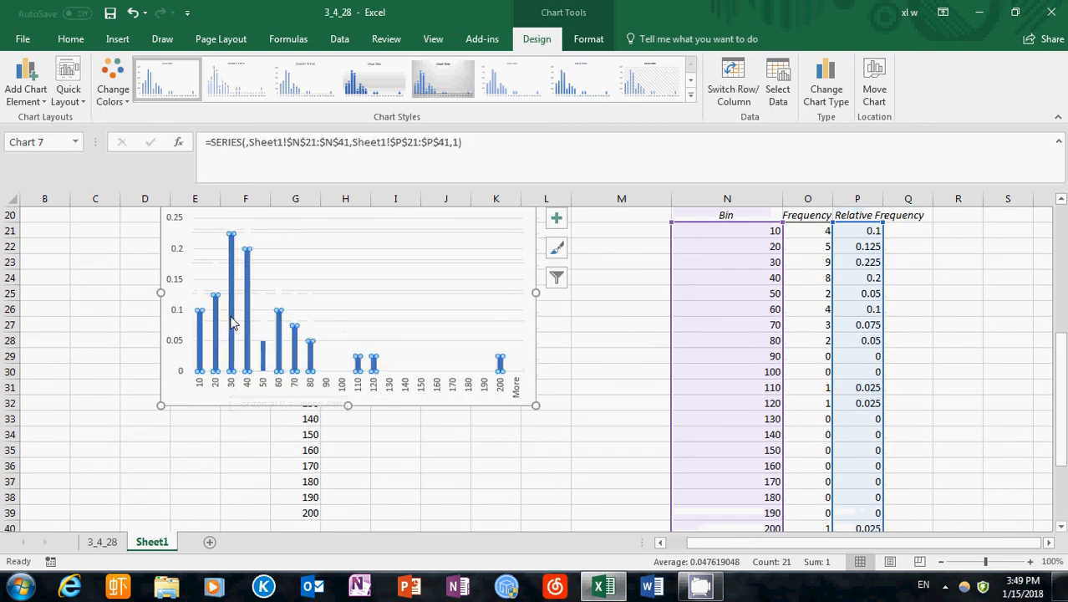
{"action": "mouse_move", "coordinate": [240, 326]}
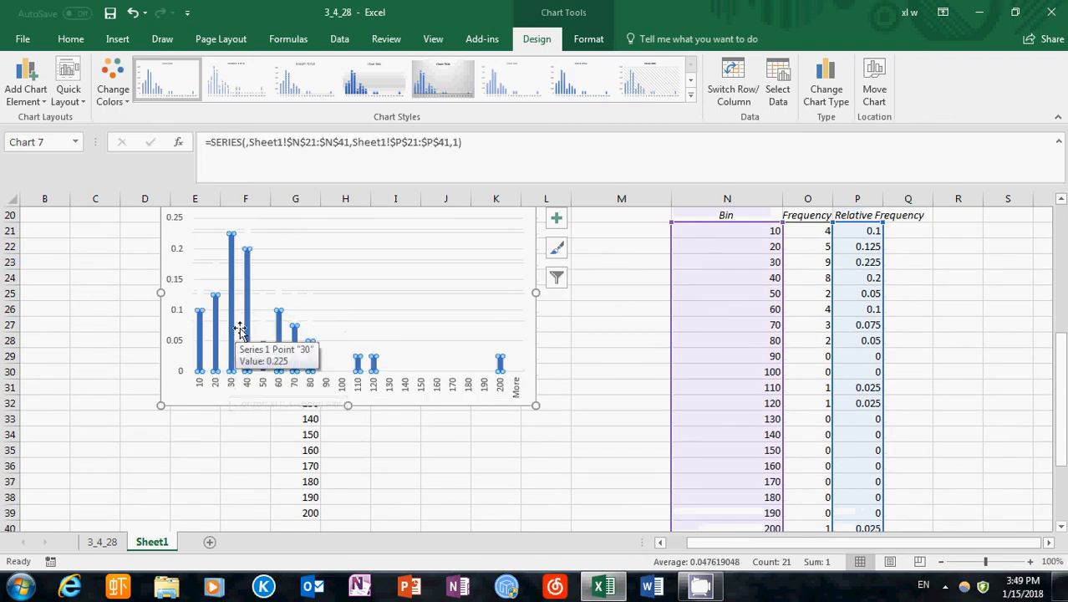
{"action": "mouse_move", "coordinate": [234, 334]}
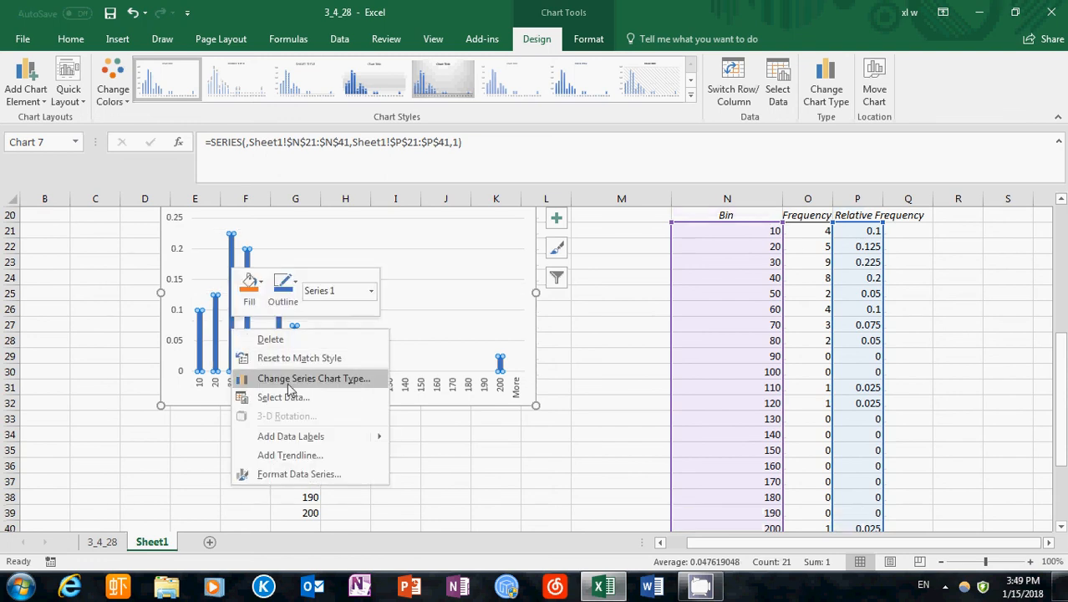
{"action": "mouse_move", "coordinate": [298, 474]}
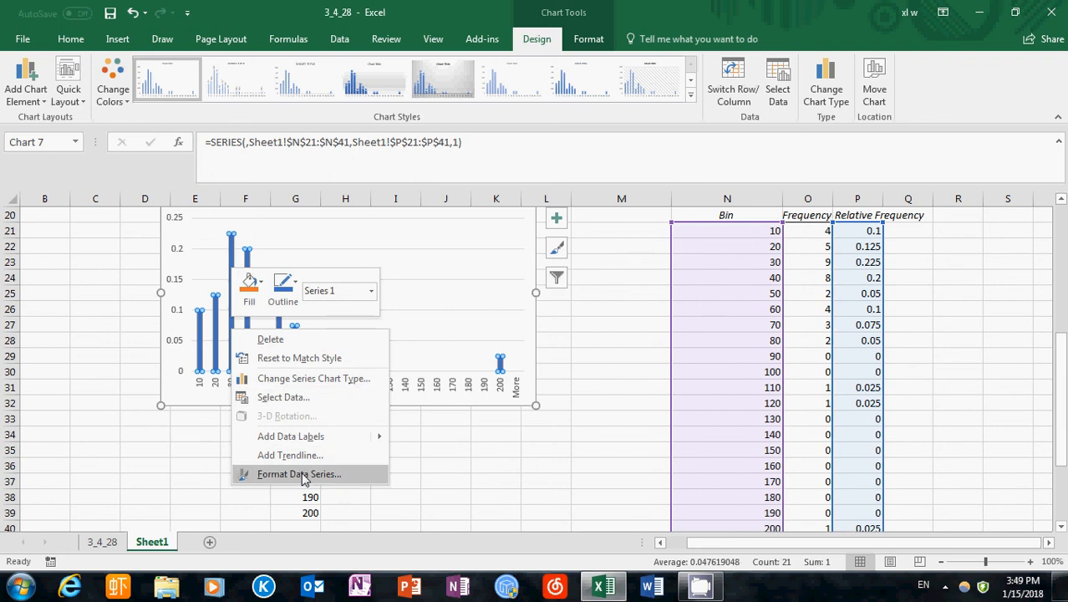
{"action": "left_click", "coordinate": [299, 474]}
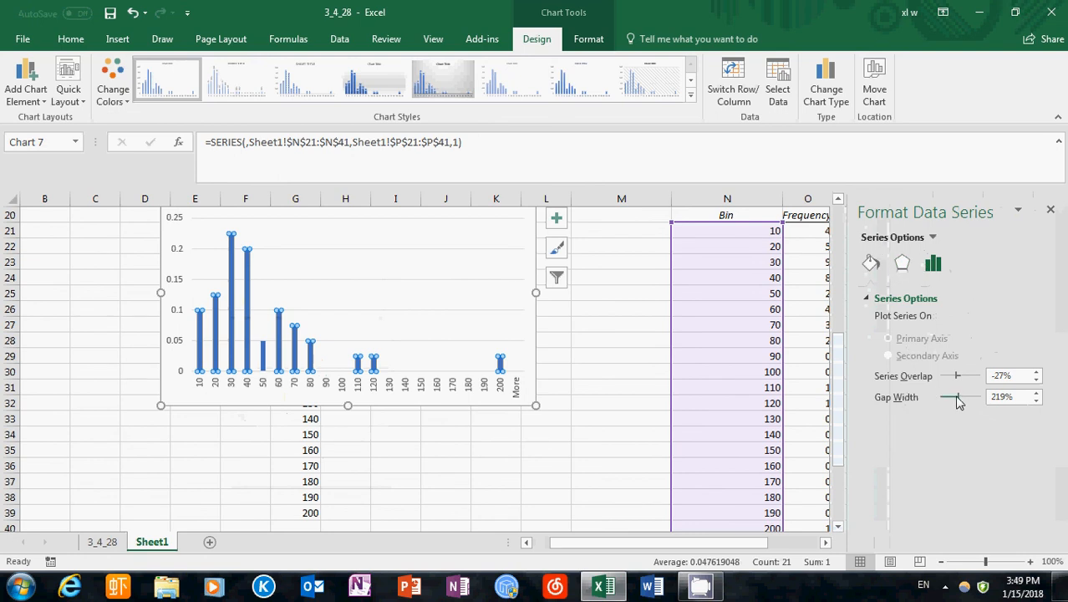
{"action": "left_click_drag", "start_coordinate": [960, 396], "coordinate": [946, 397]}
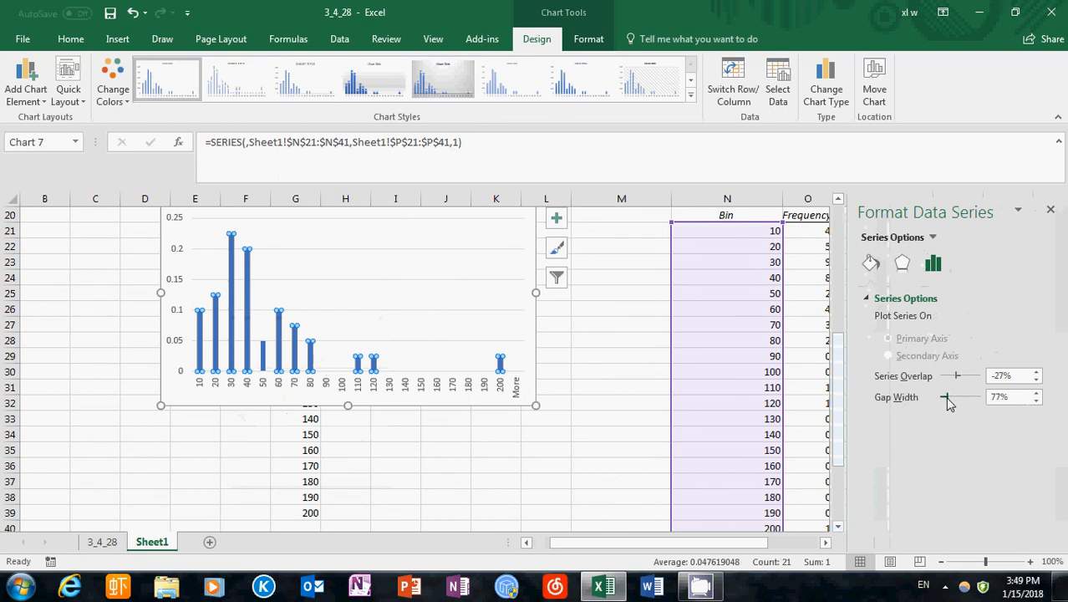
{"action": "left_click_drag", "start_coordinate": [948, 397], "coordinate": [940, 397]}
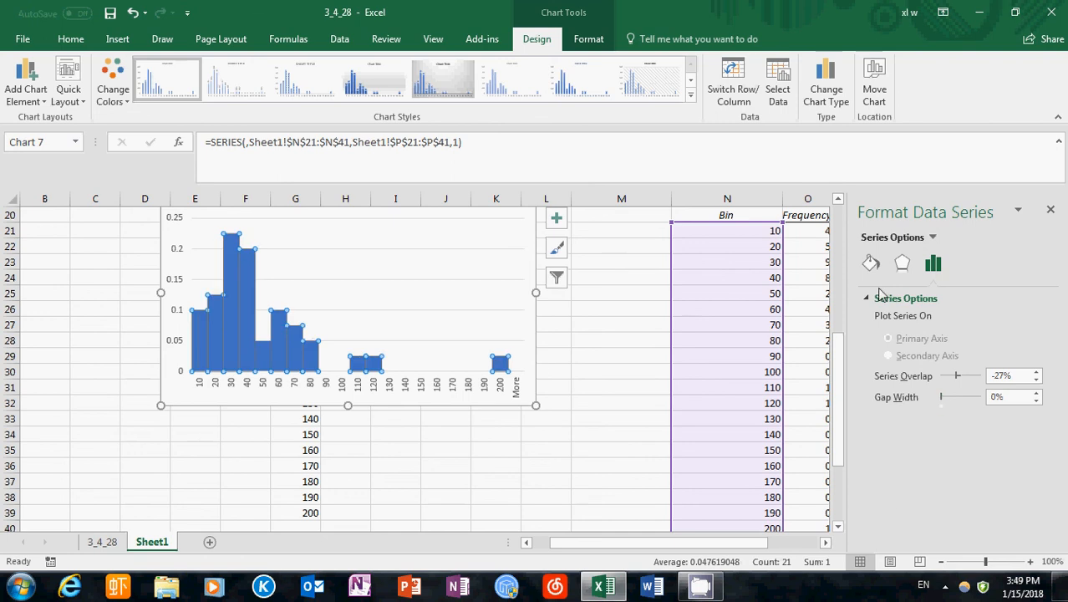
- Give the bars a solid line border
{"action": "left_click", "coordinate": [871, 263]}
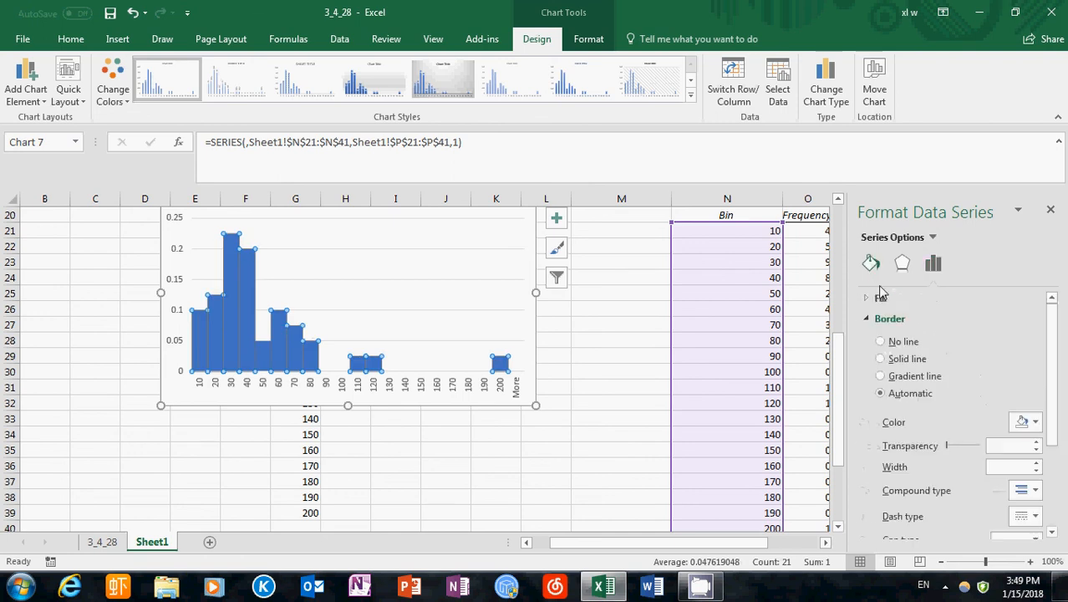
{"action": "mouse_move", "coordinate": [872, 262]}
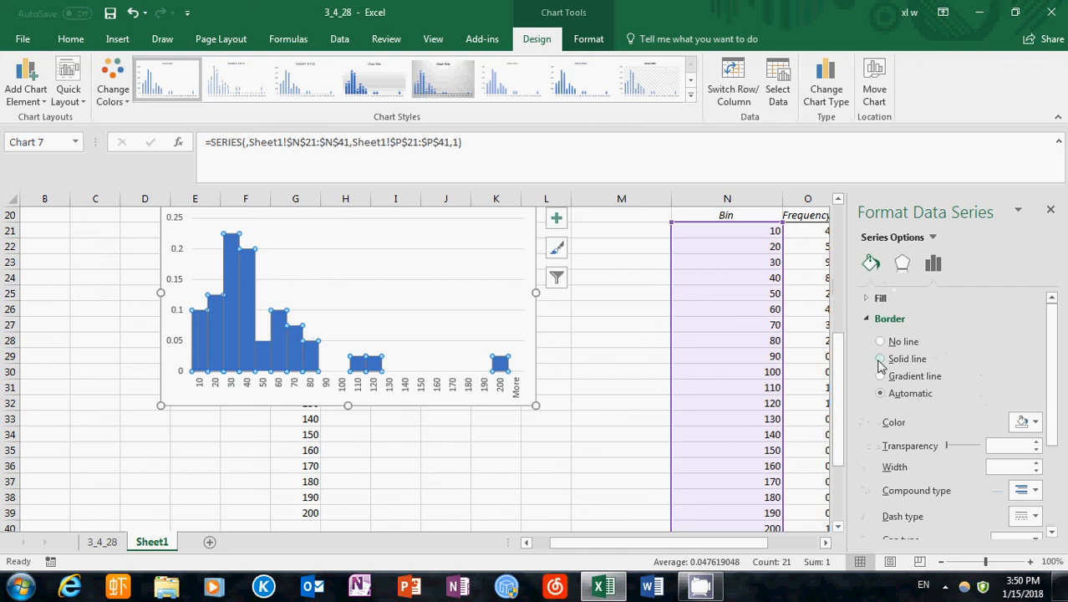
{"action": "left_click", "coordinate": [880, 359]}
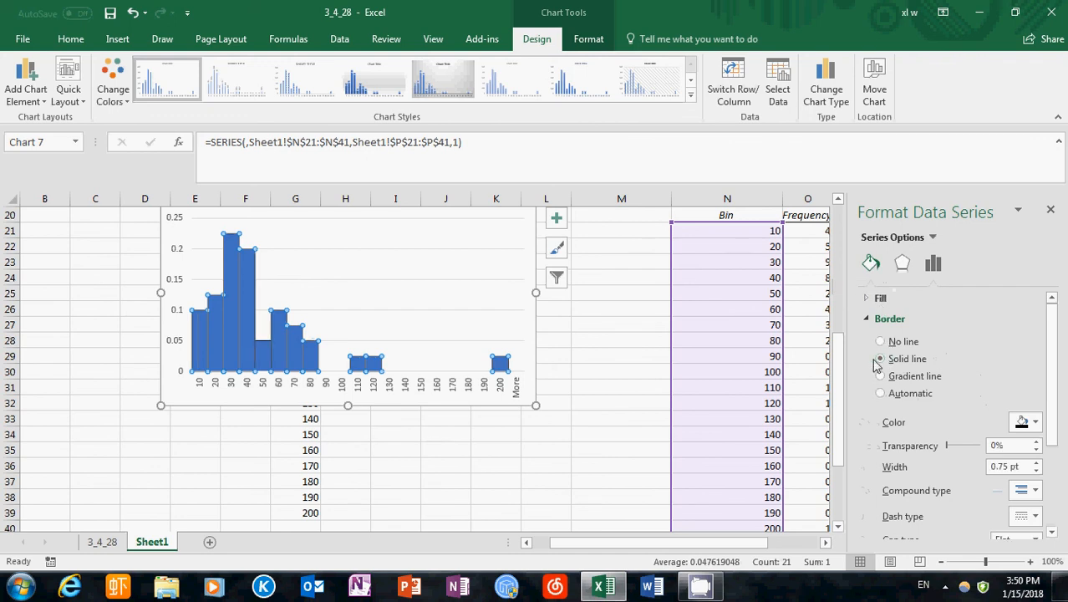
{"action": "left_click", "coordinate": [1035, 421]}
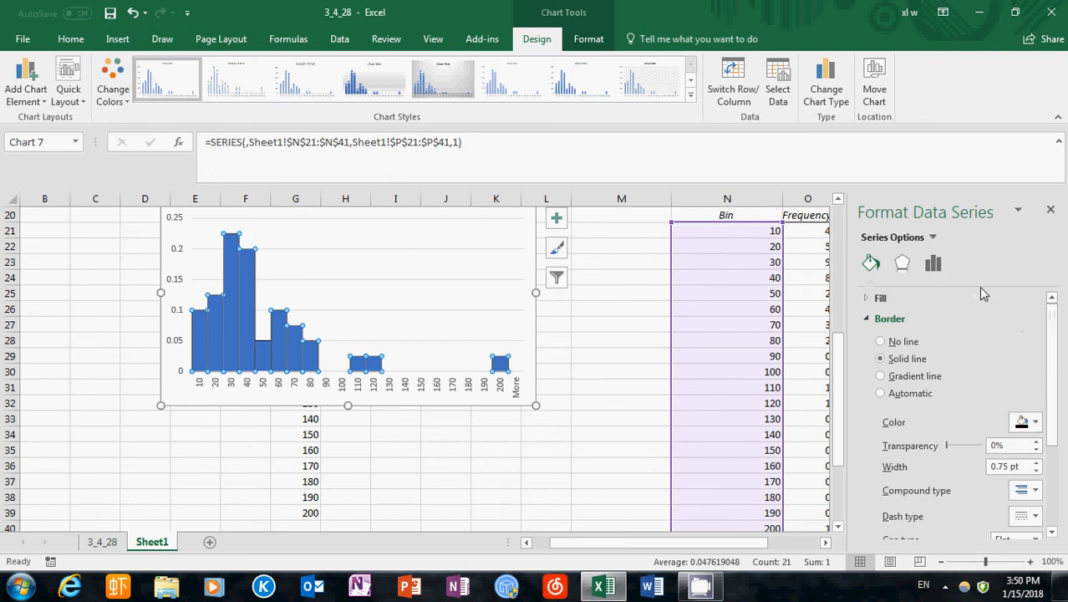
{"action": "mouse_move", "coordinate": [1052, 211]}
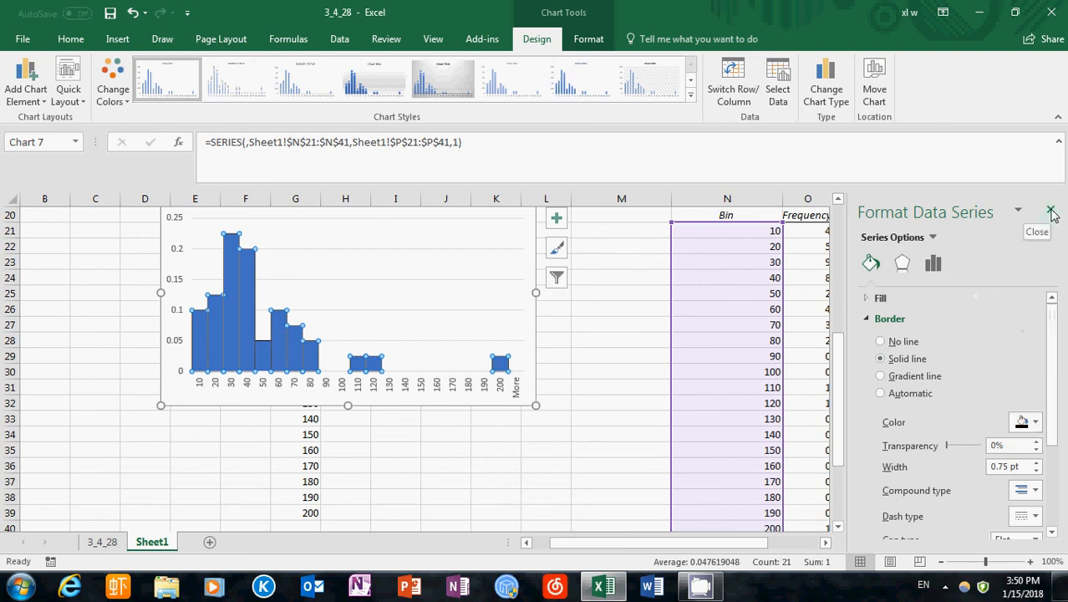
- Close the formatting pane and enter 'Weekly Spending on Entertainment' as the chart title
{"action": "left_click", "coordinate": [1052, 211]}
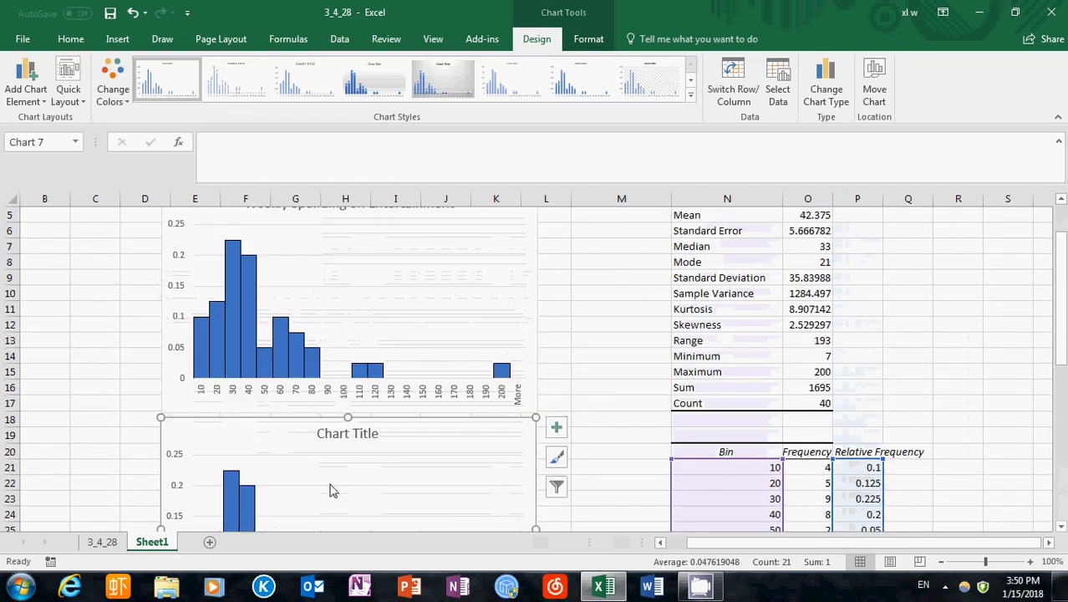
{"action": "scroll", "scroll_direction": "down", "scroll_amount": 3}
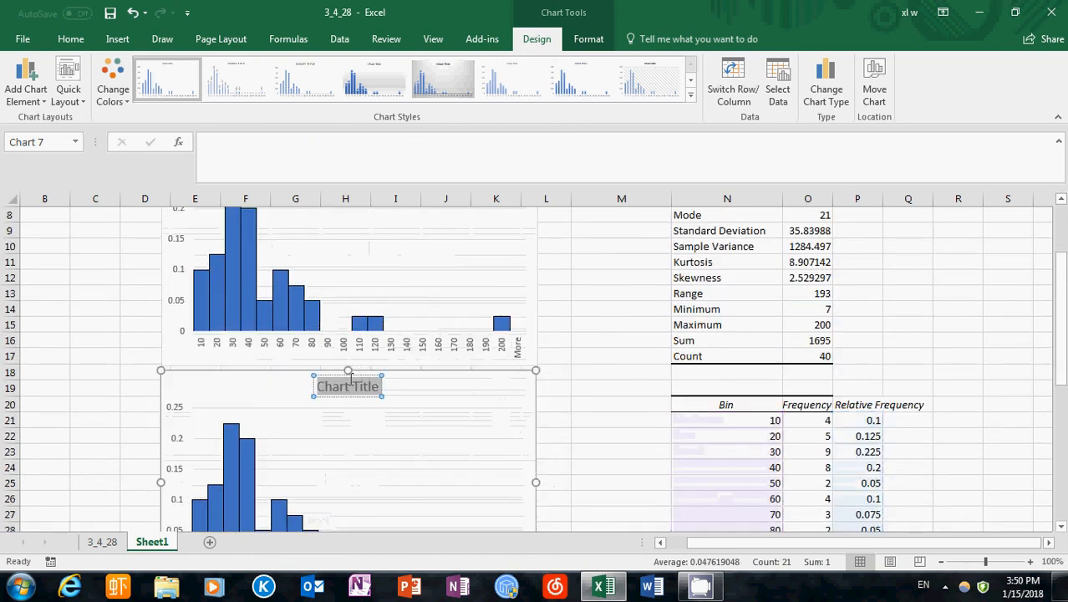
{"action": "type", "text": "Weekly Spending on"}
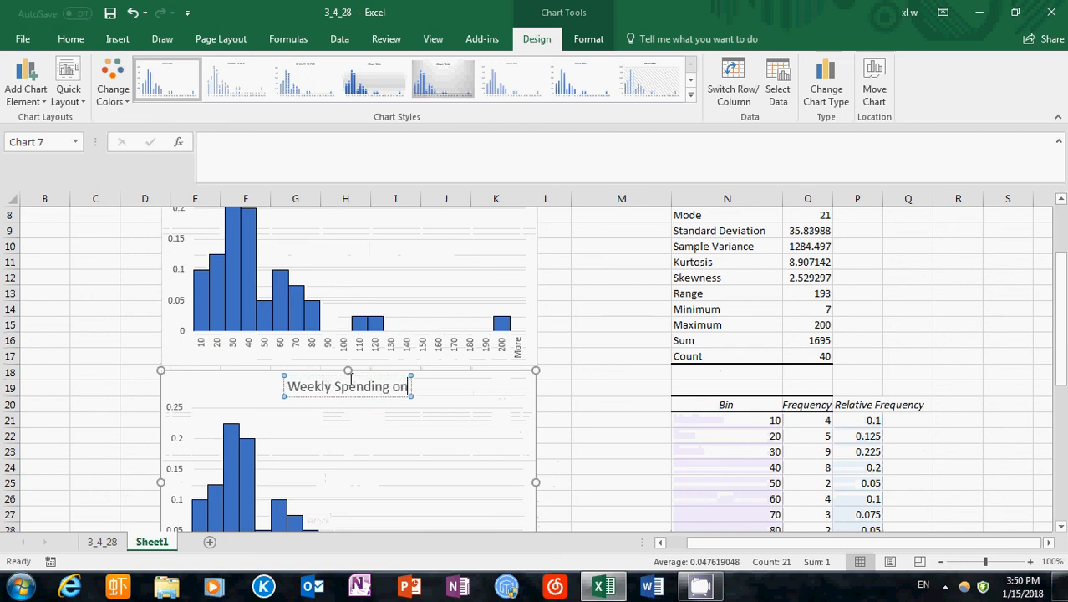
{"action": "type", "text": "Entertainment"}
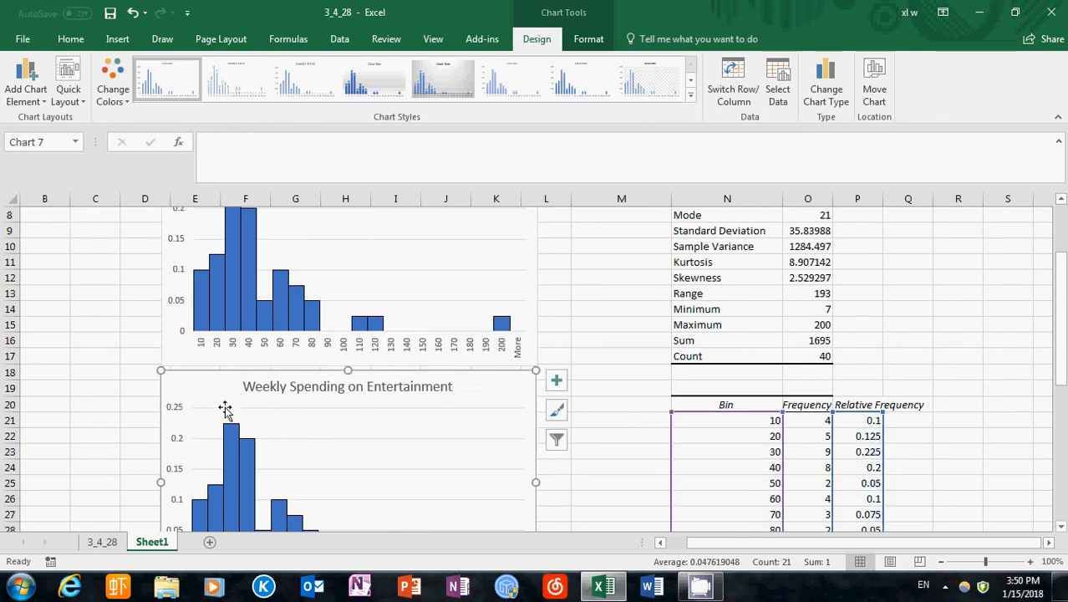
{"action": "scroll", "scroll_direction": "down", "scroll_amount": 3}
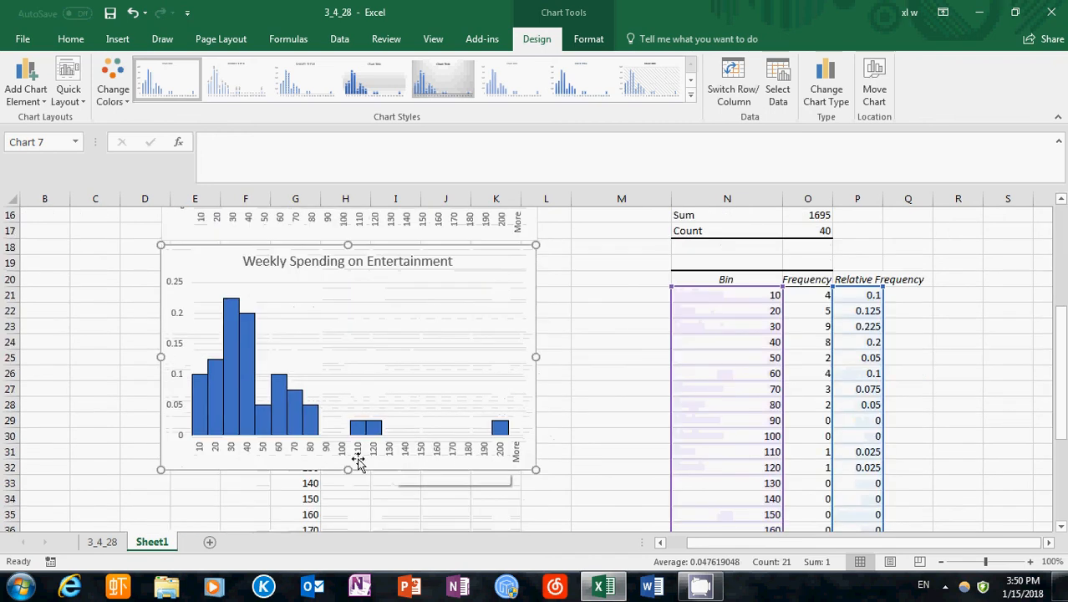